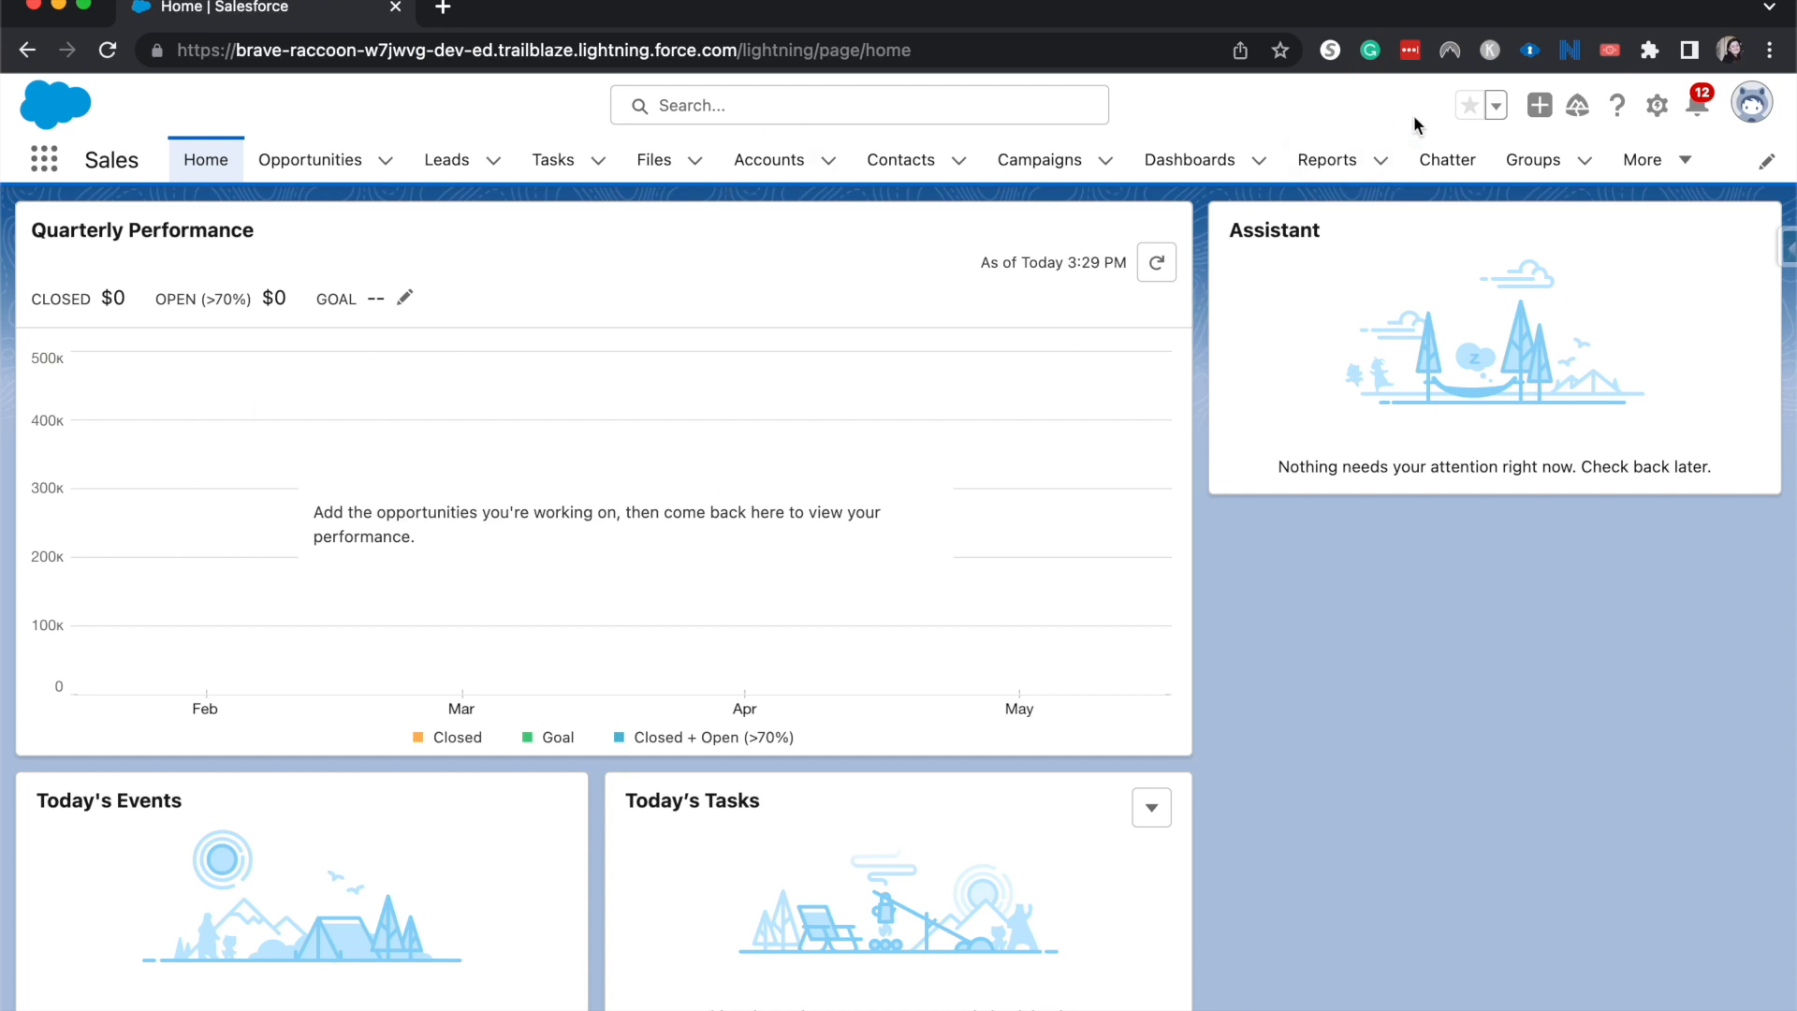
- Open the Home page for editing in Lightning App Builder from the Setup gear menu
click(1657, 105)
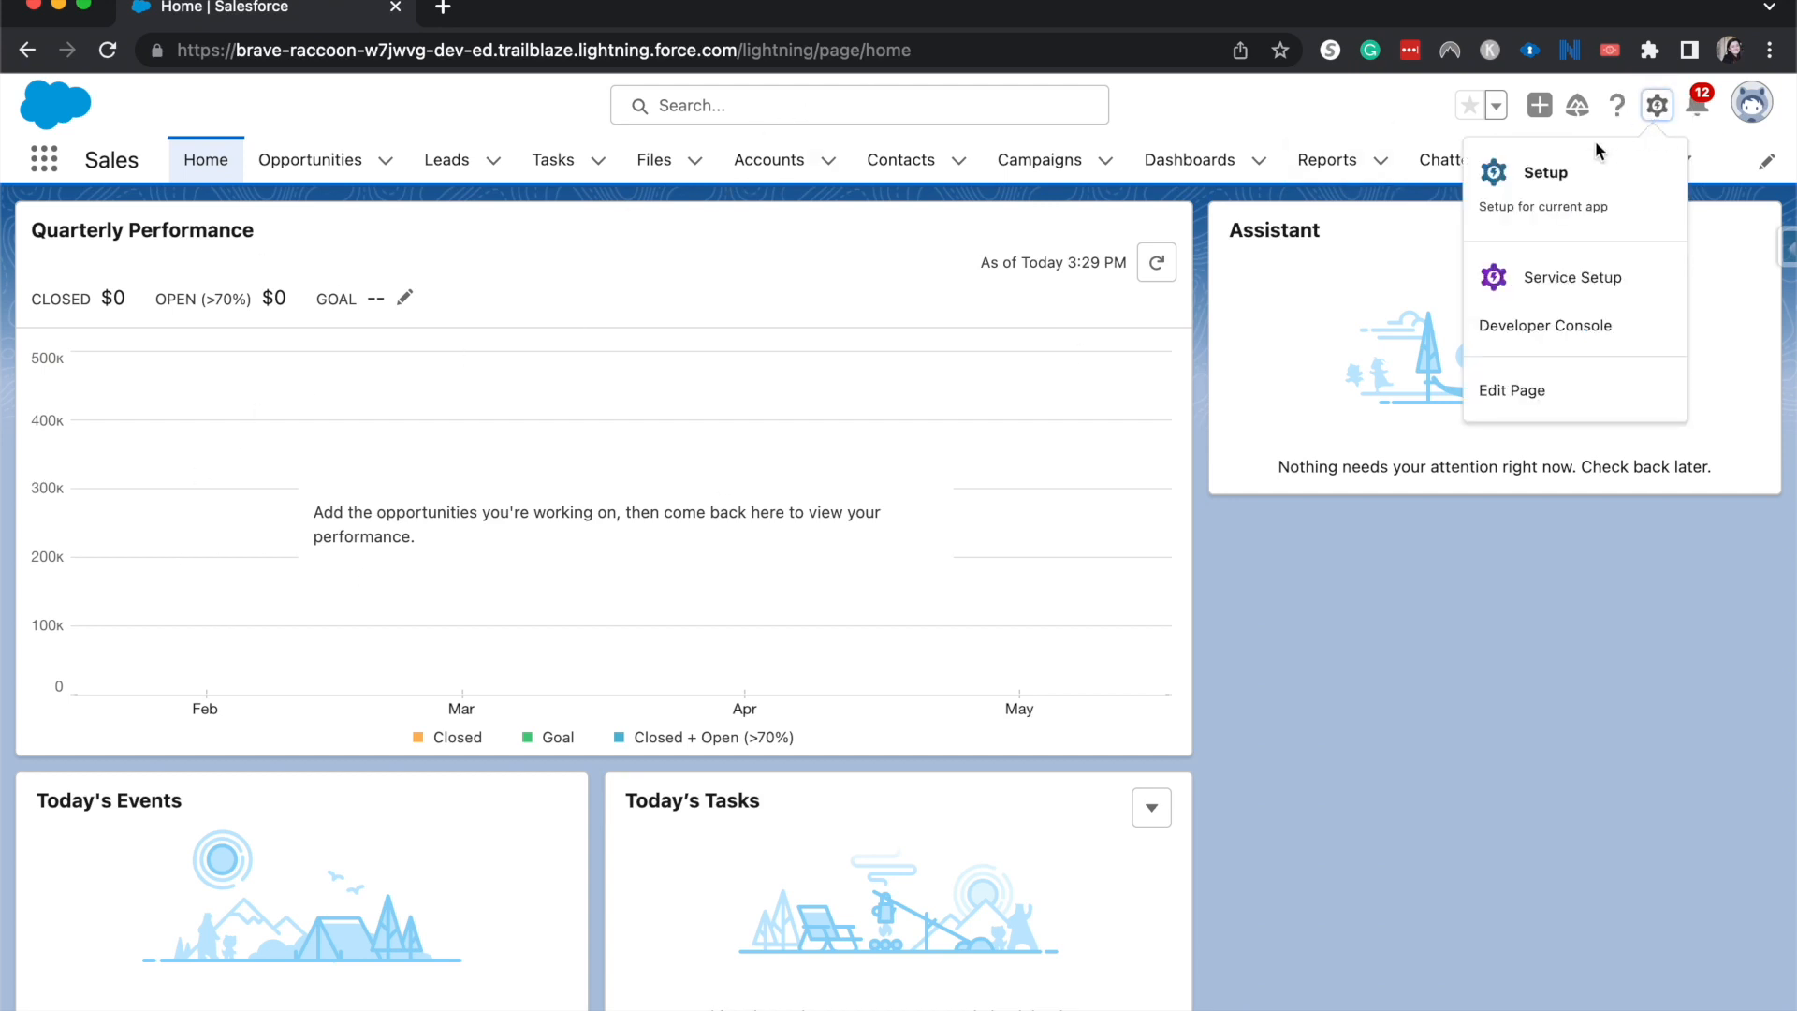
click(1513, 389)
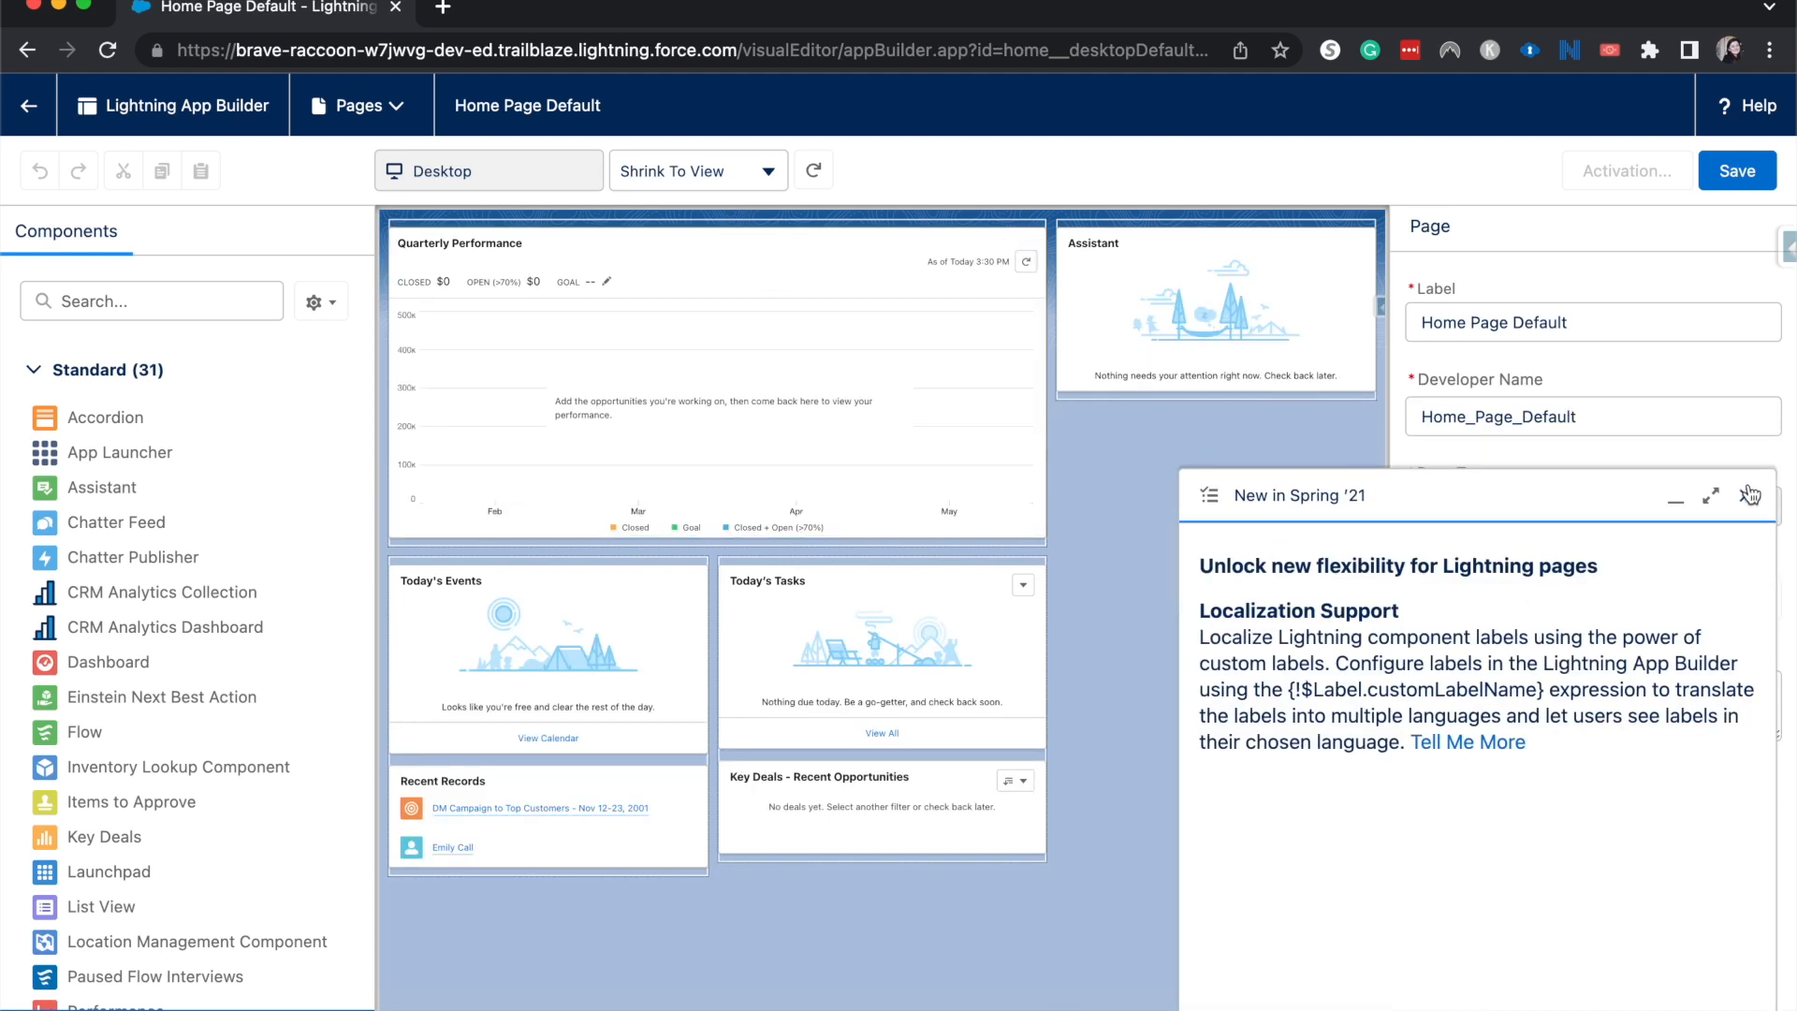
- Dismiss the Spring '21 announcement and select the Quarterly Performance component on the canvas
click(1753, 494)
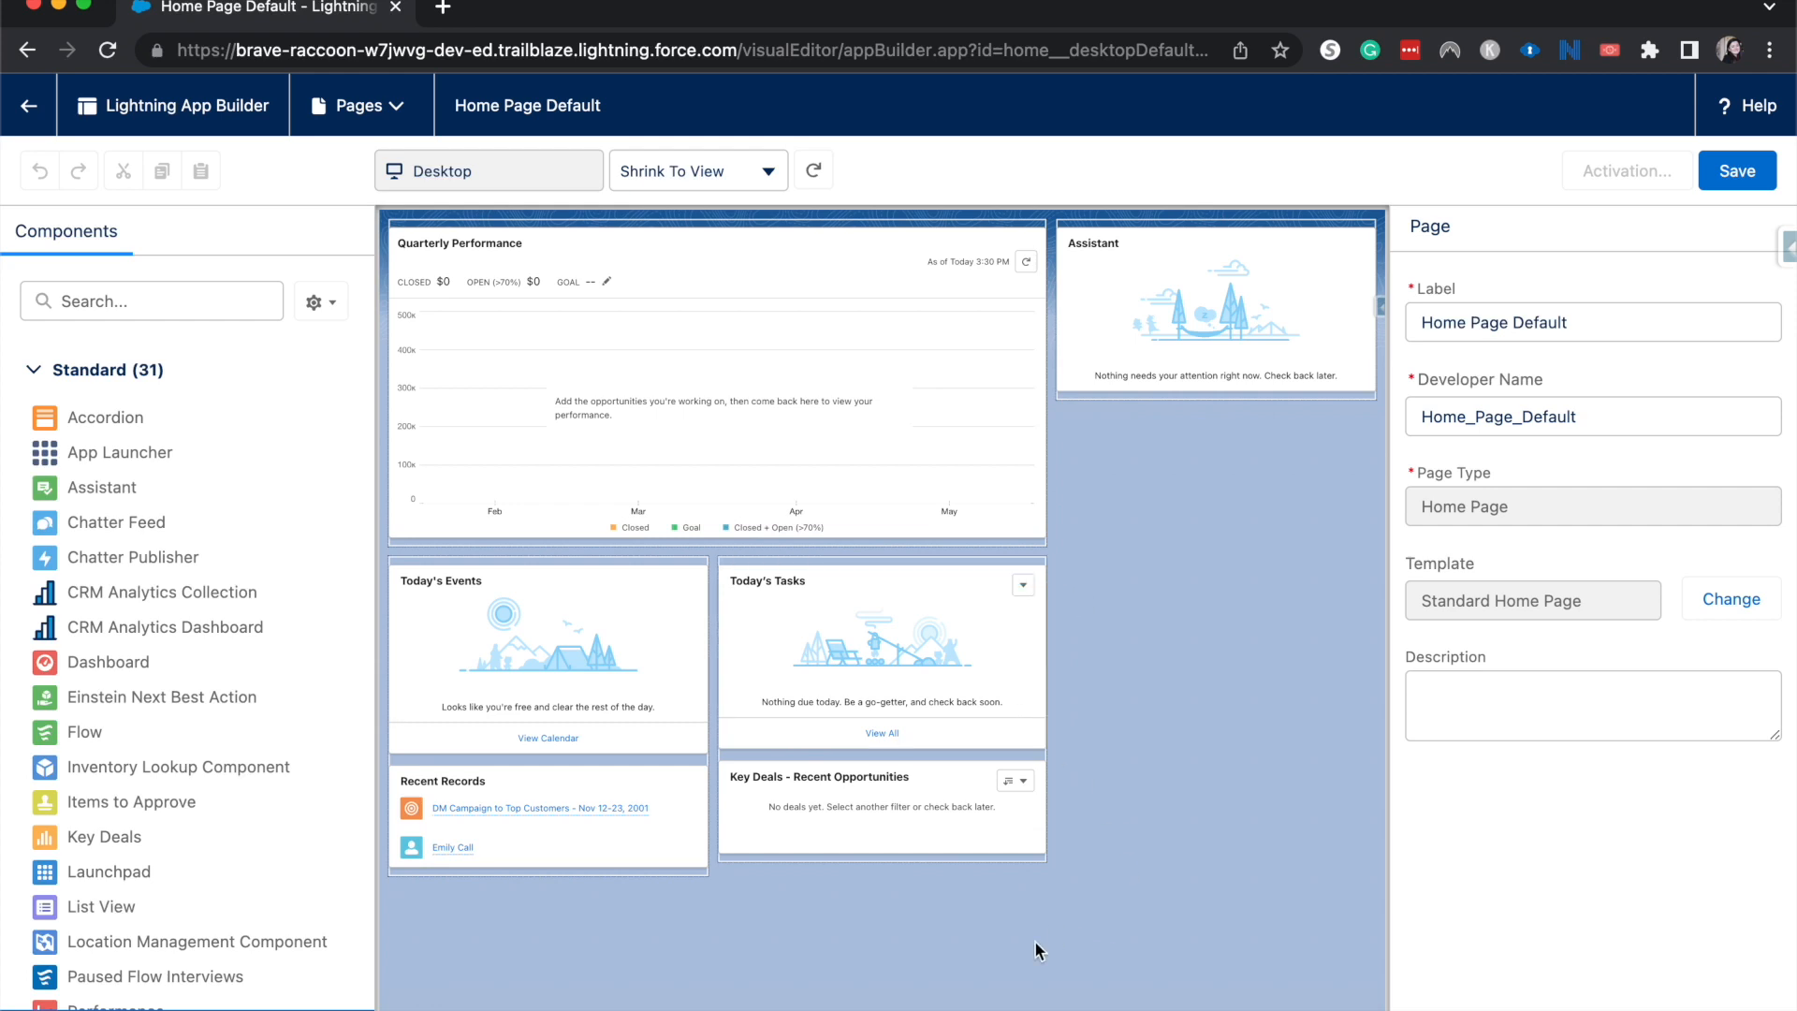
click(882, 806)
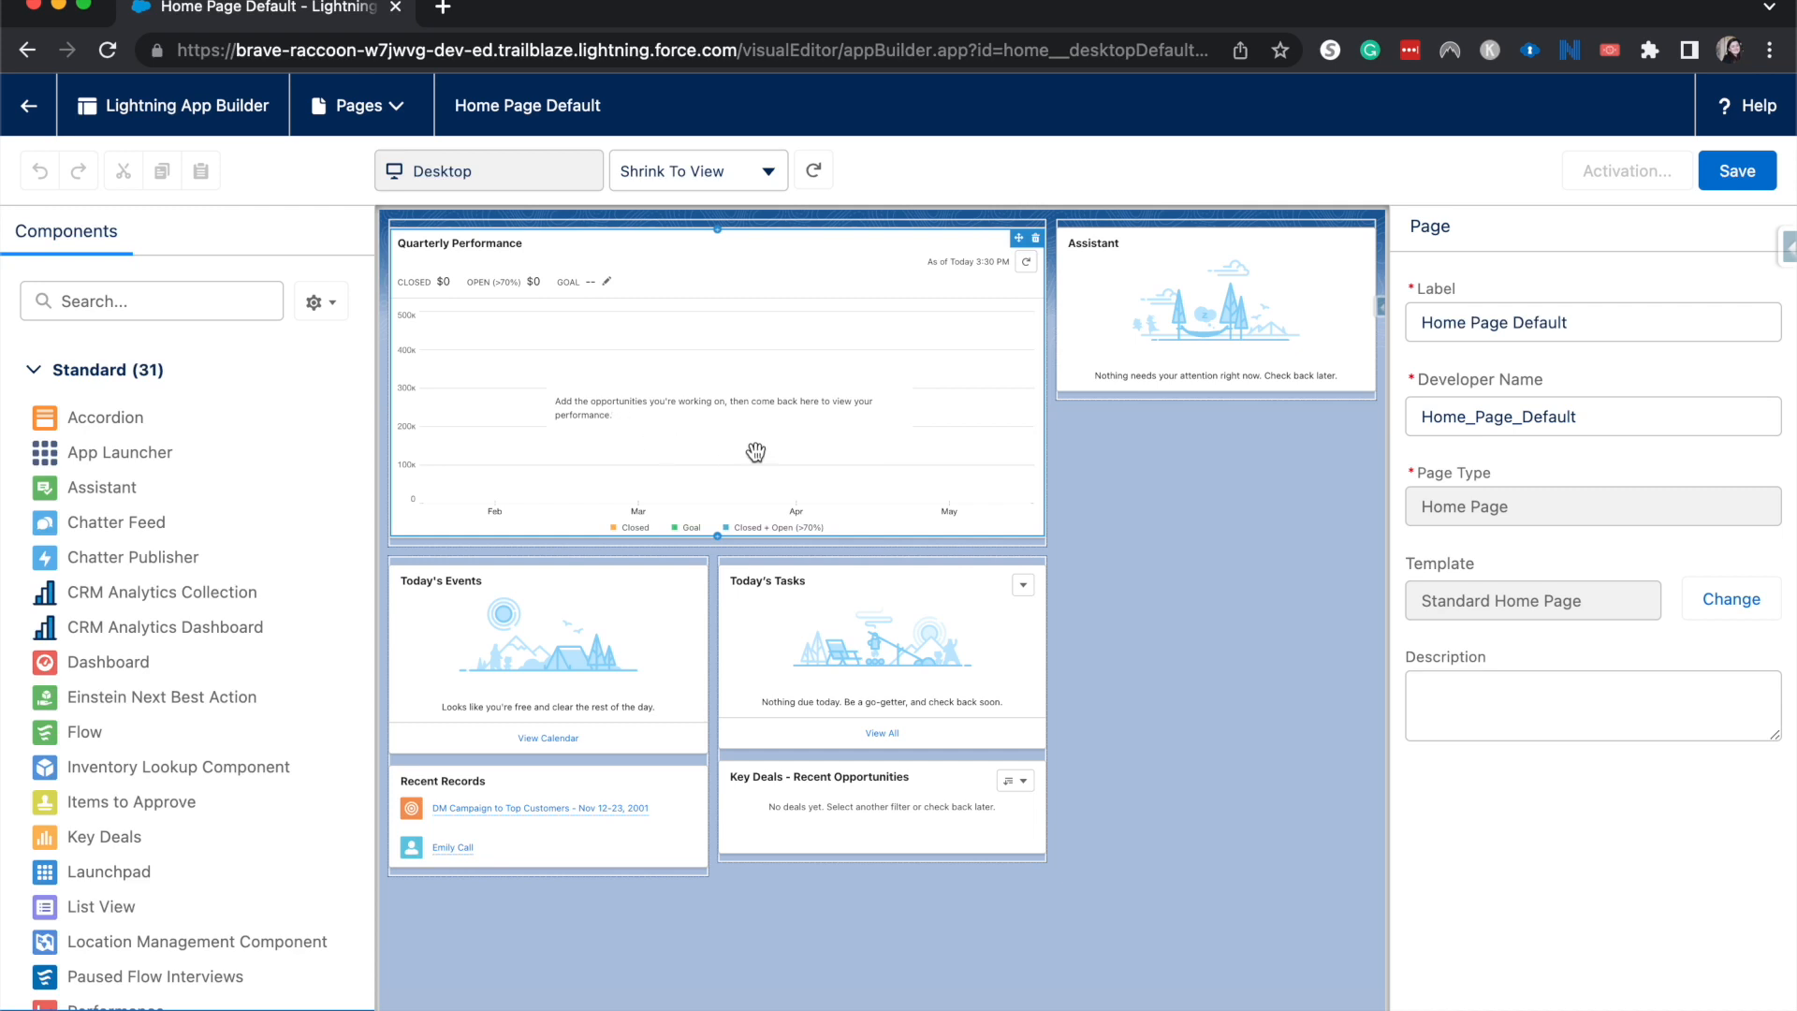
mouse_move(775, 412)
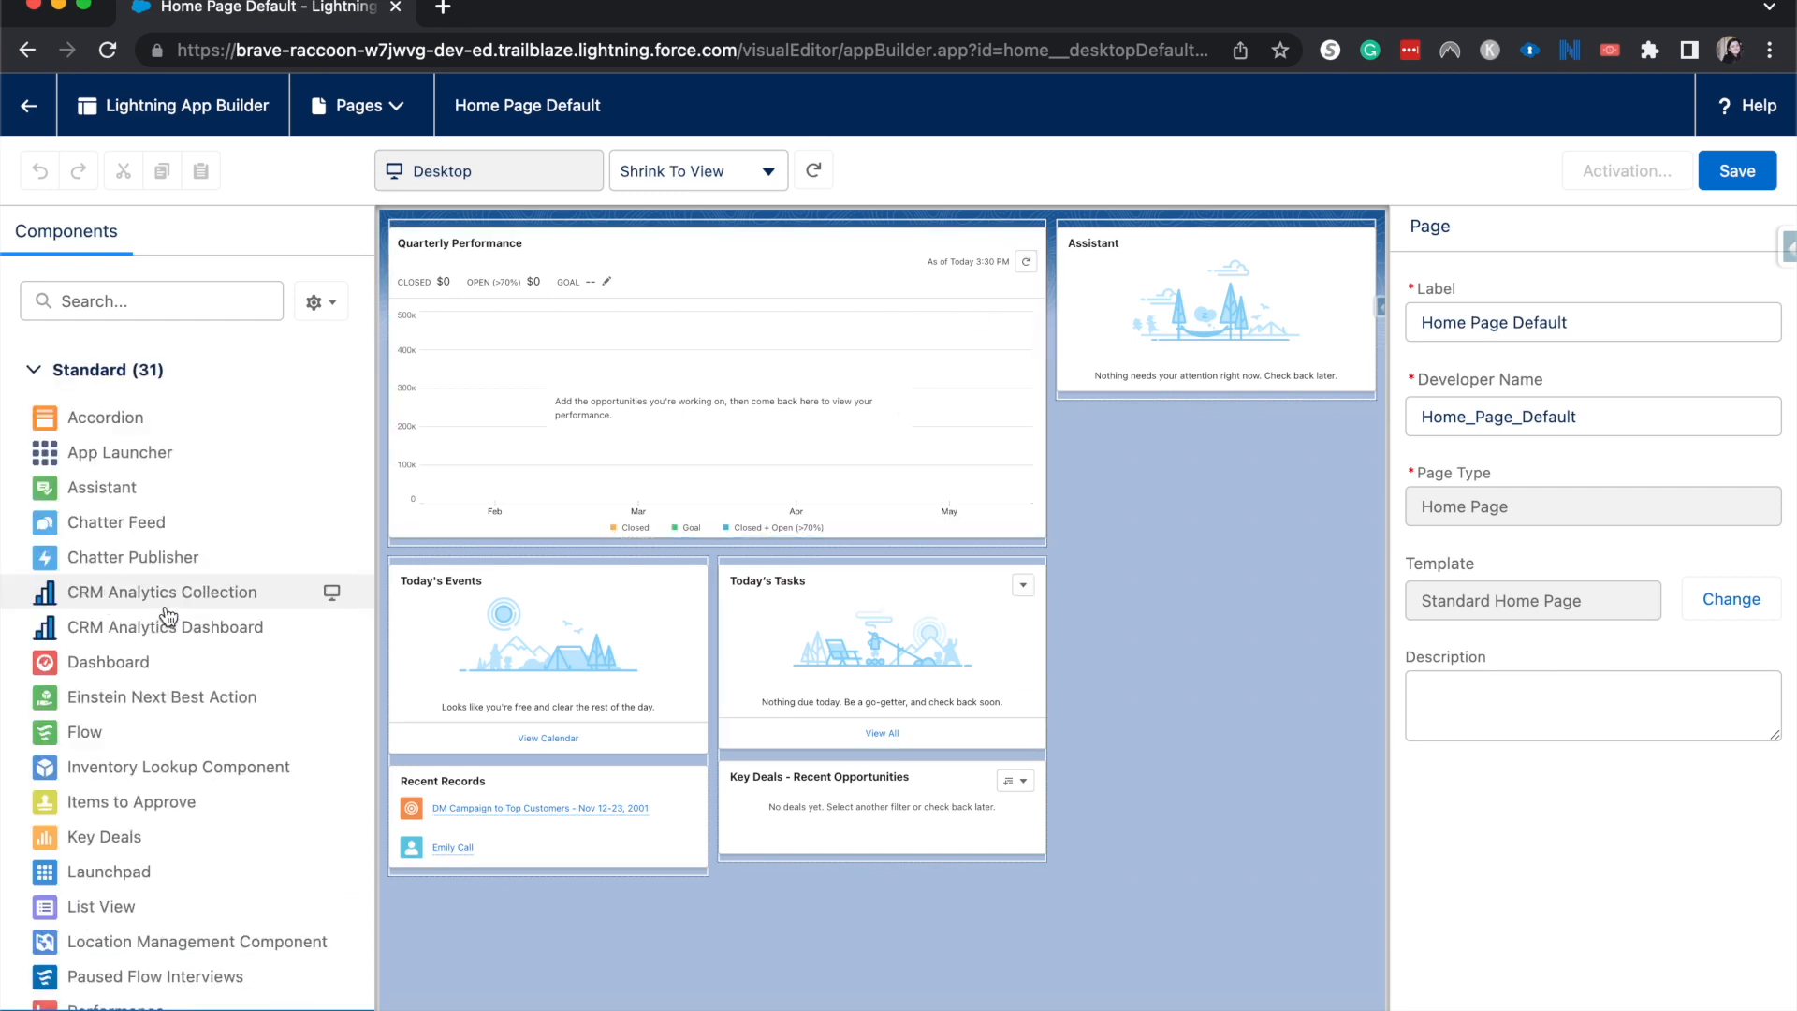
mouse_move(190, 356)
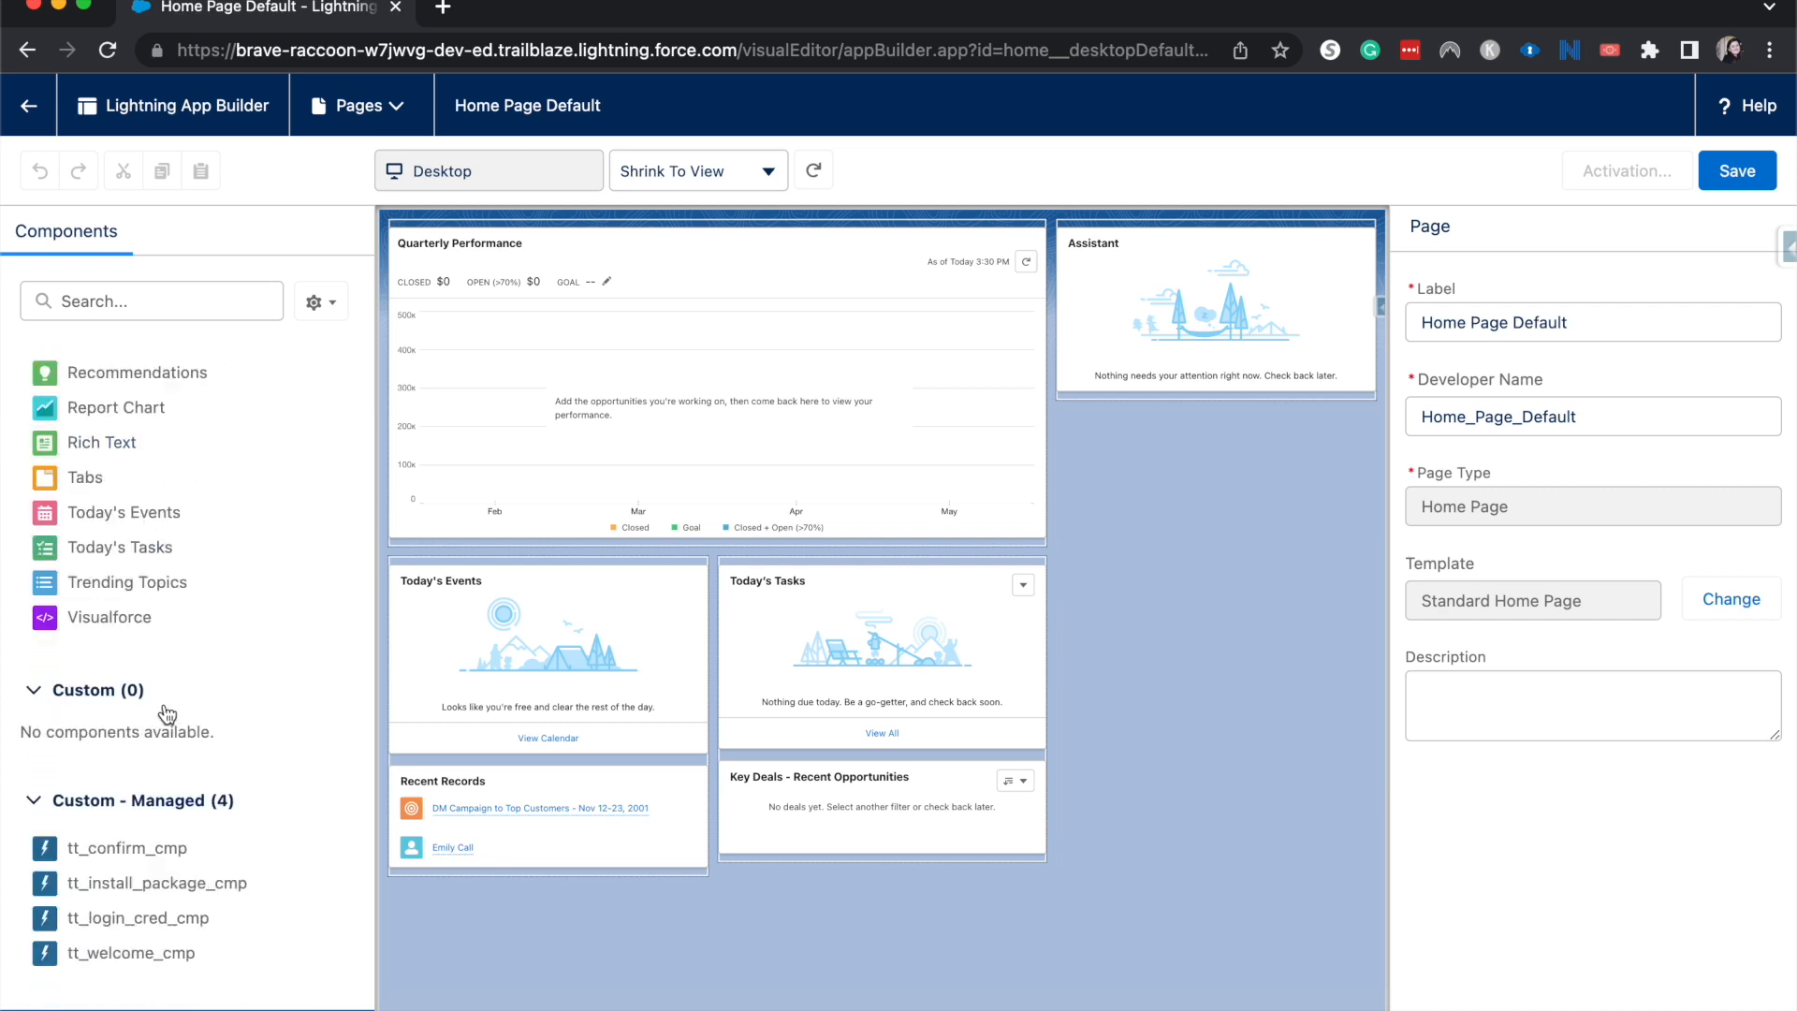
mouse_move(229, 816)
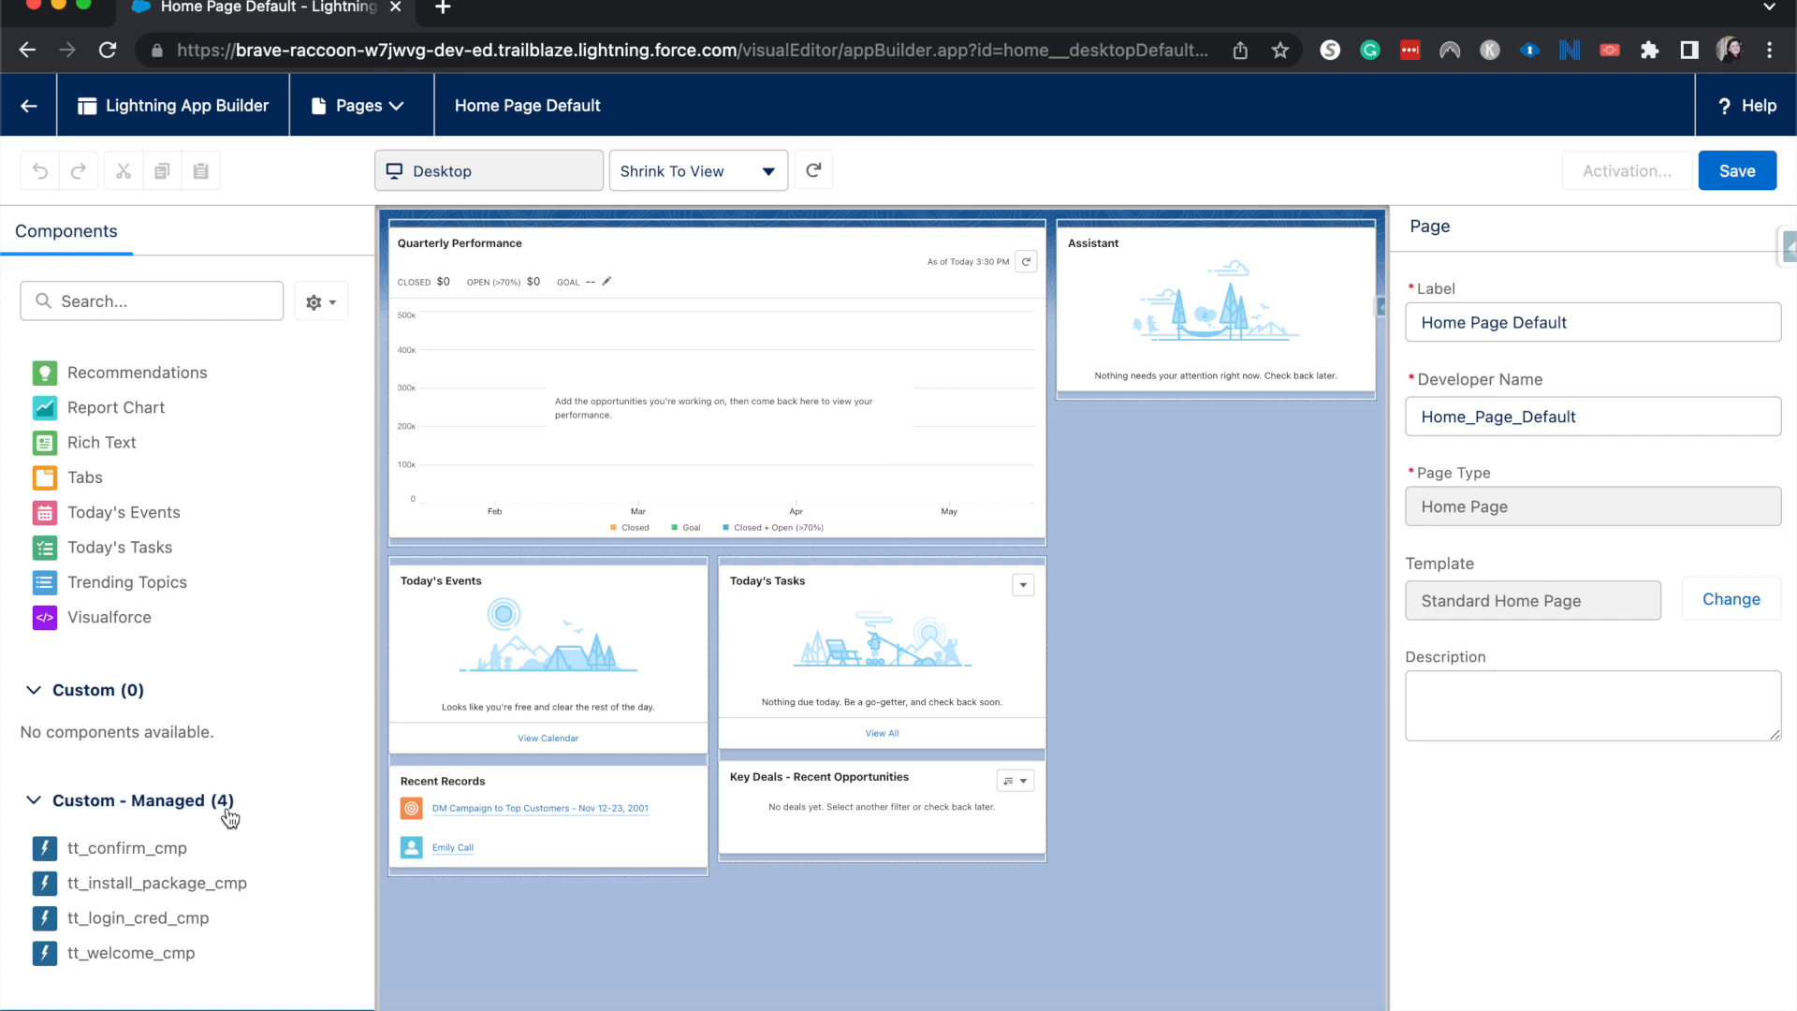
scroll(down, 3)
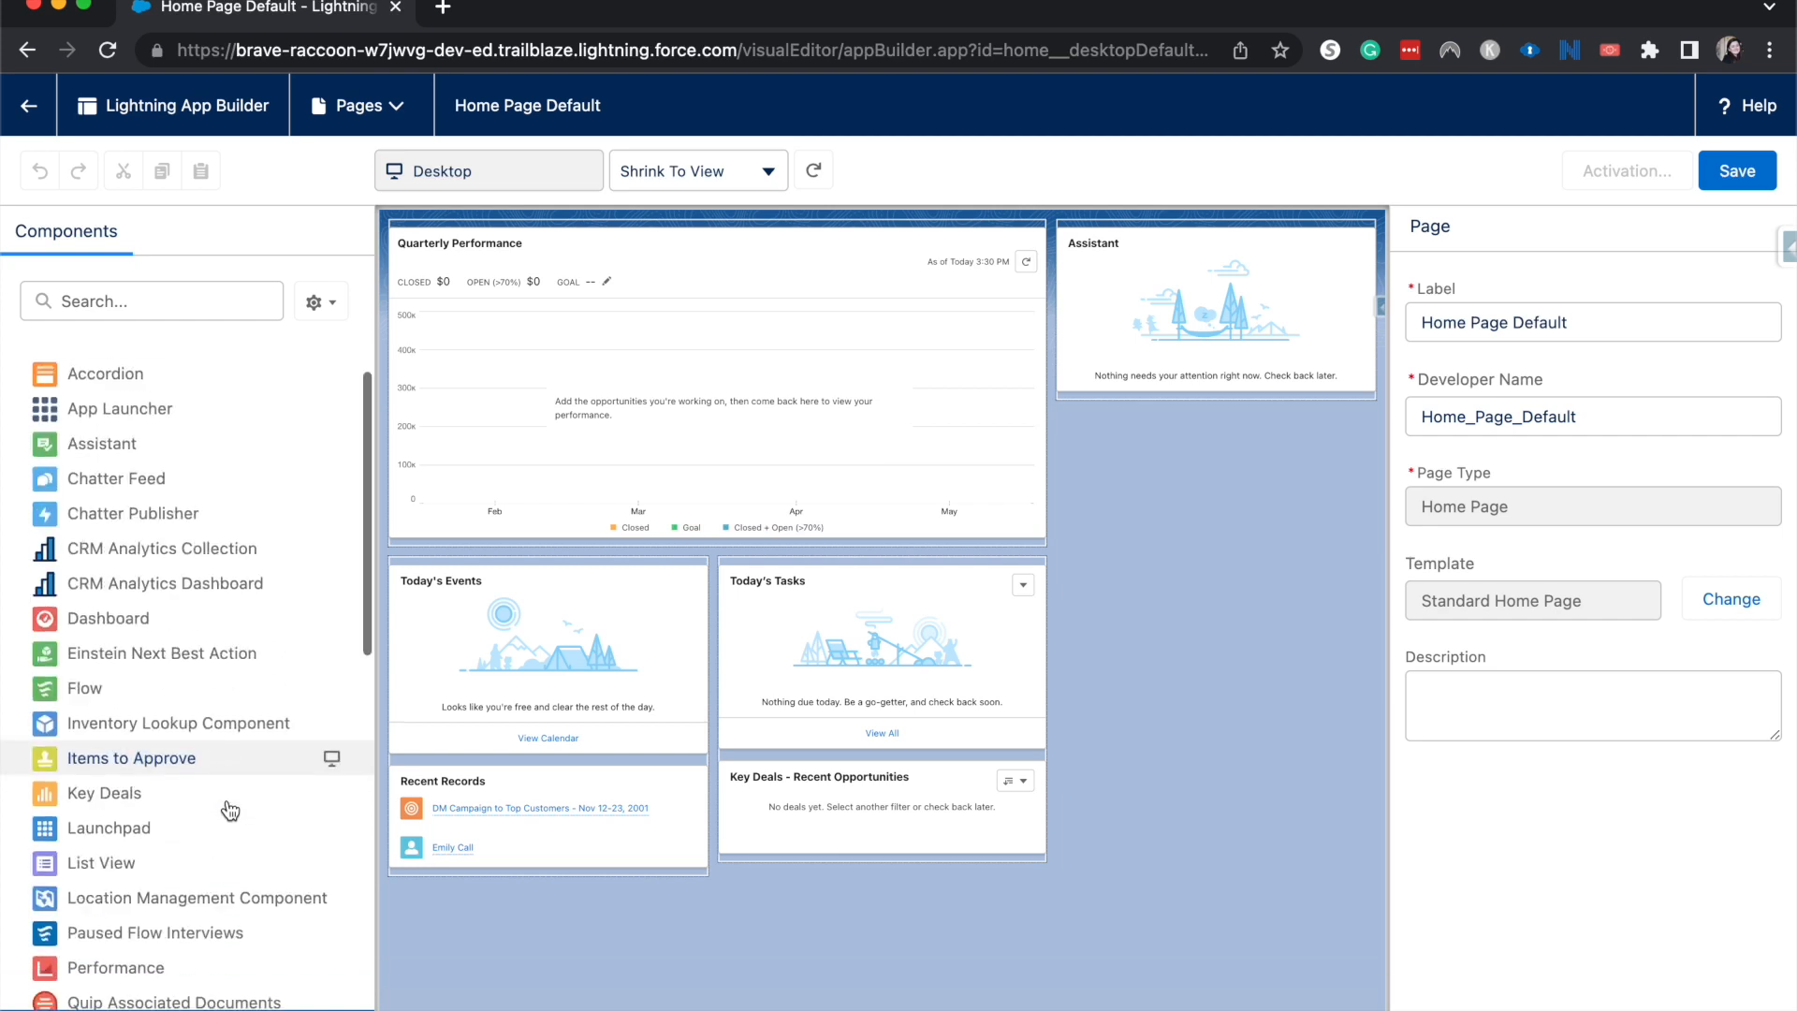
scroll(down, 3)
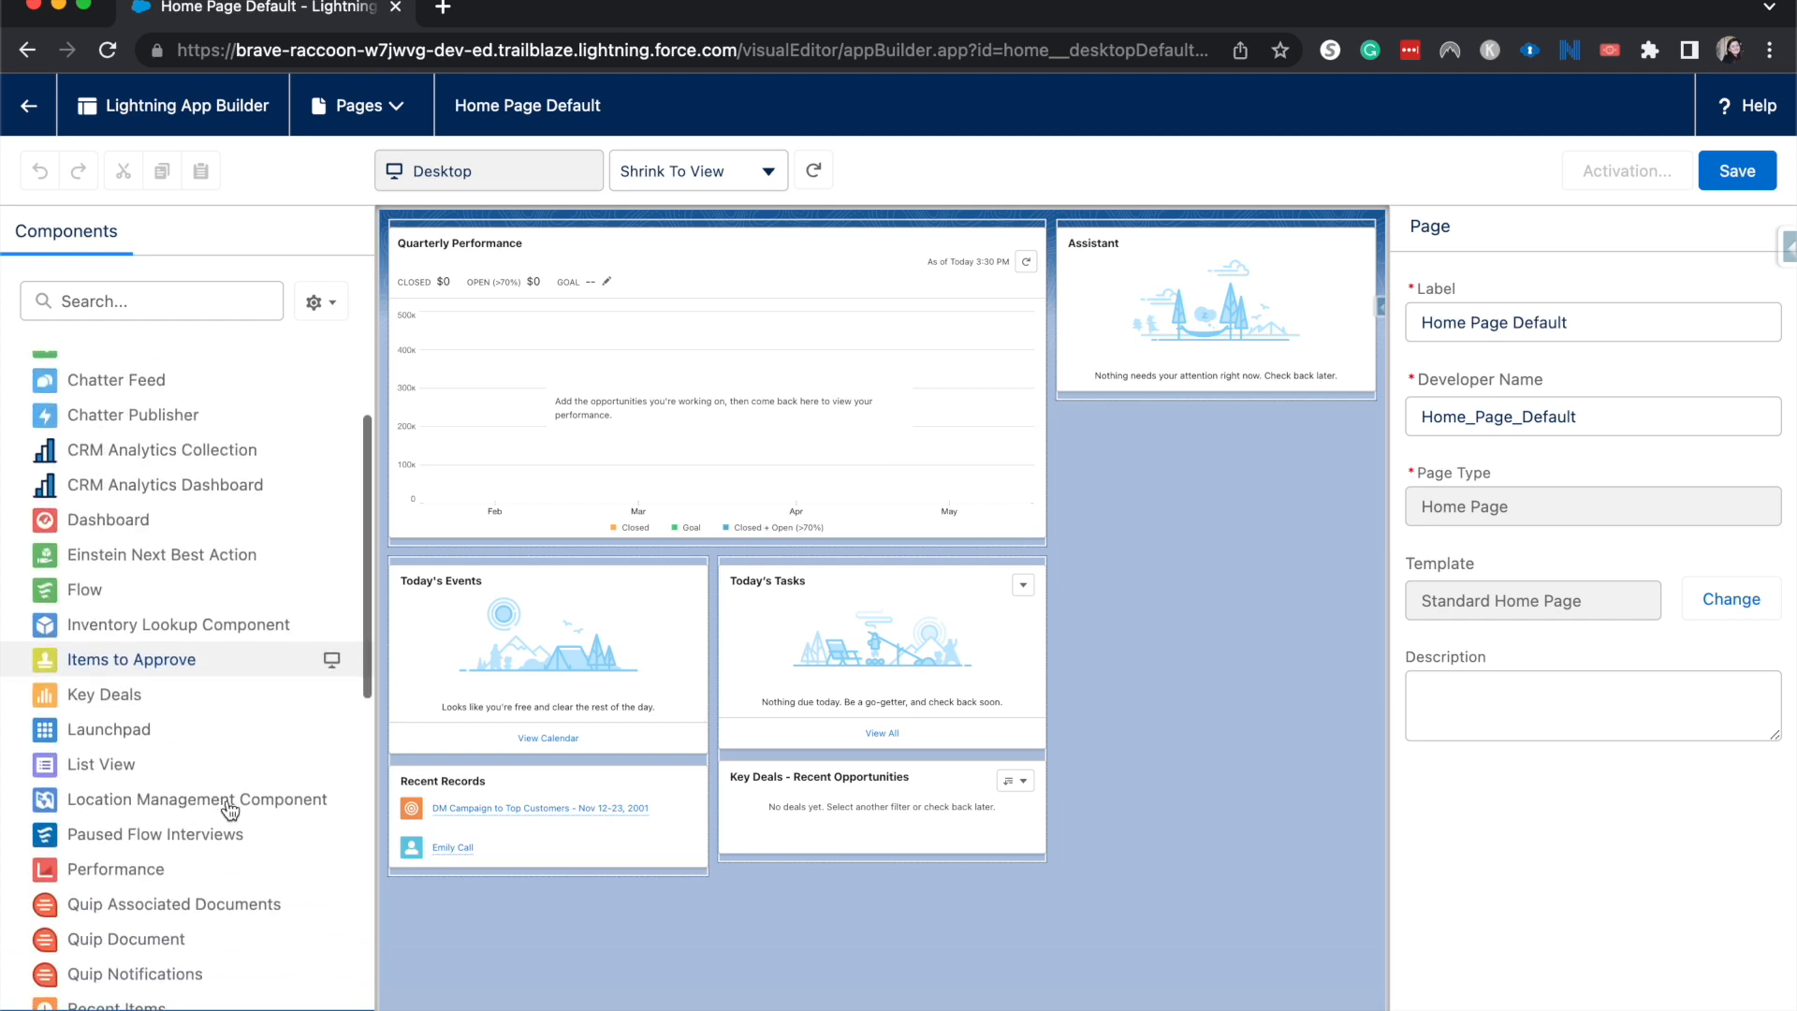
mouse_move(197, 800)
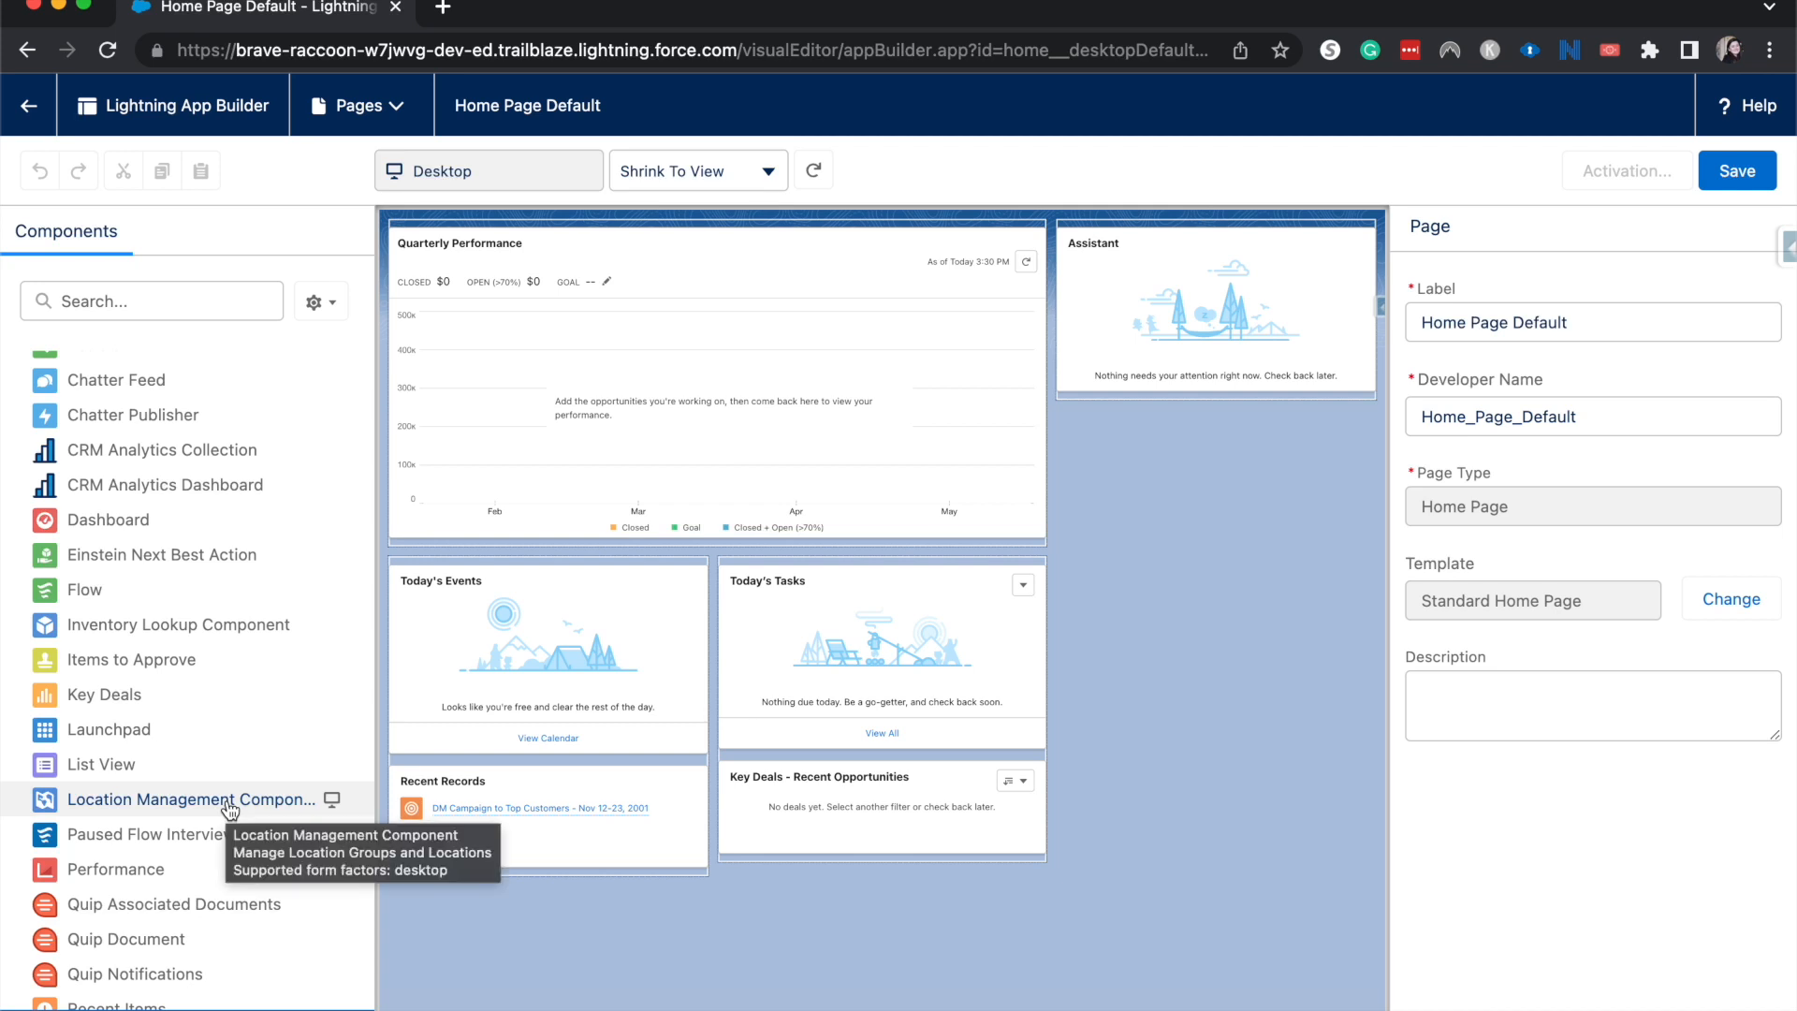
scroll(down, 3)
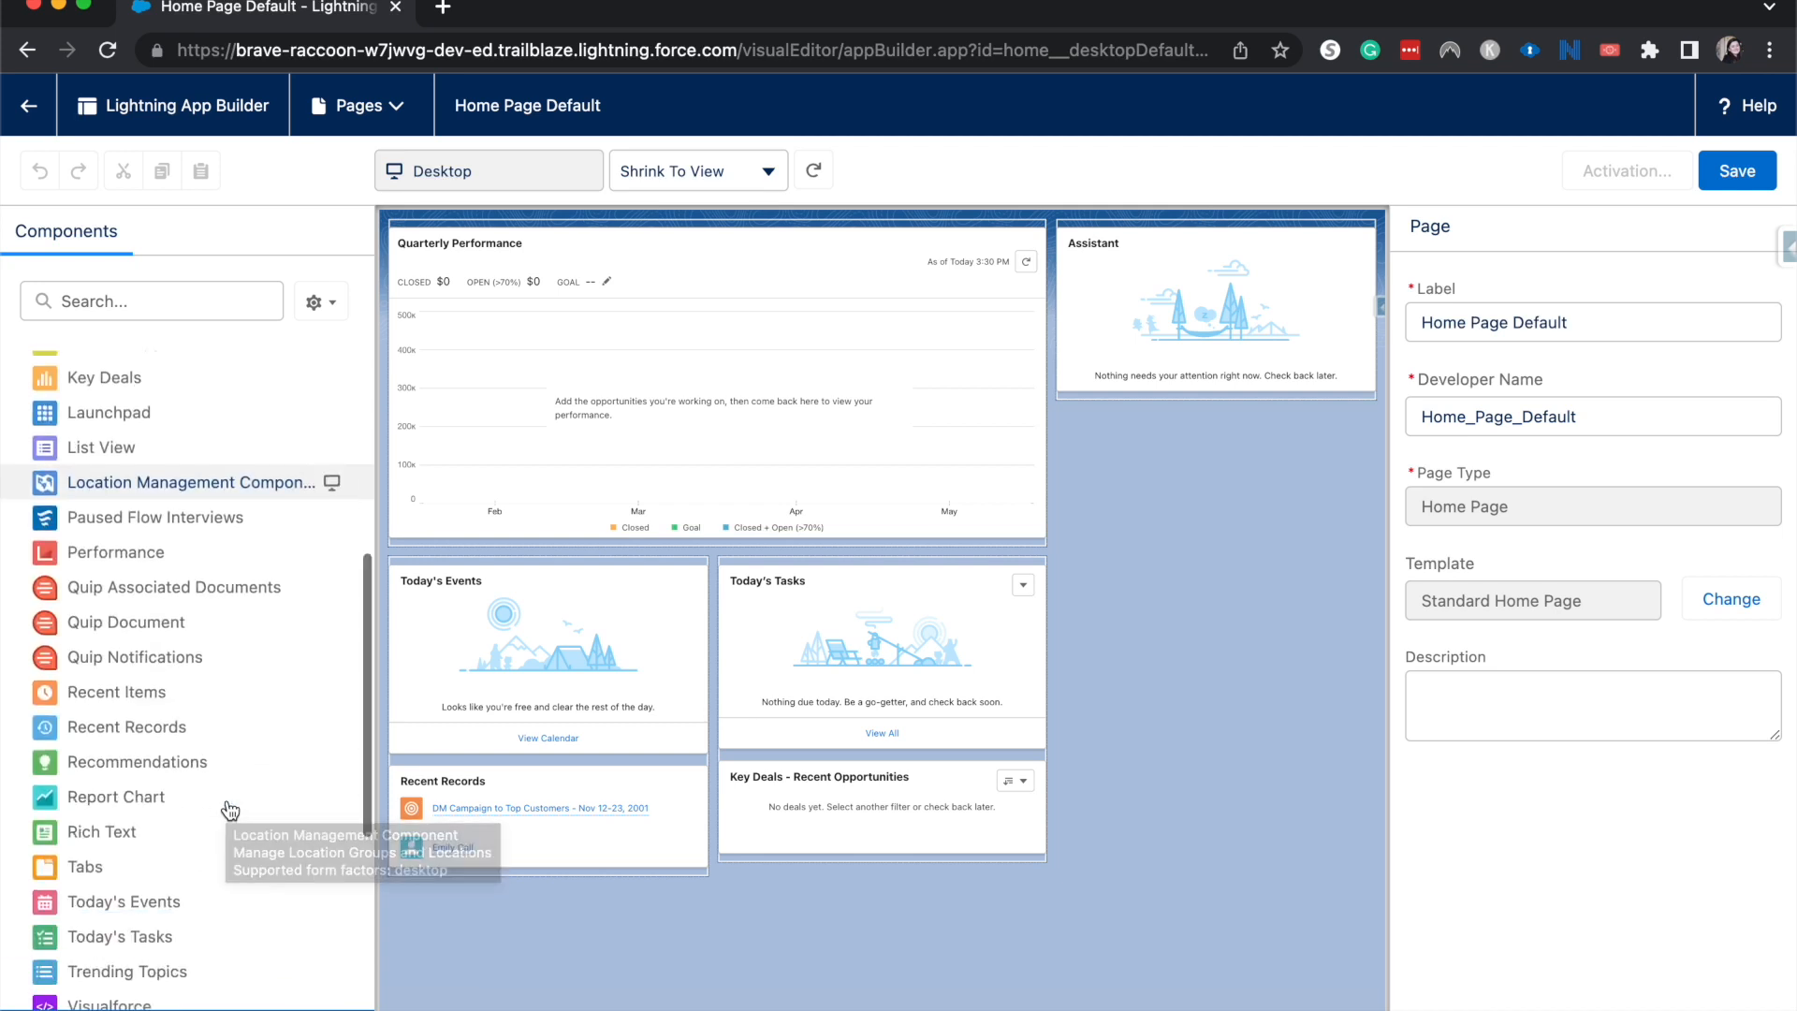
scroll(down, 3)
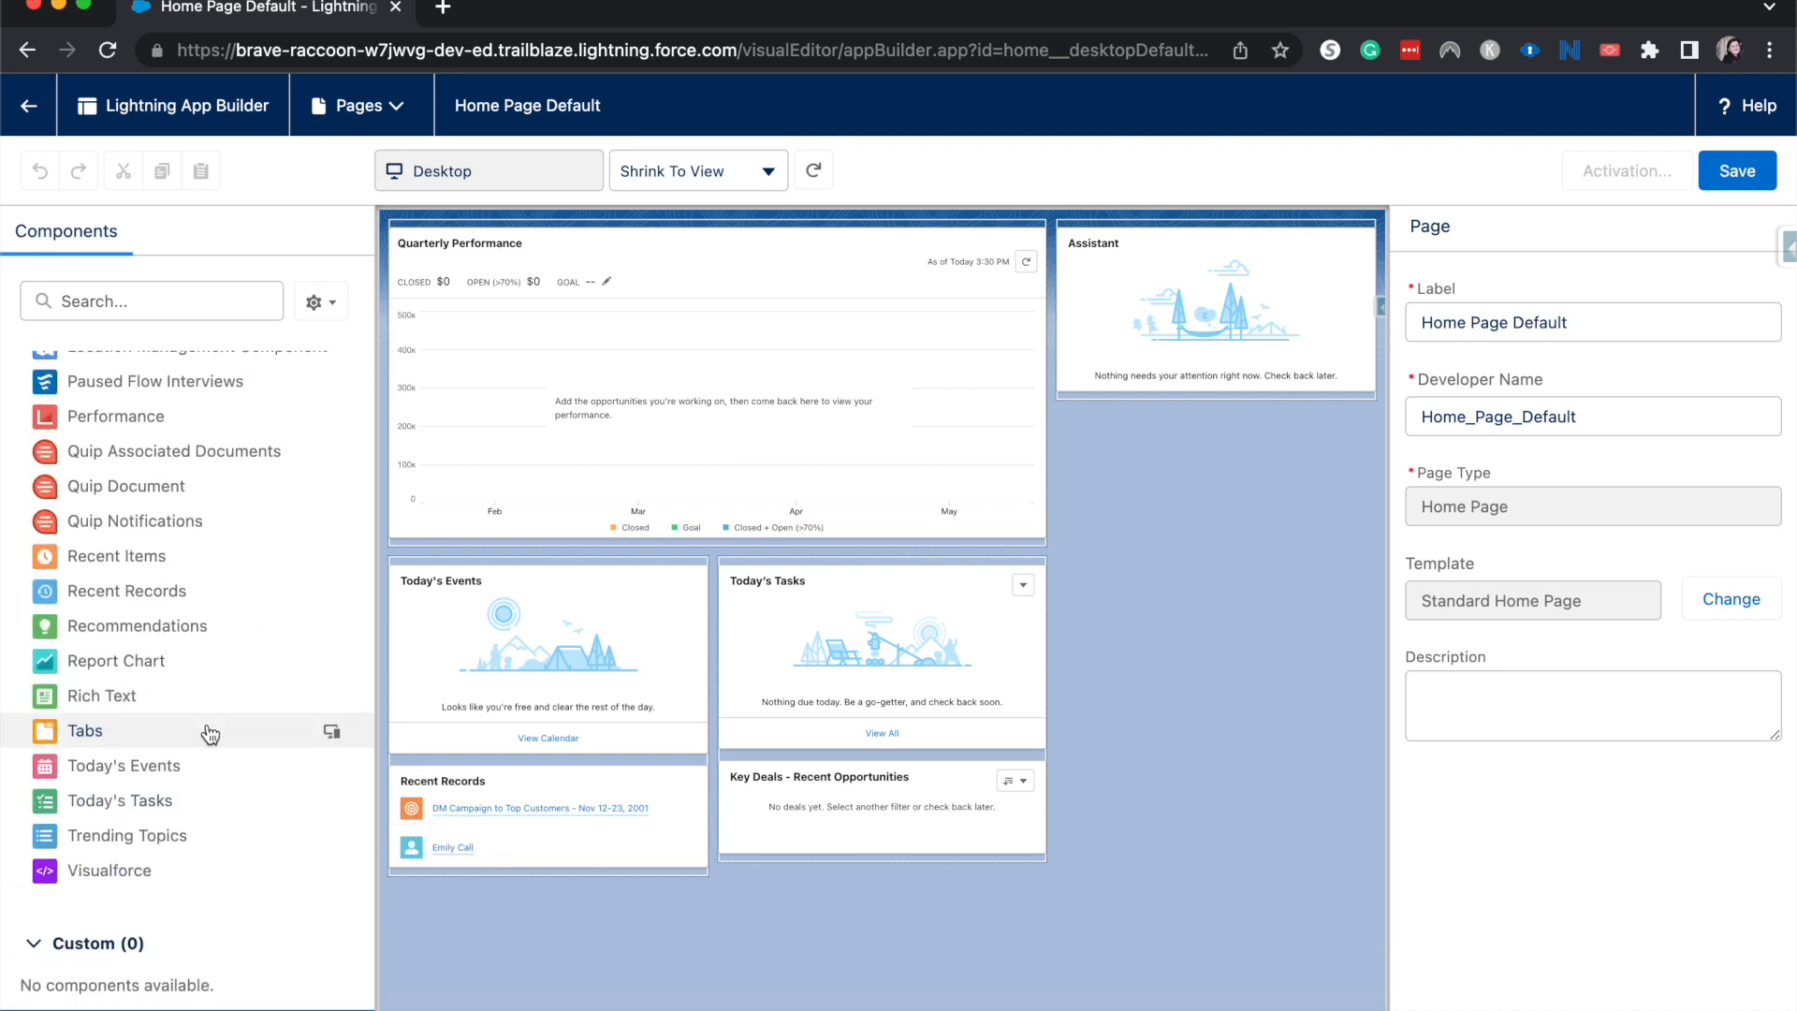
mouse_move(169, 625)
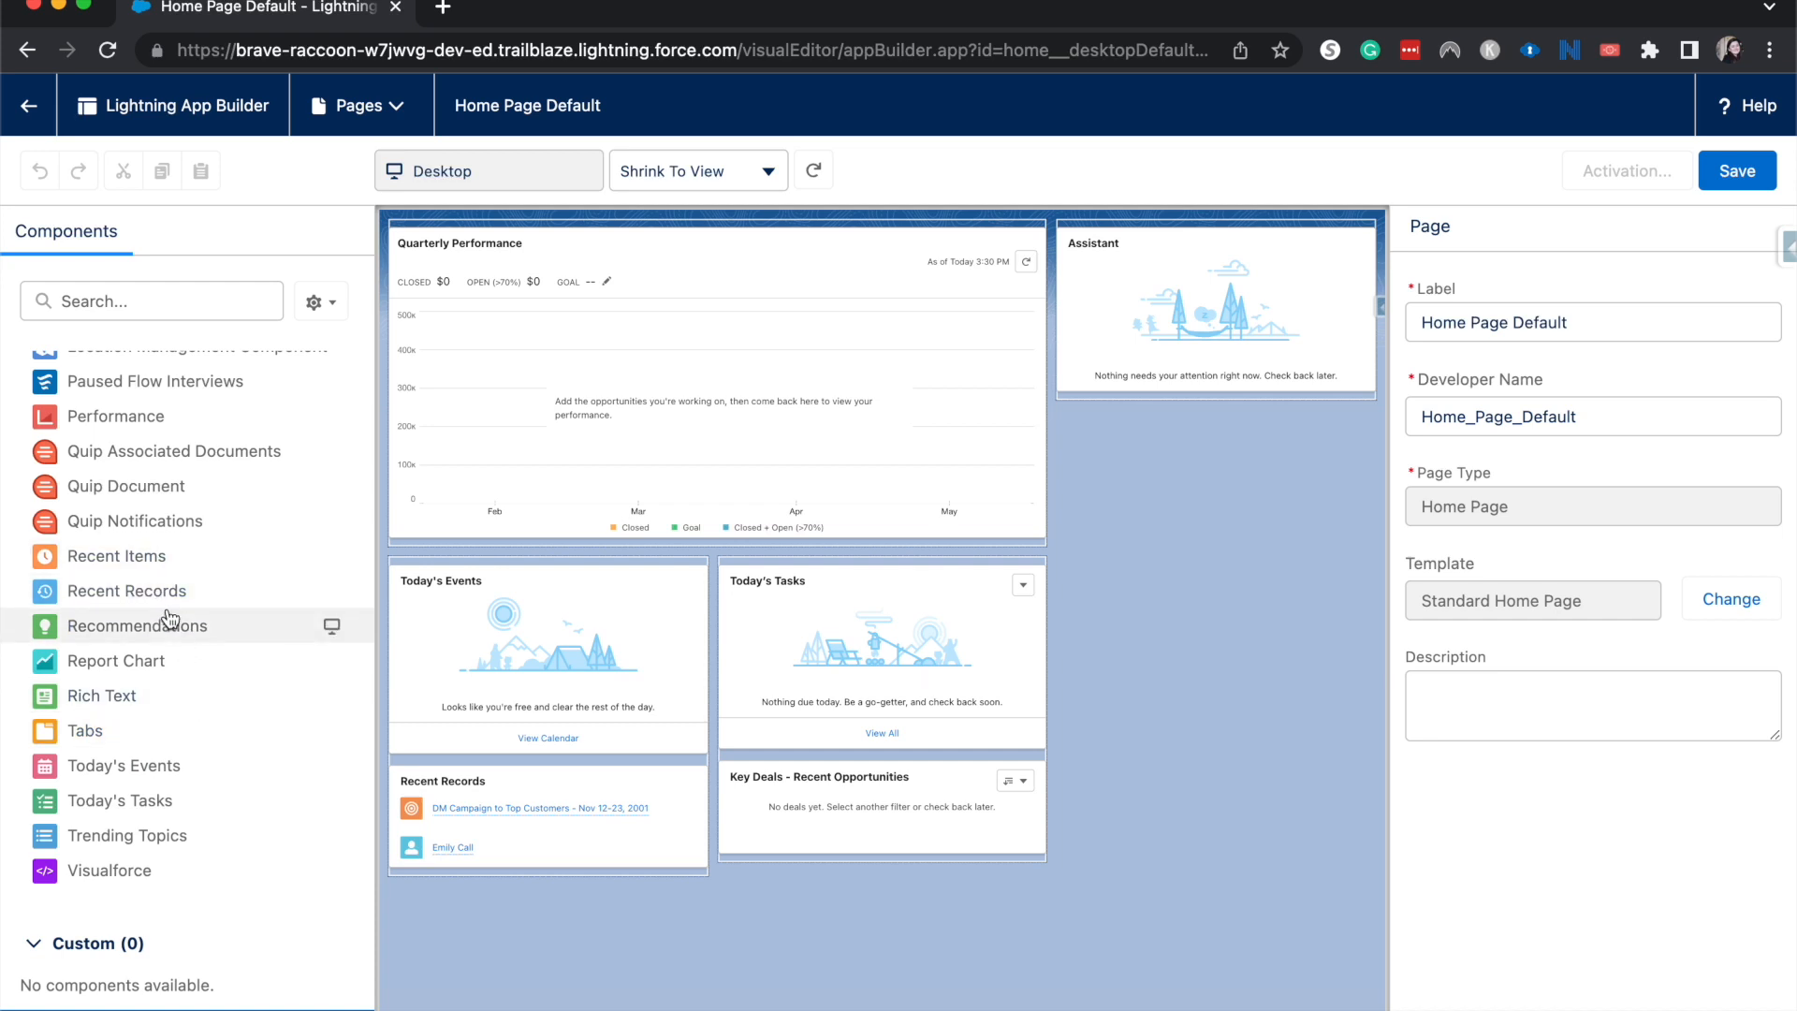
scroll(down, 3)
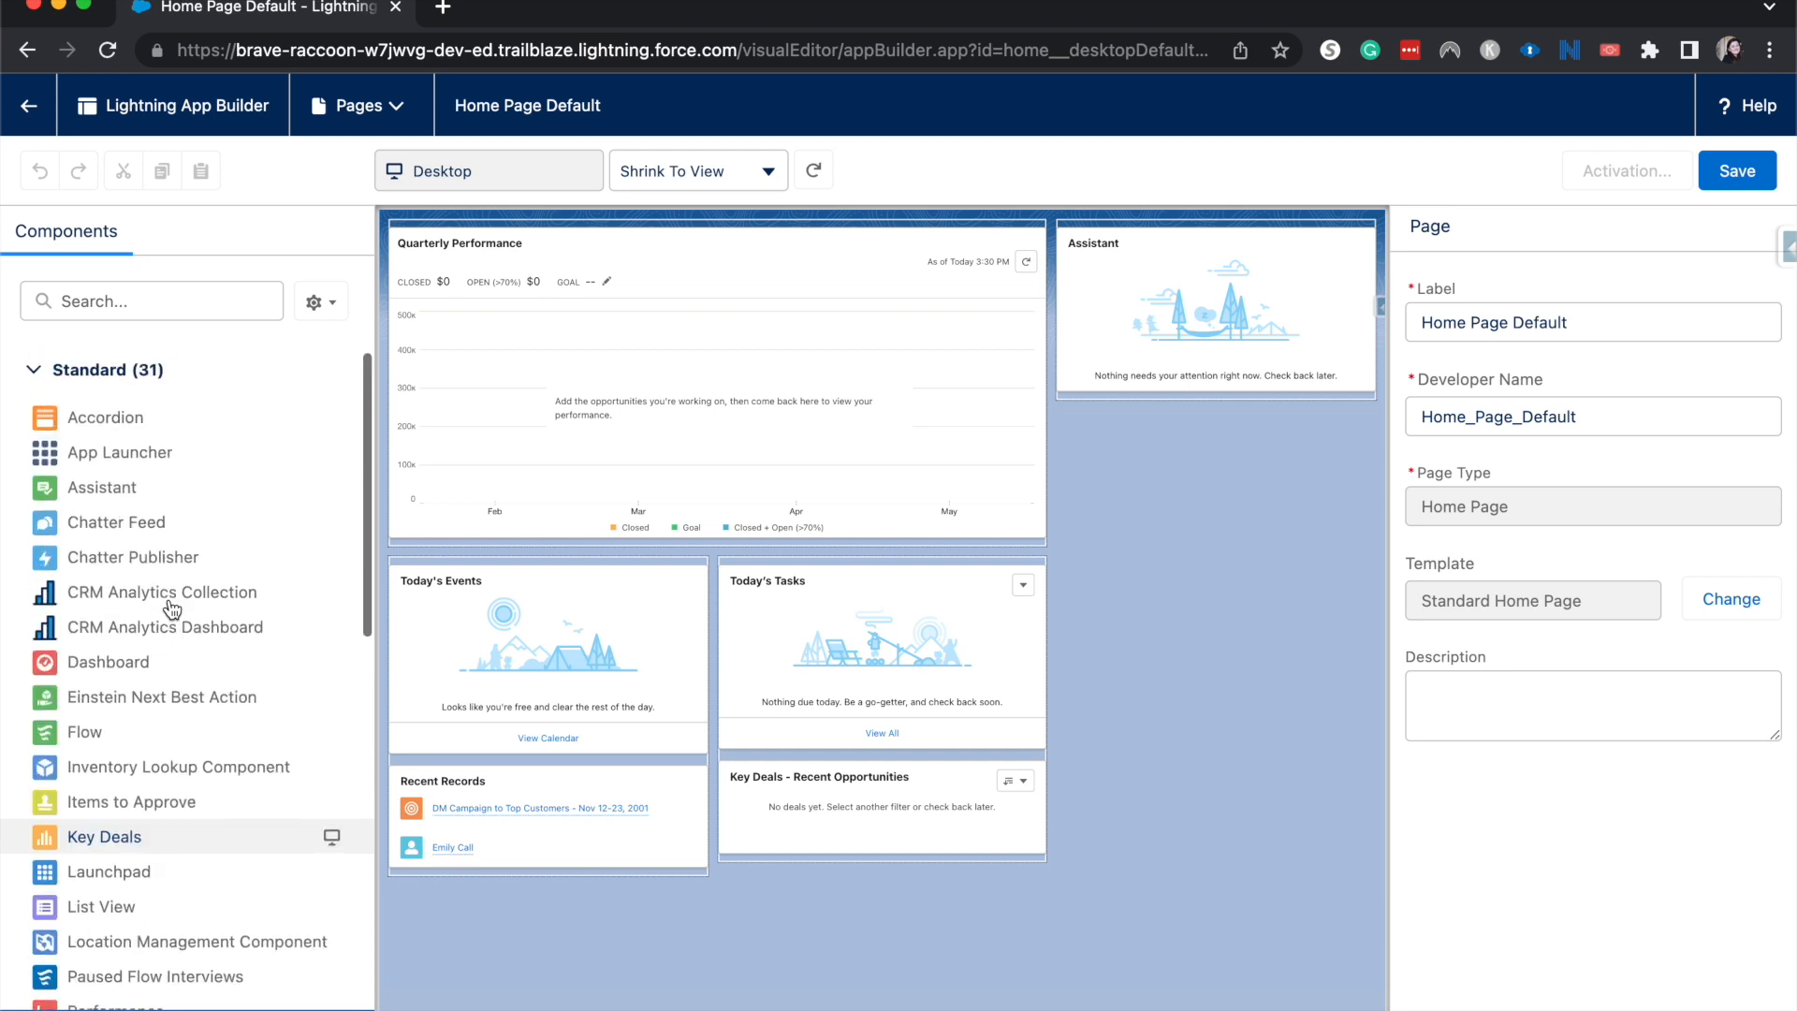
mouse_move(161, 593)
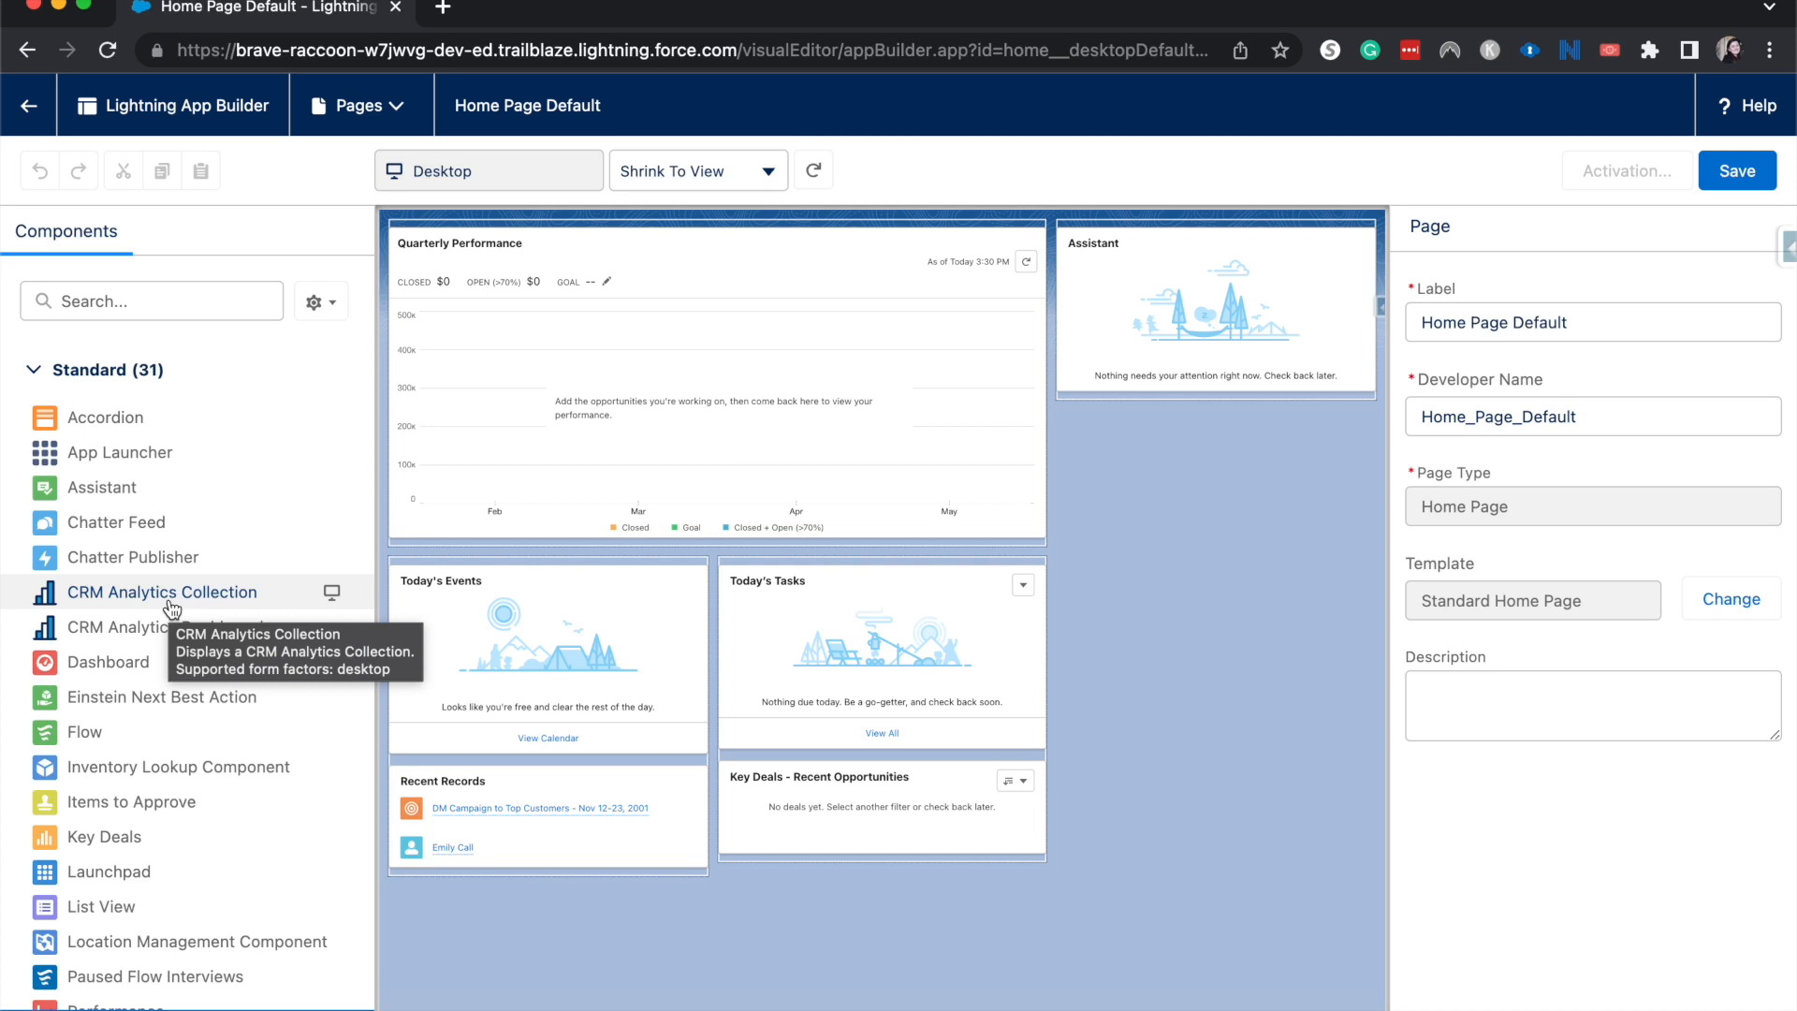
scroll(down, 3)
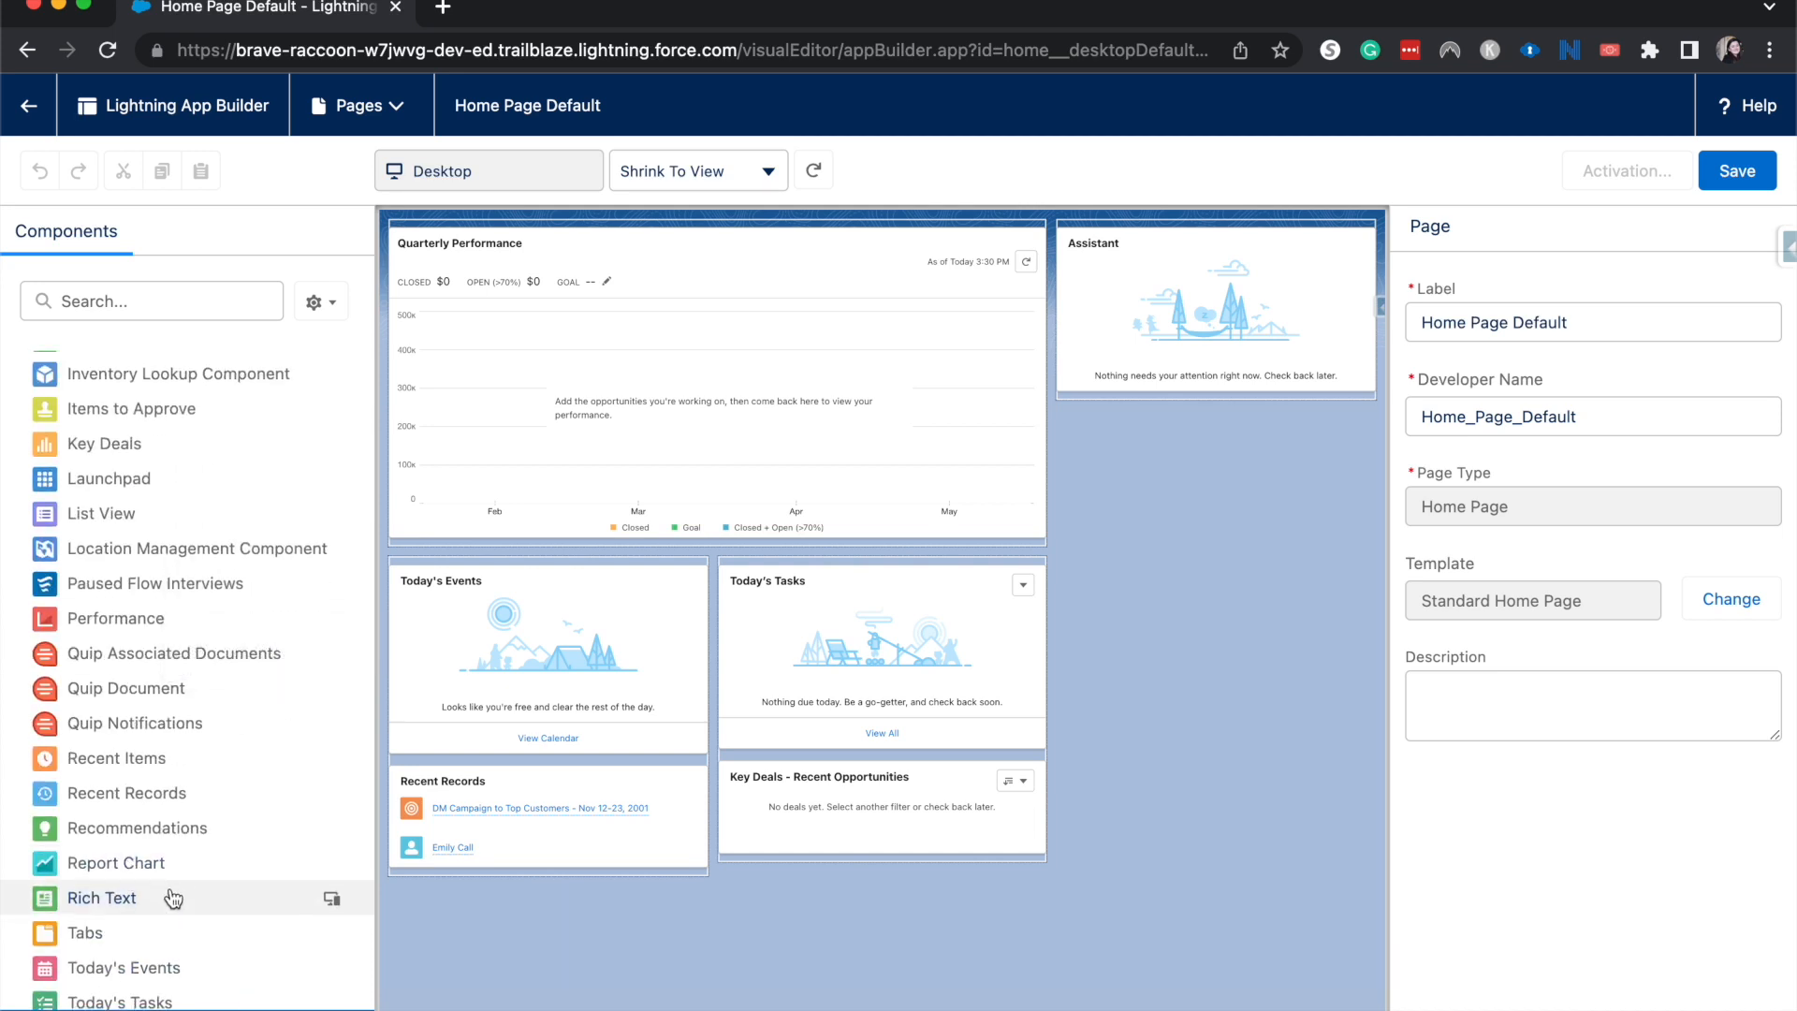
scroll(down, 3)
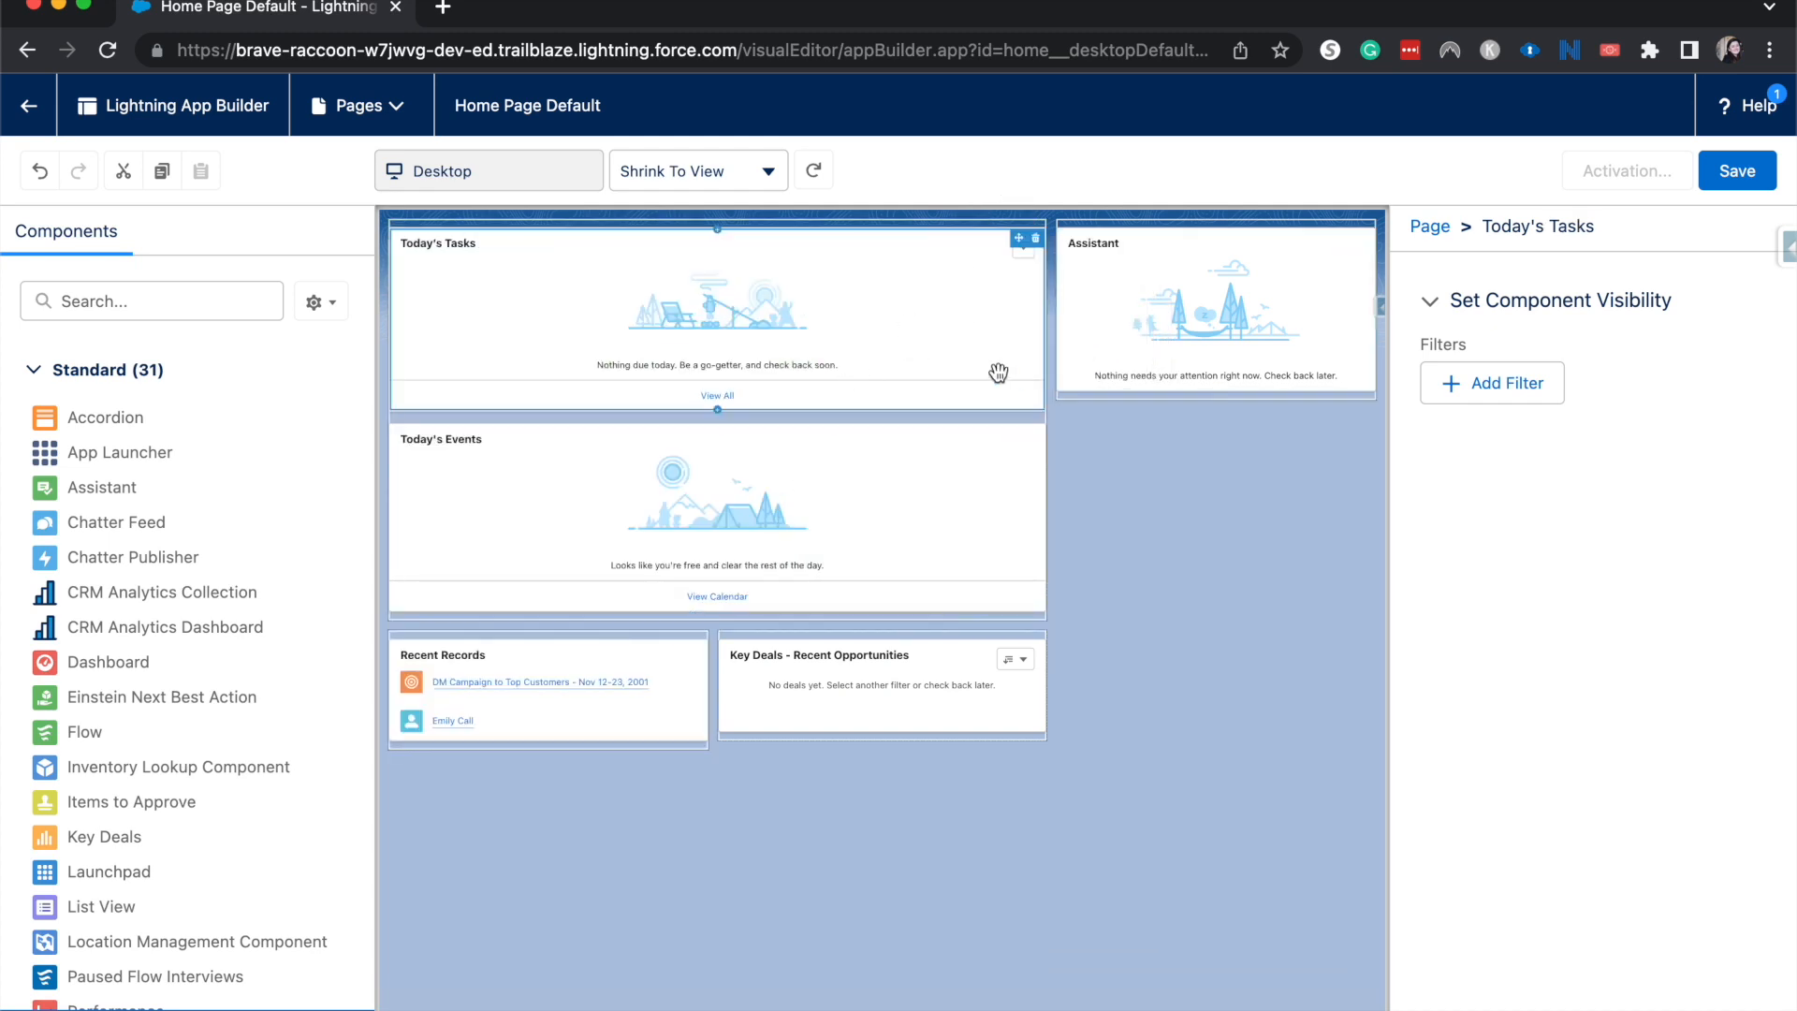
mouse_move(771, 472)
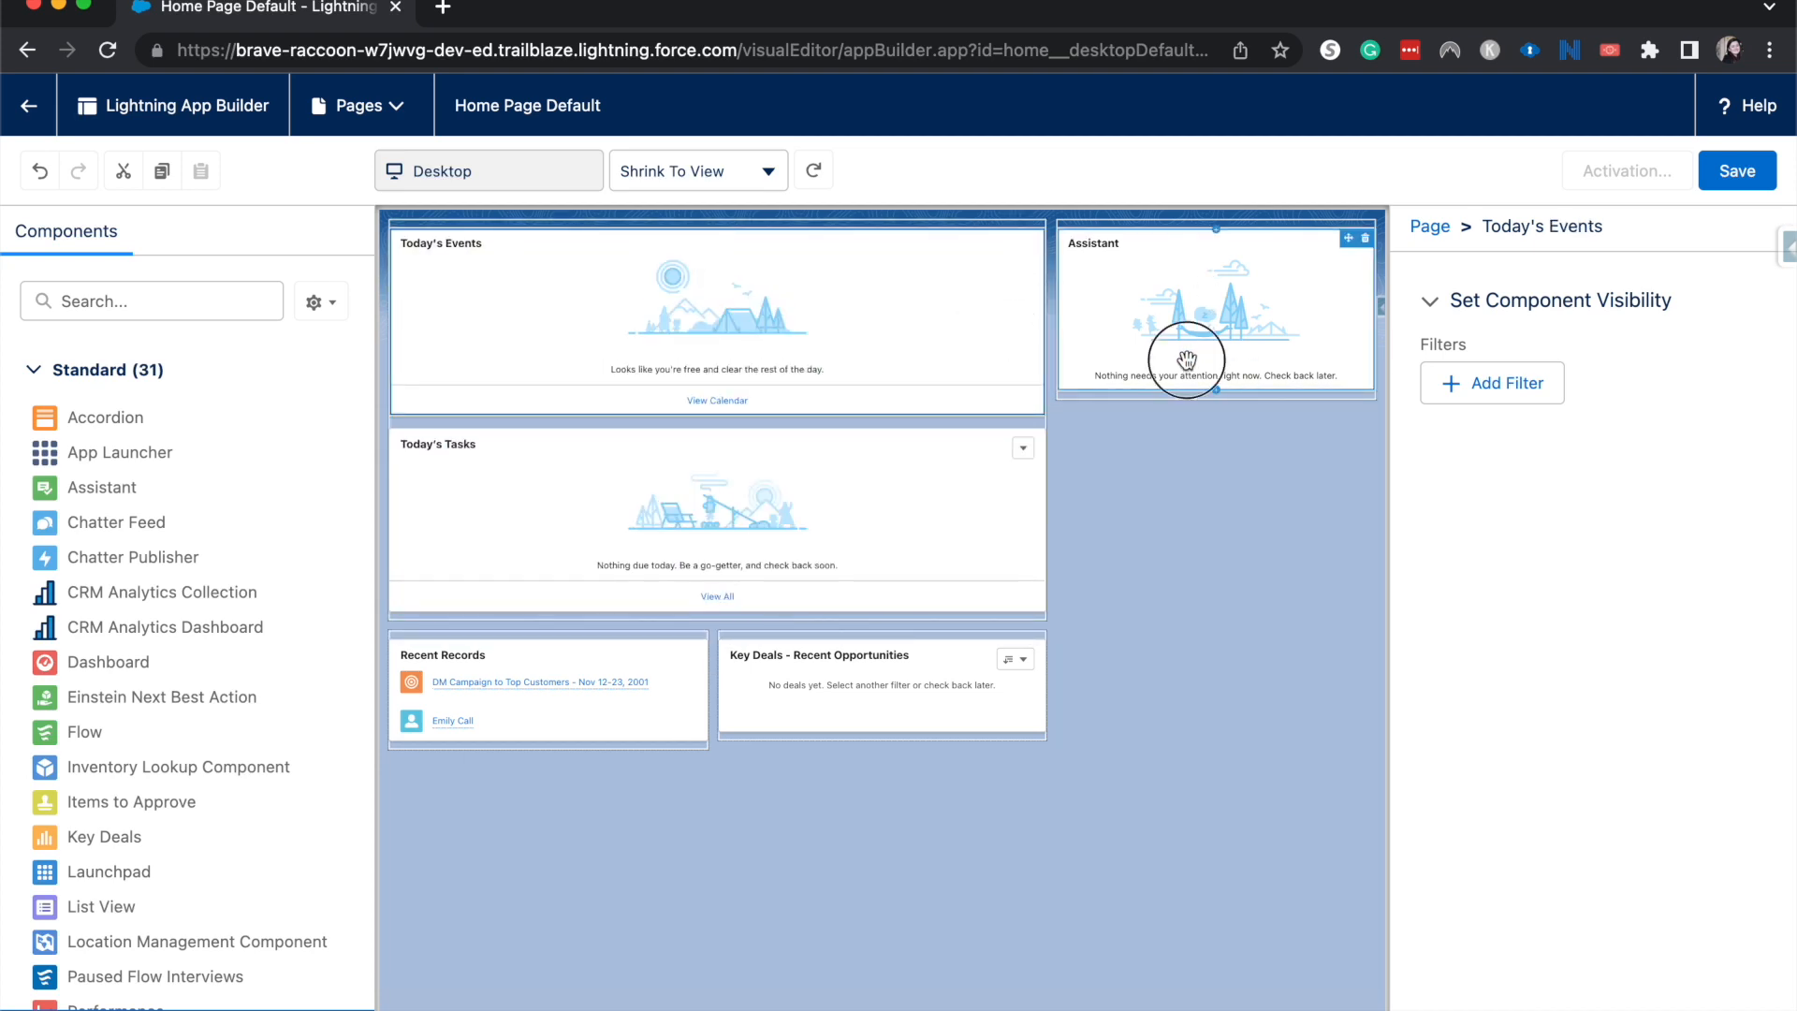
- Move Today's Tasks into the right column above Assistant, leaving Today's Events atop the left column
click(1215, 309)
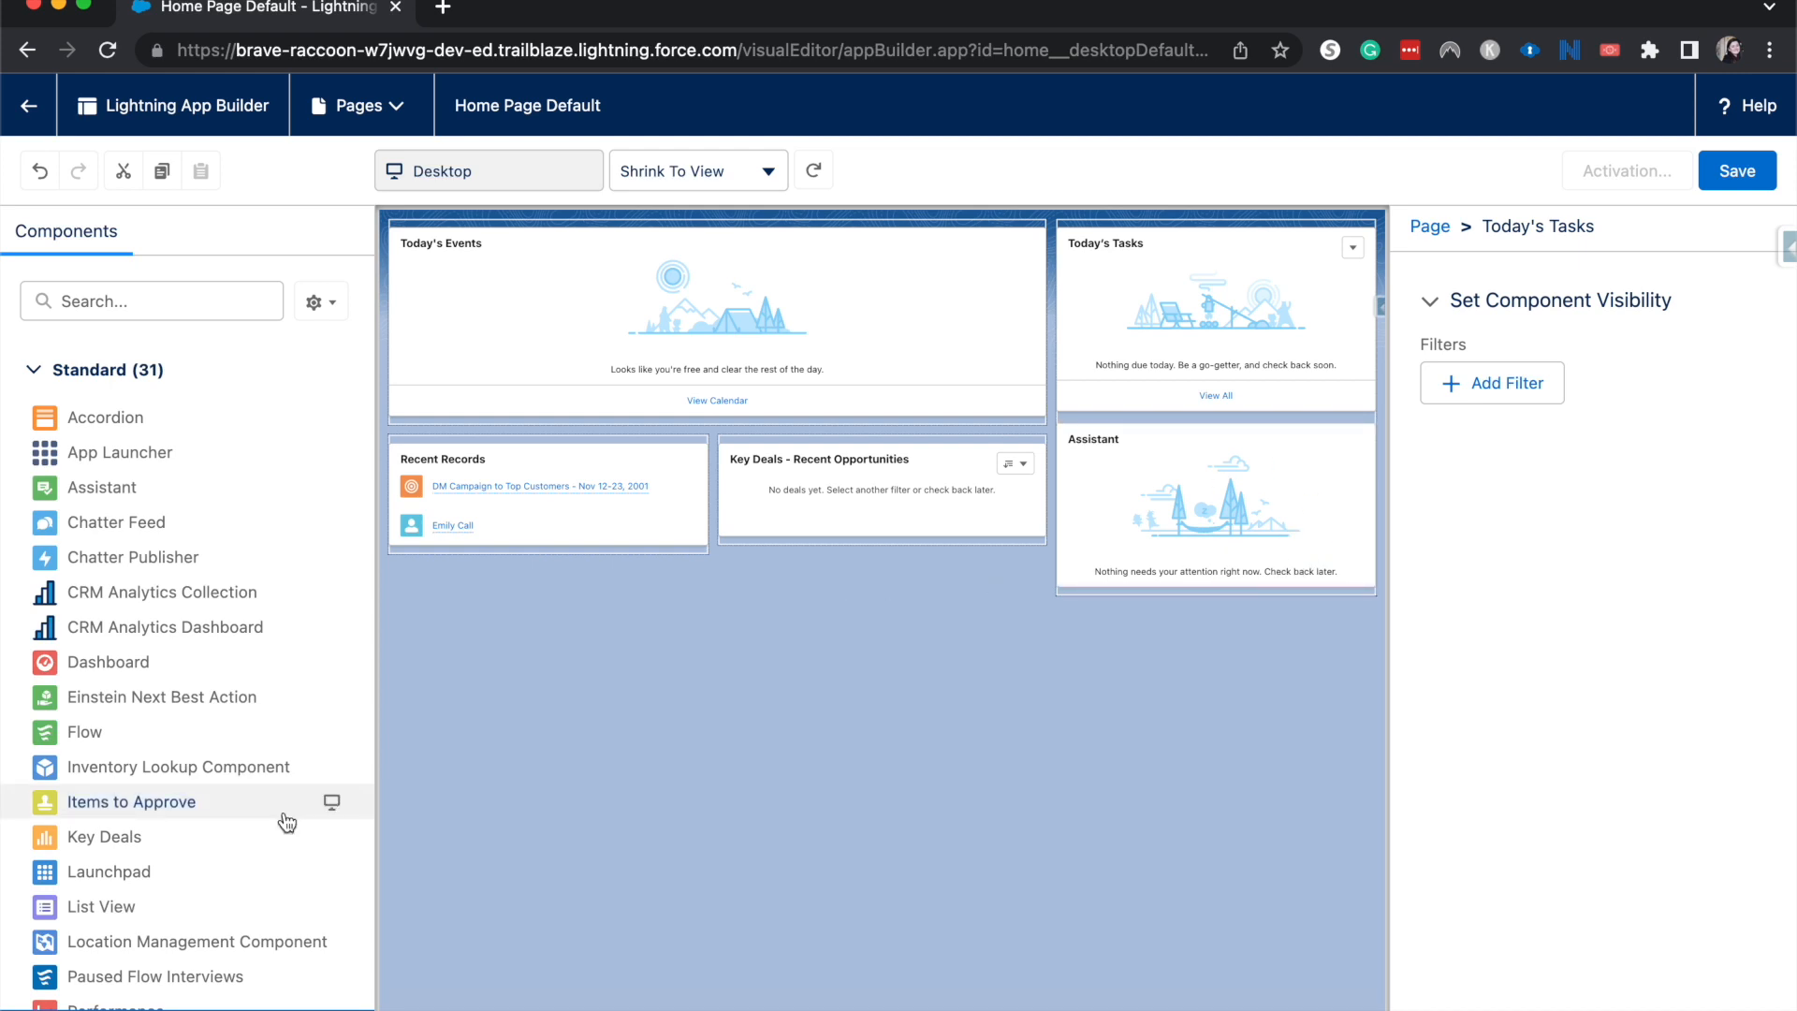
click(882, 490)
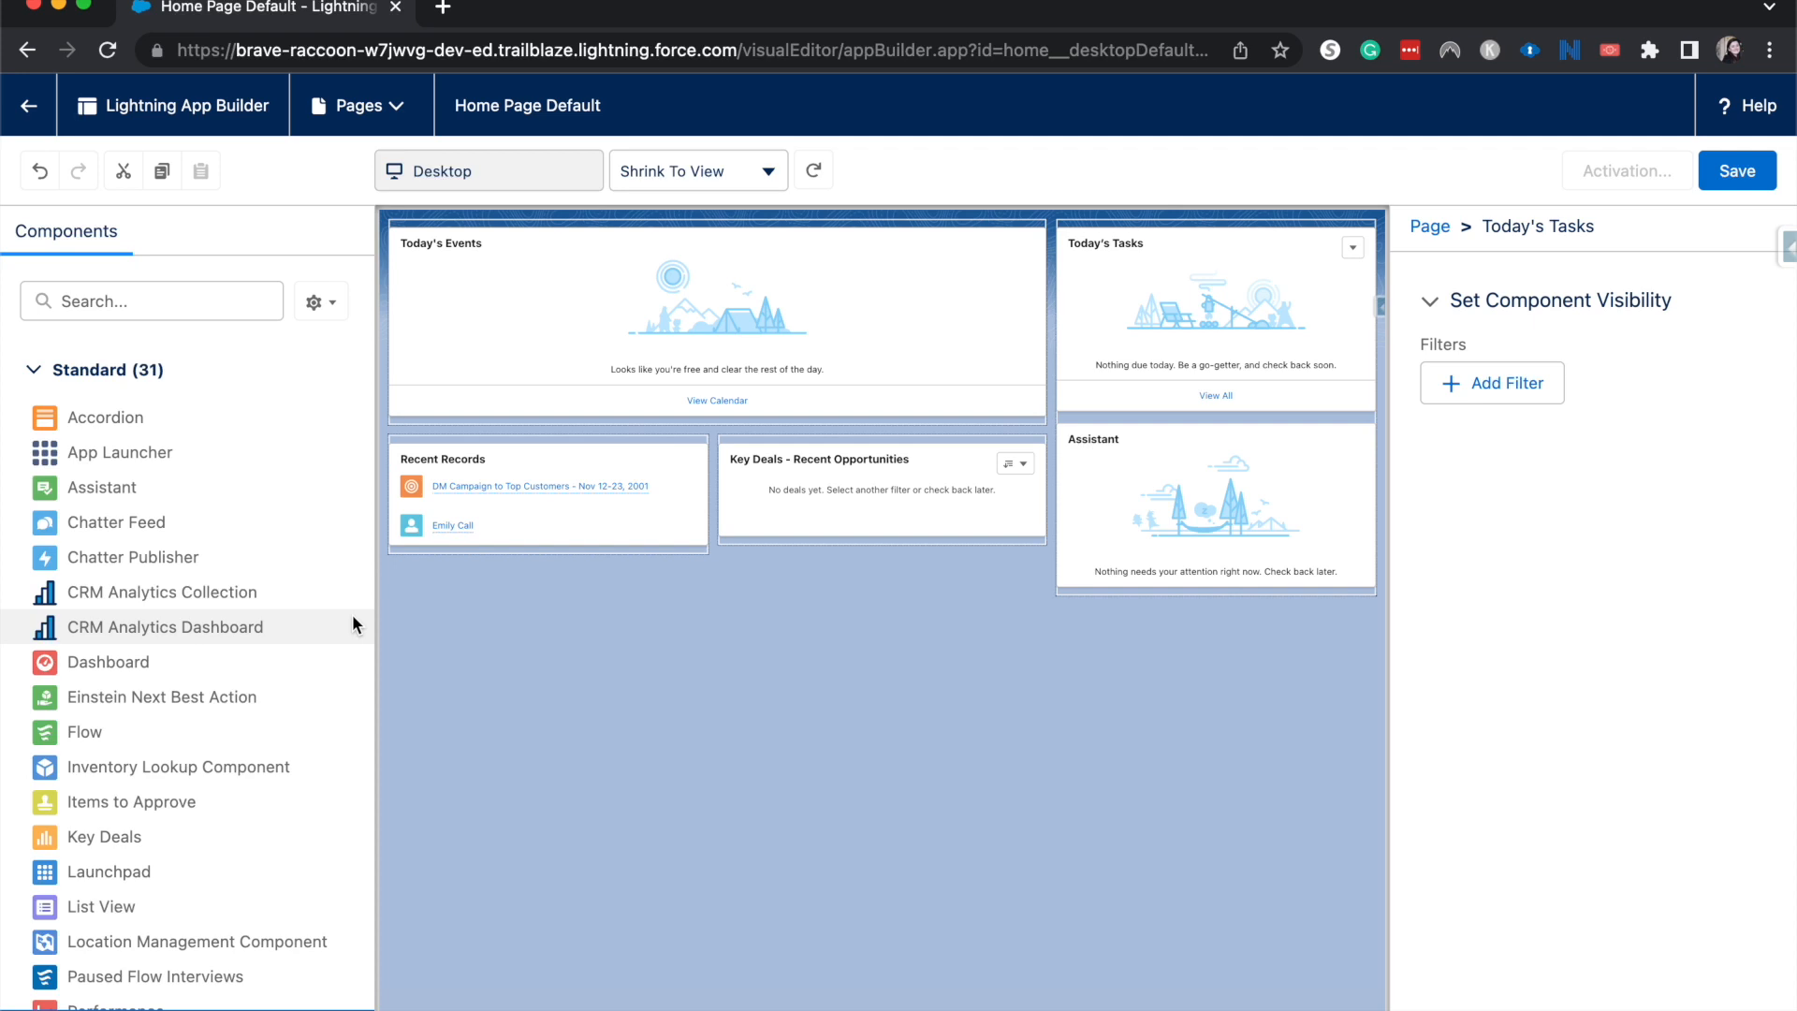
mouse_move(268, 648)
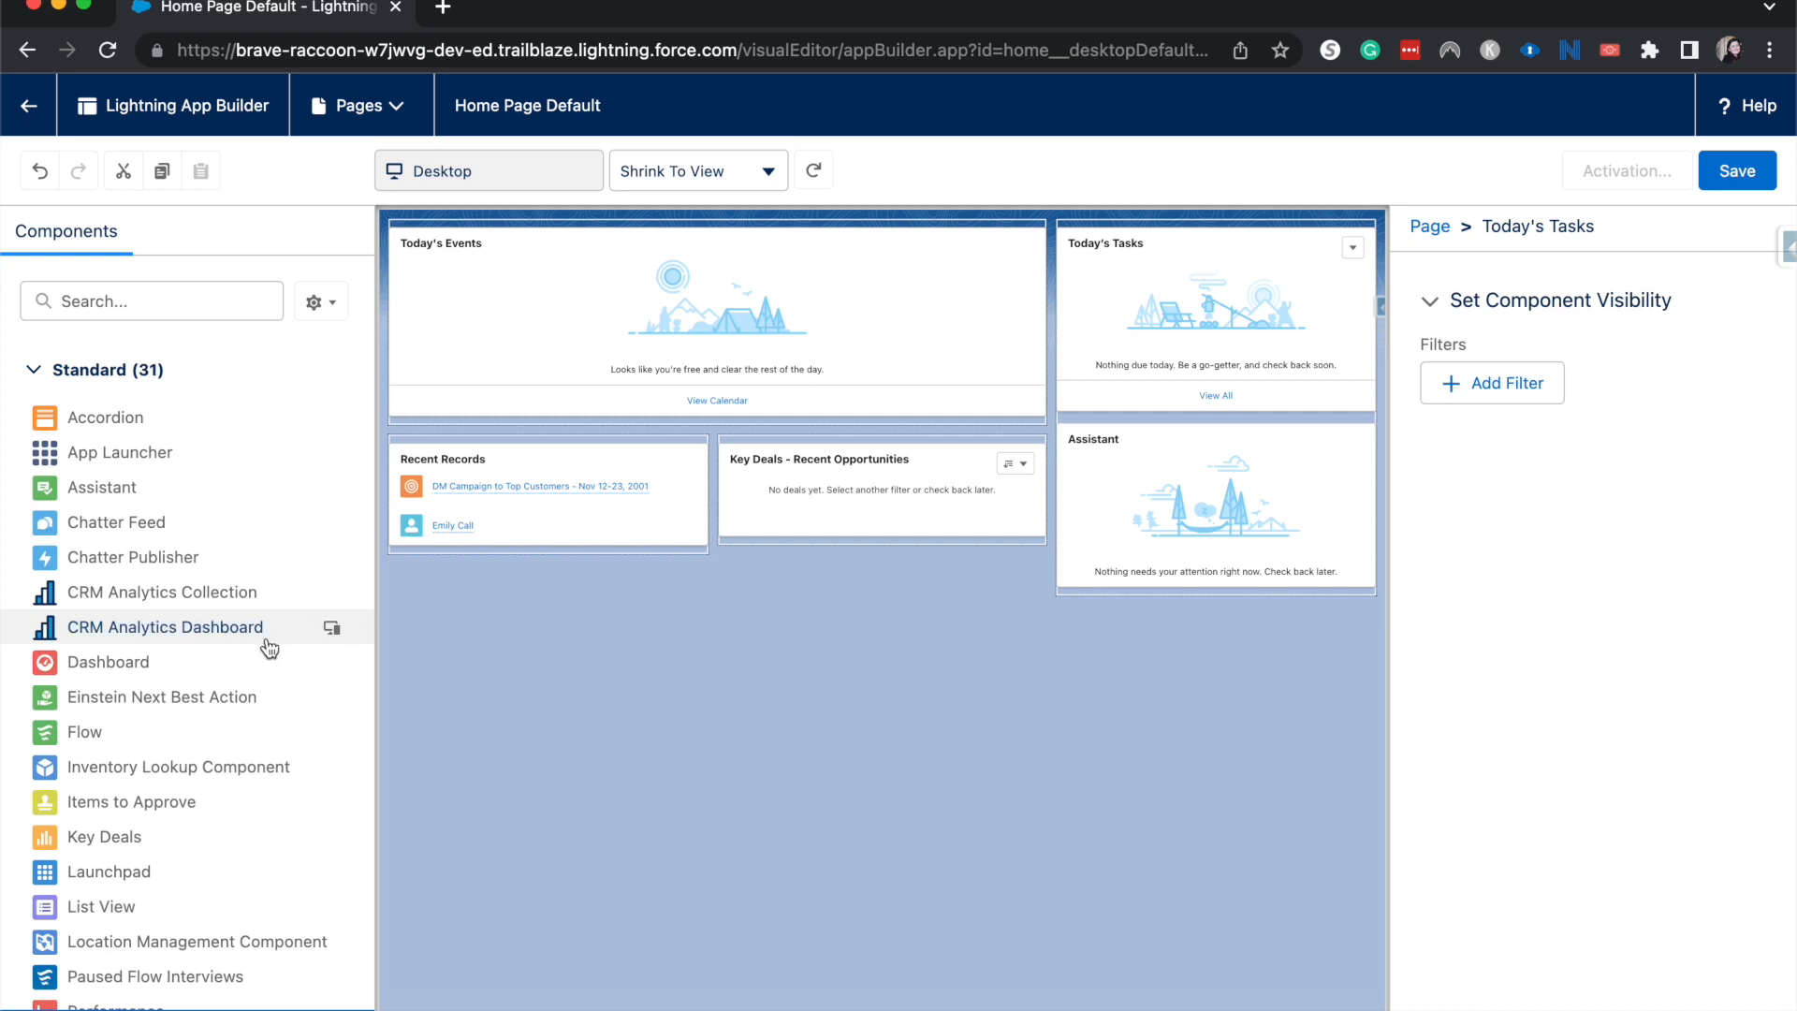
- Add a Flow component under Today's Events set to the Create a Case flow
scroll(down, 3)
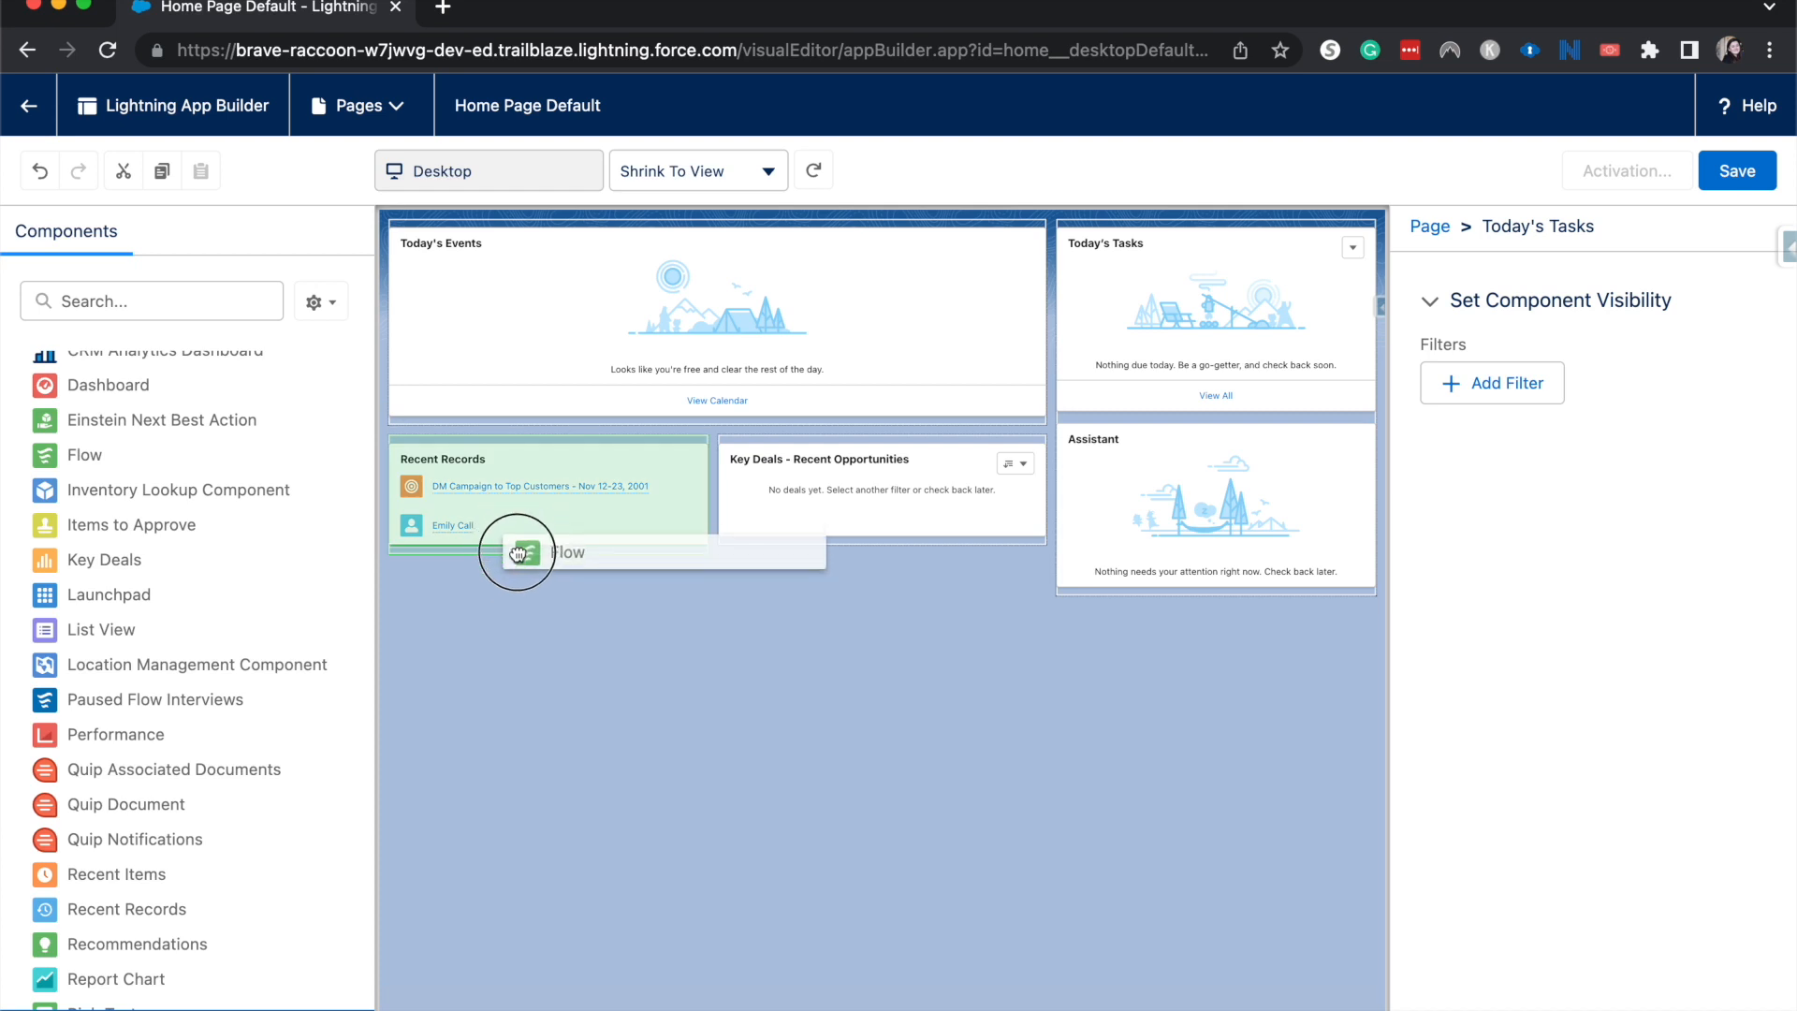
drag(517, 550, 549, 595)
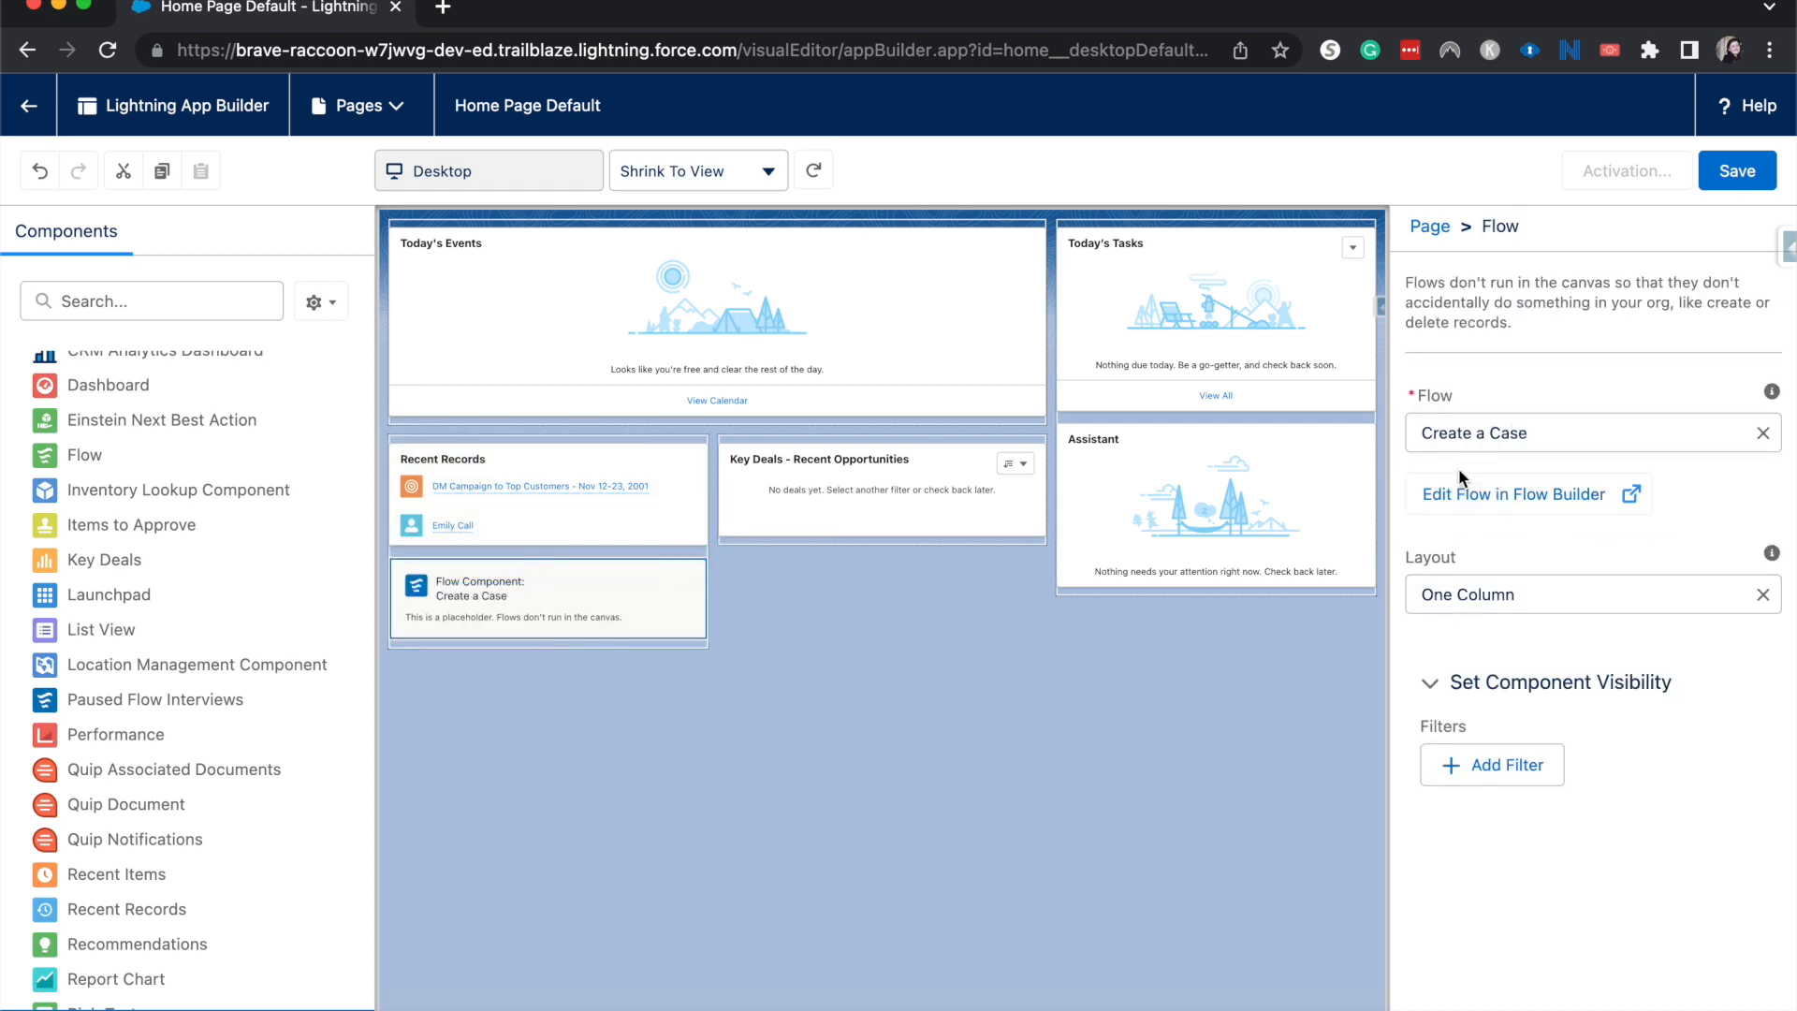
click(1582, 433)
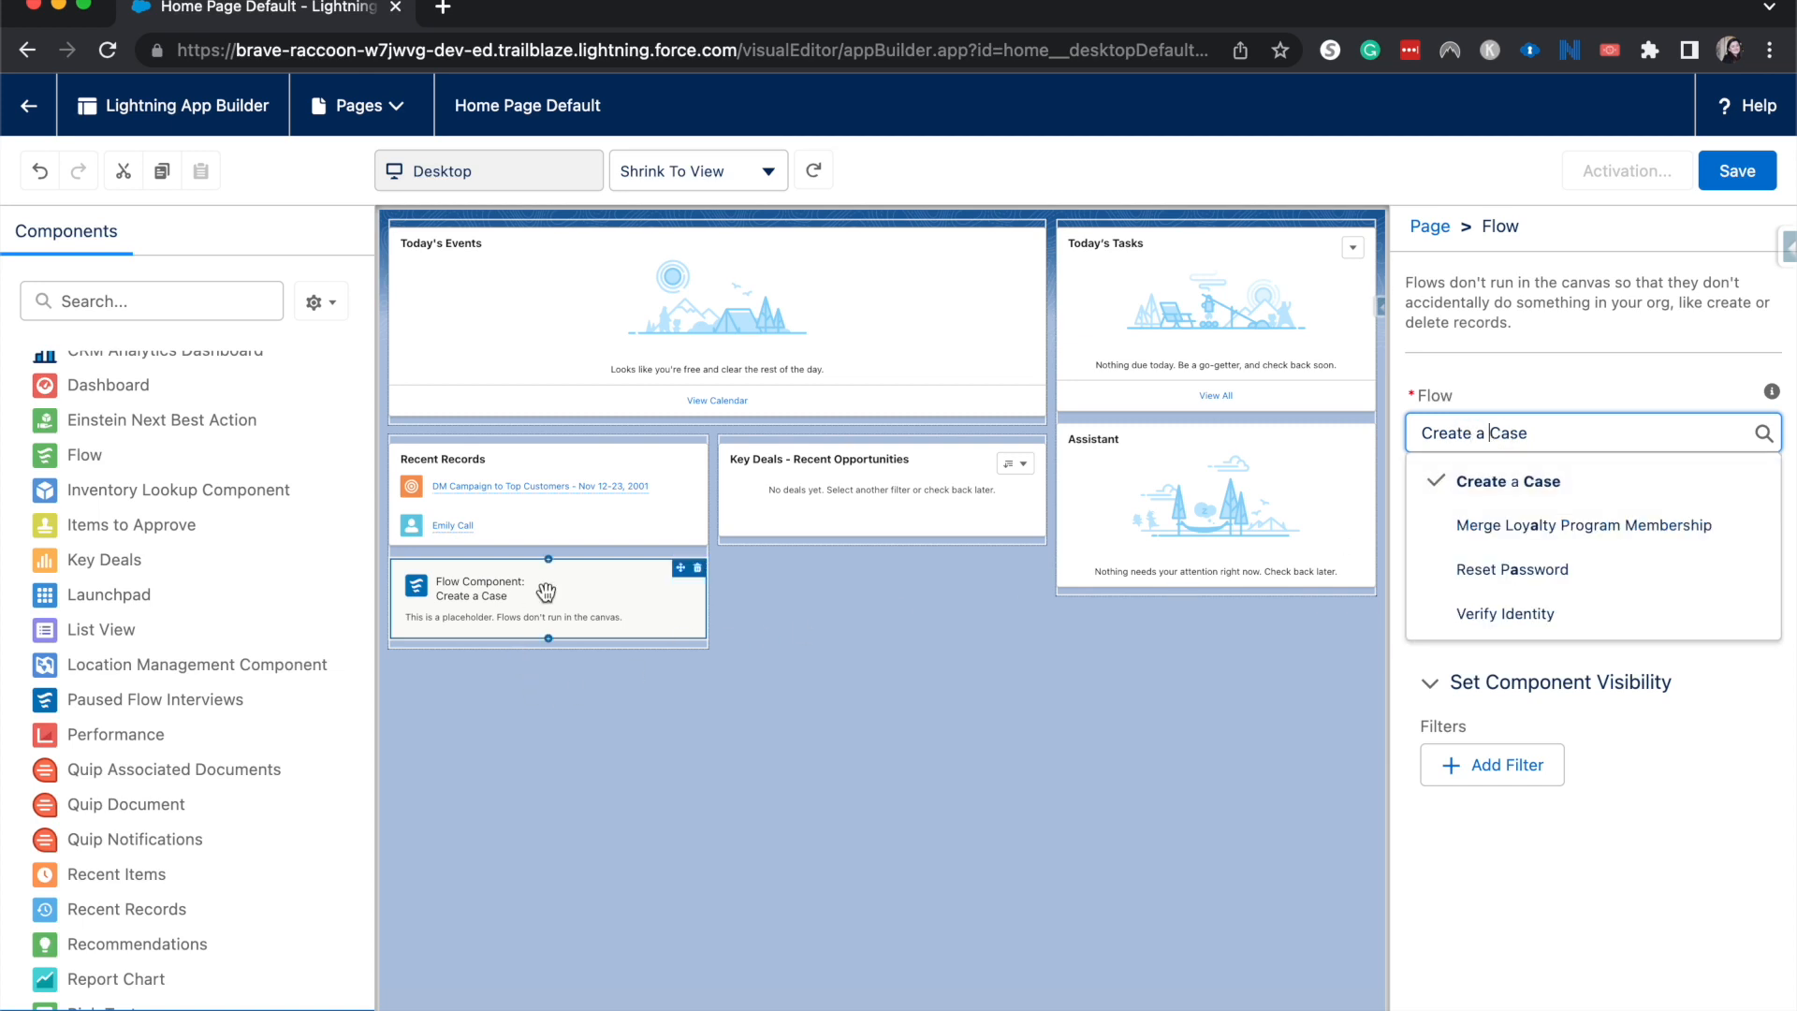
click(1503, 481)
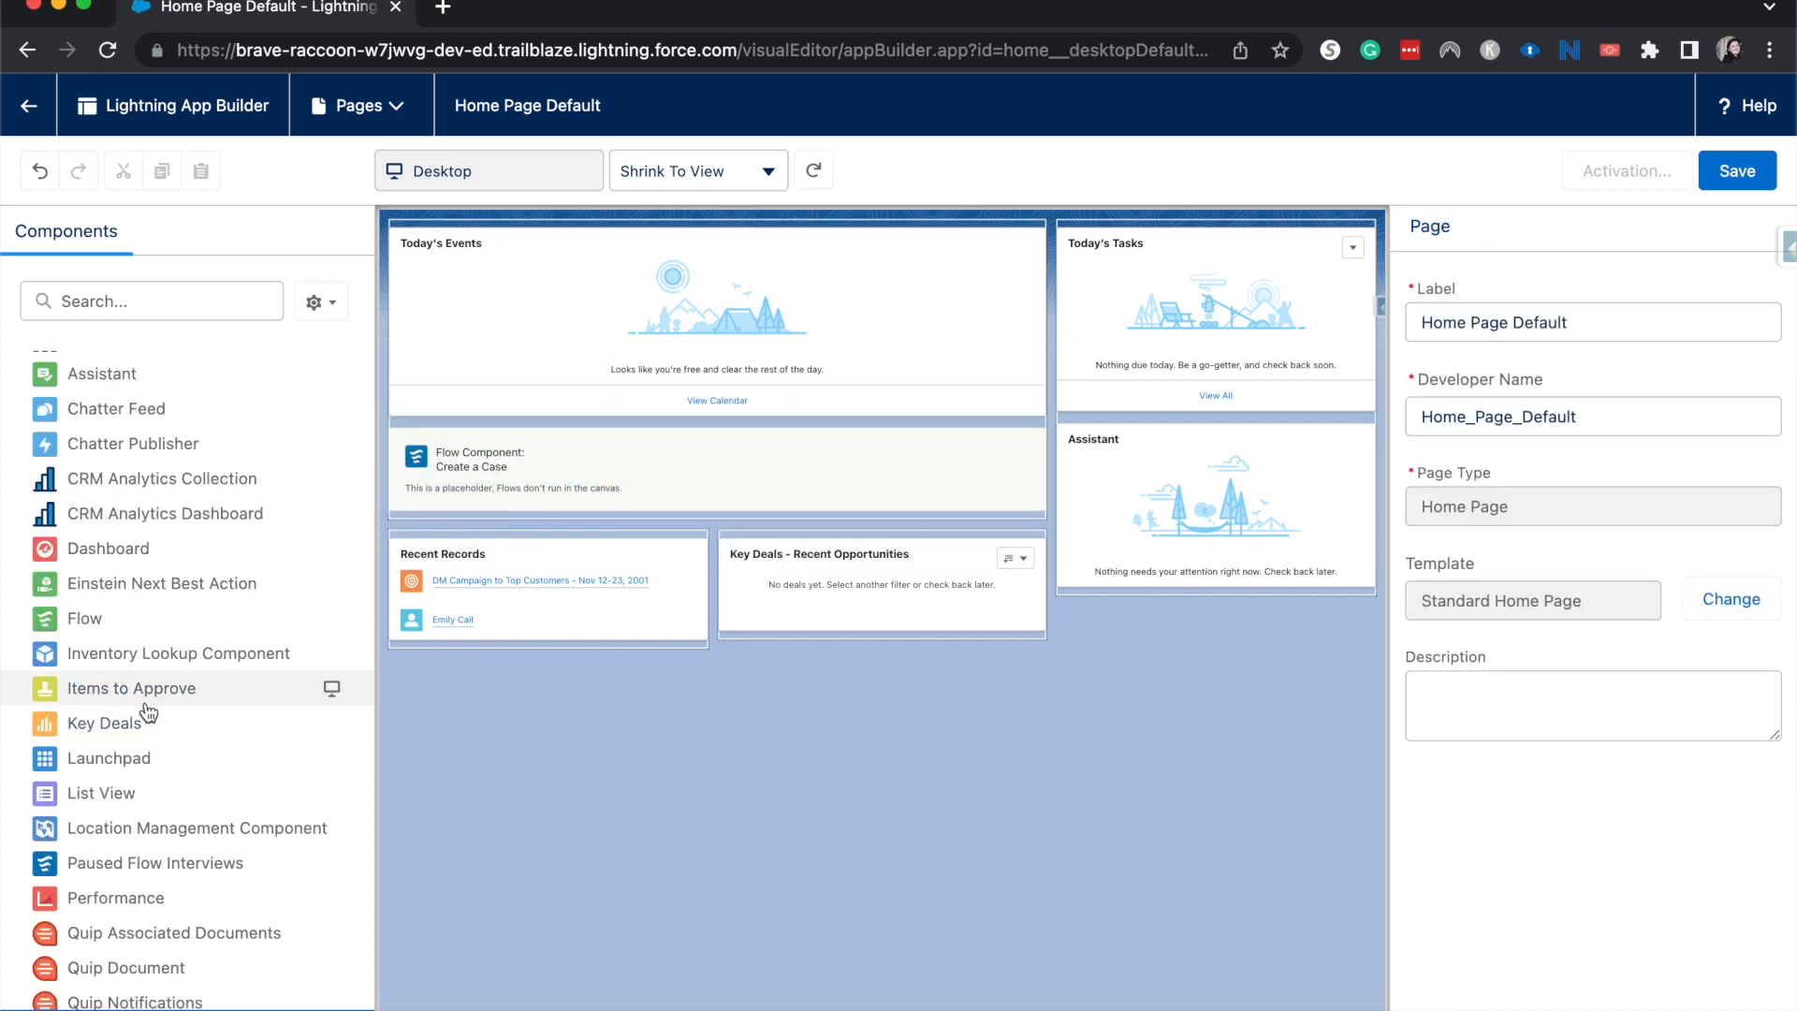
mouse_move(131, 687)
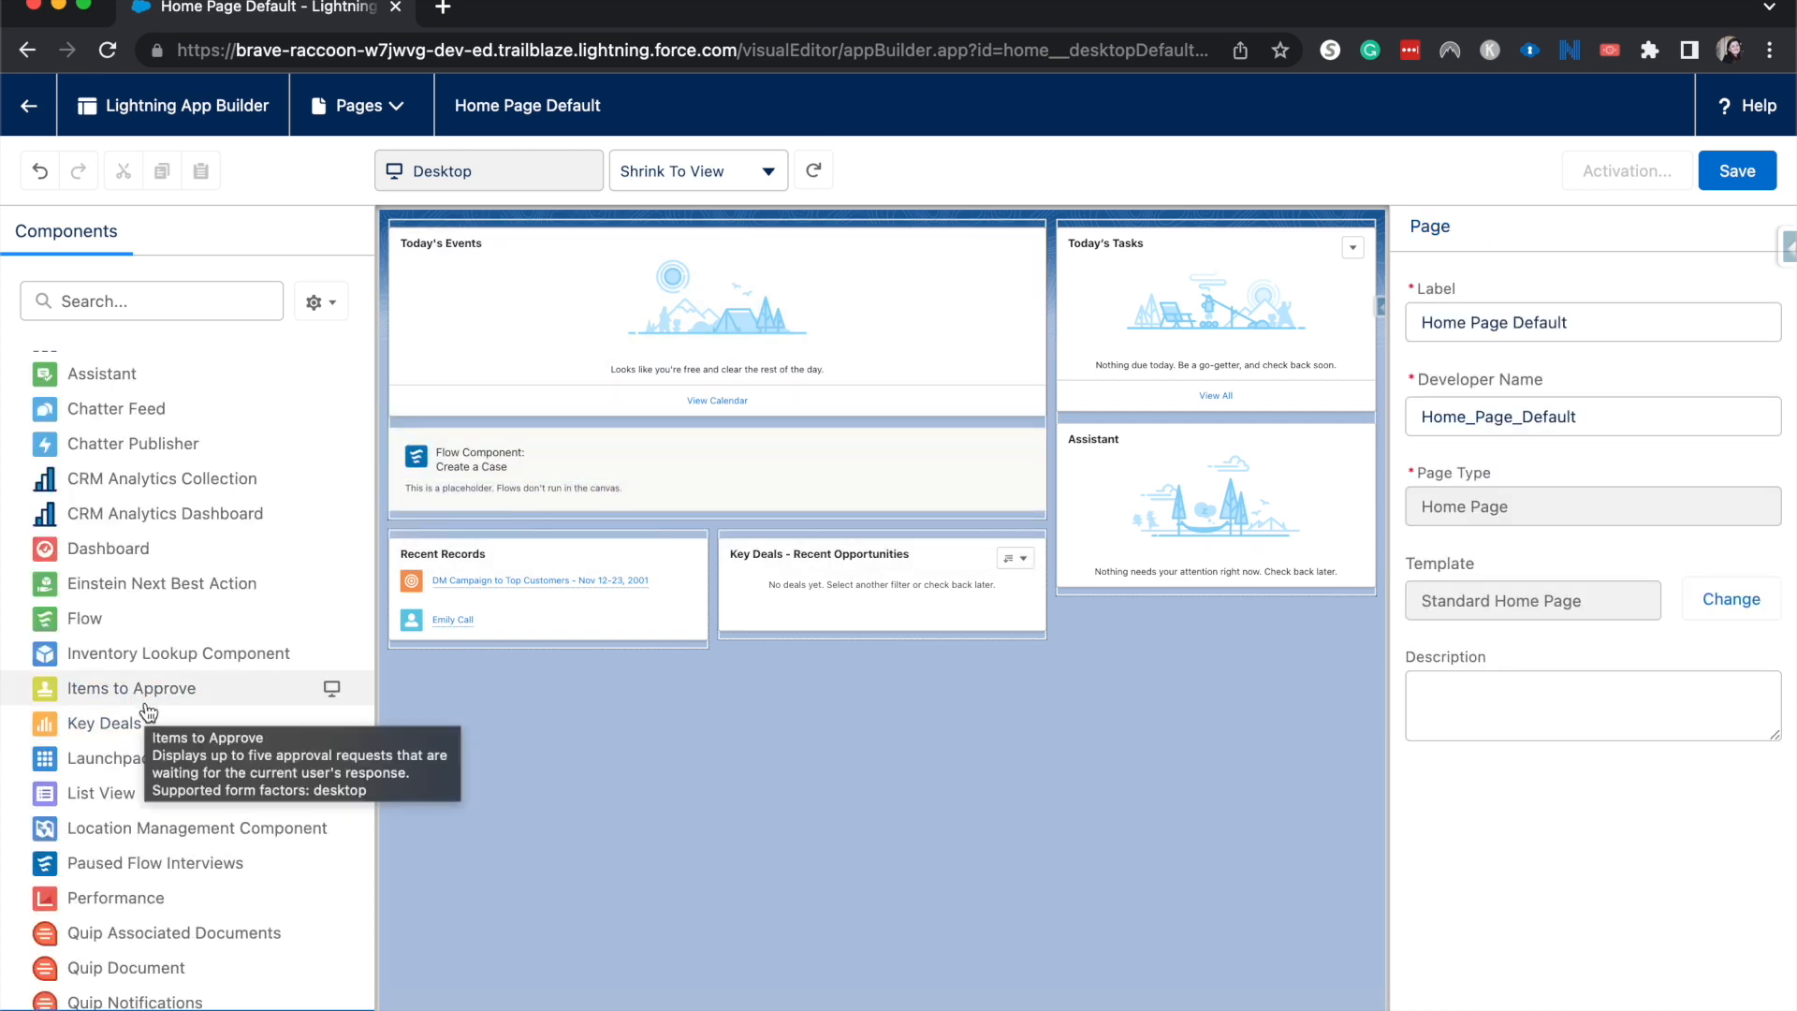
- Add Items to Approve to the right column below Assistant
drag(131, 687, 1059, 526)
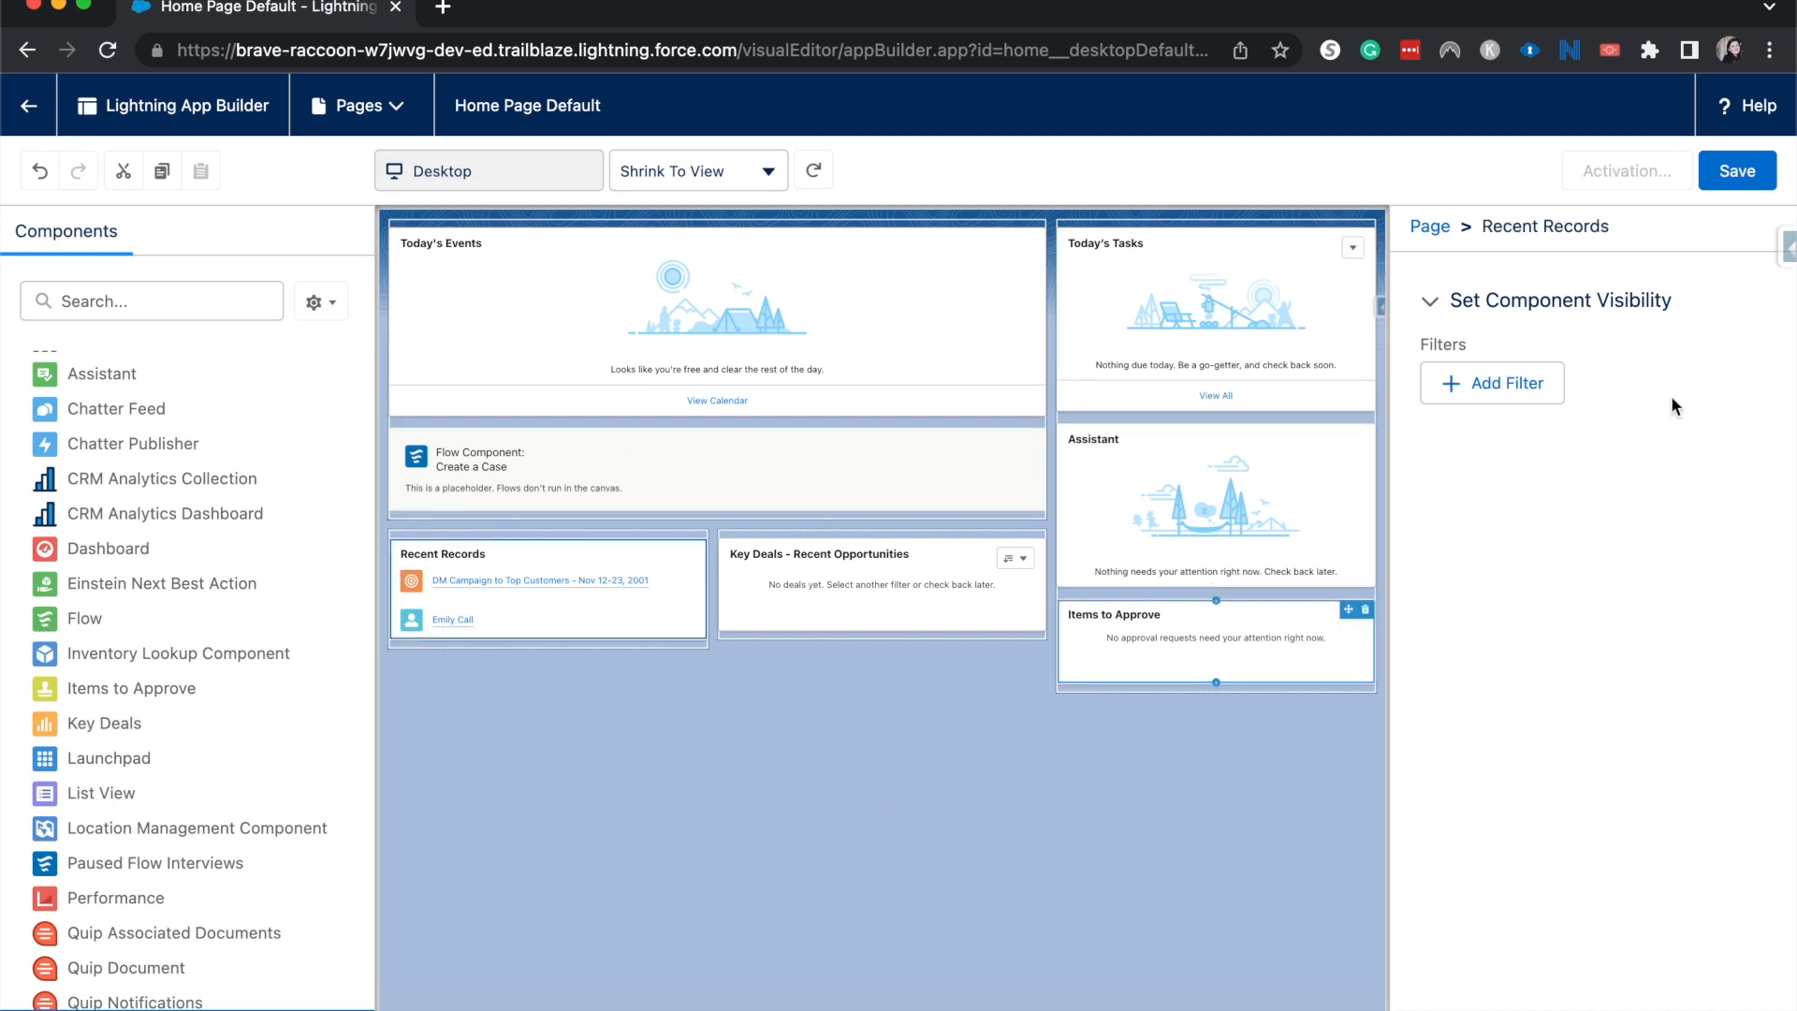
mouse_move(1497, 407)
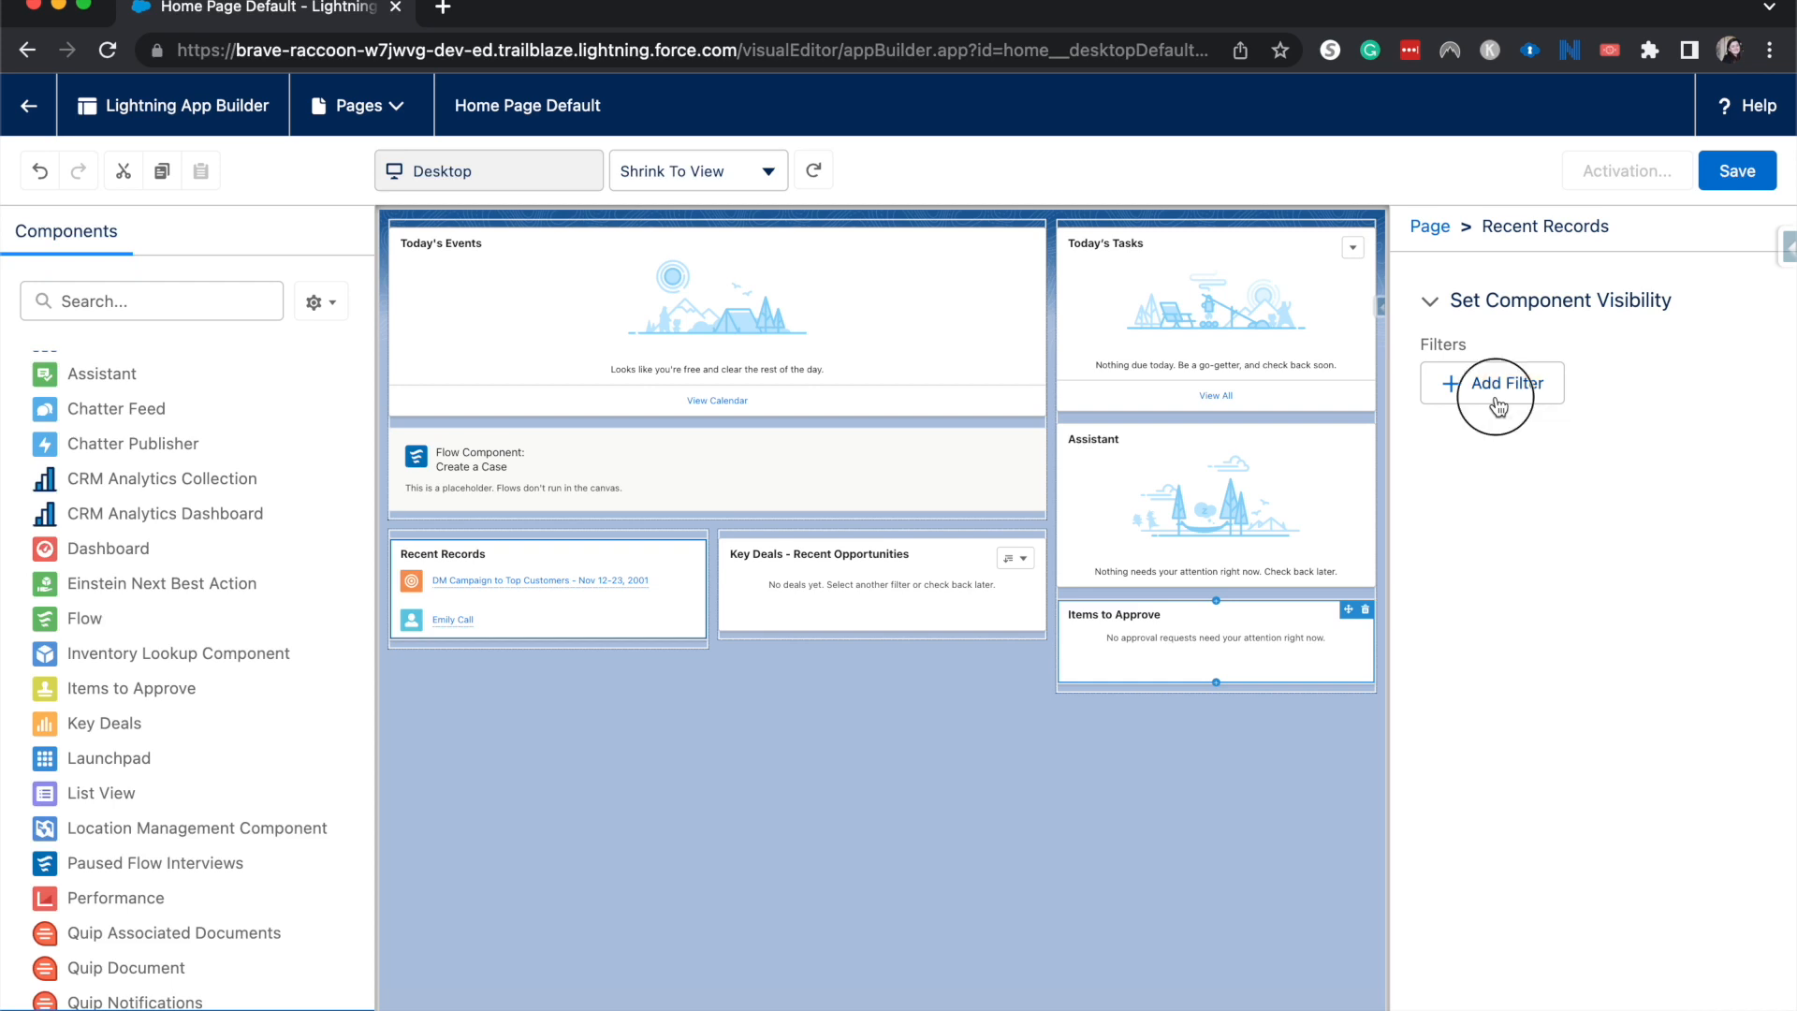
click(1492, 382)
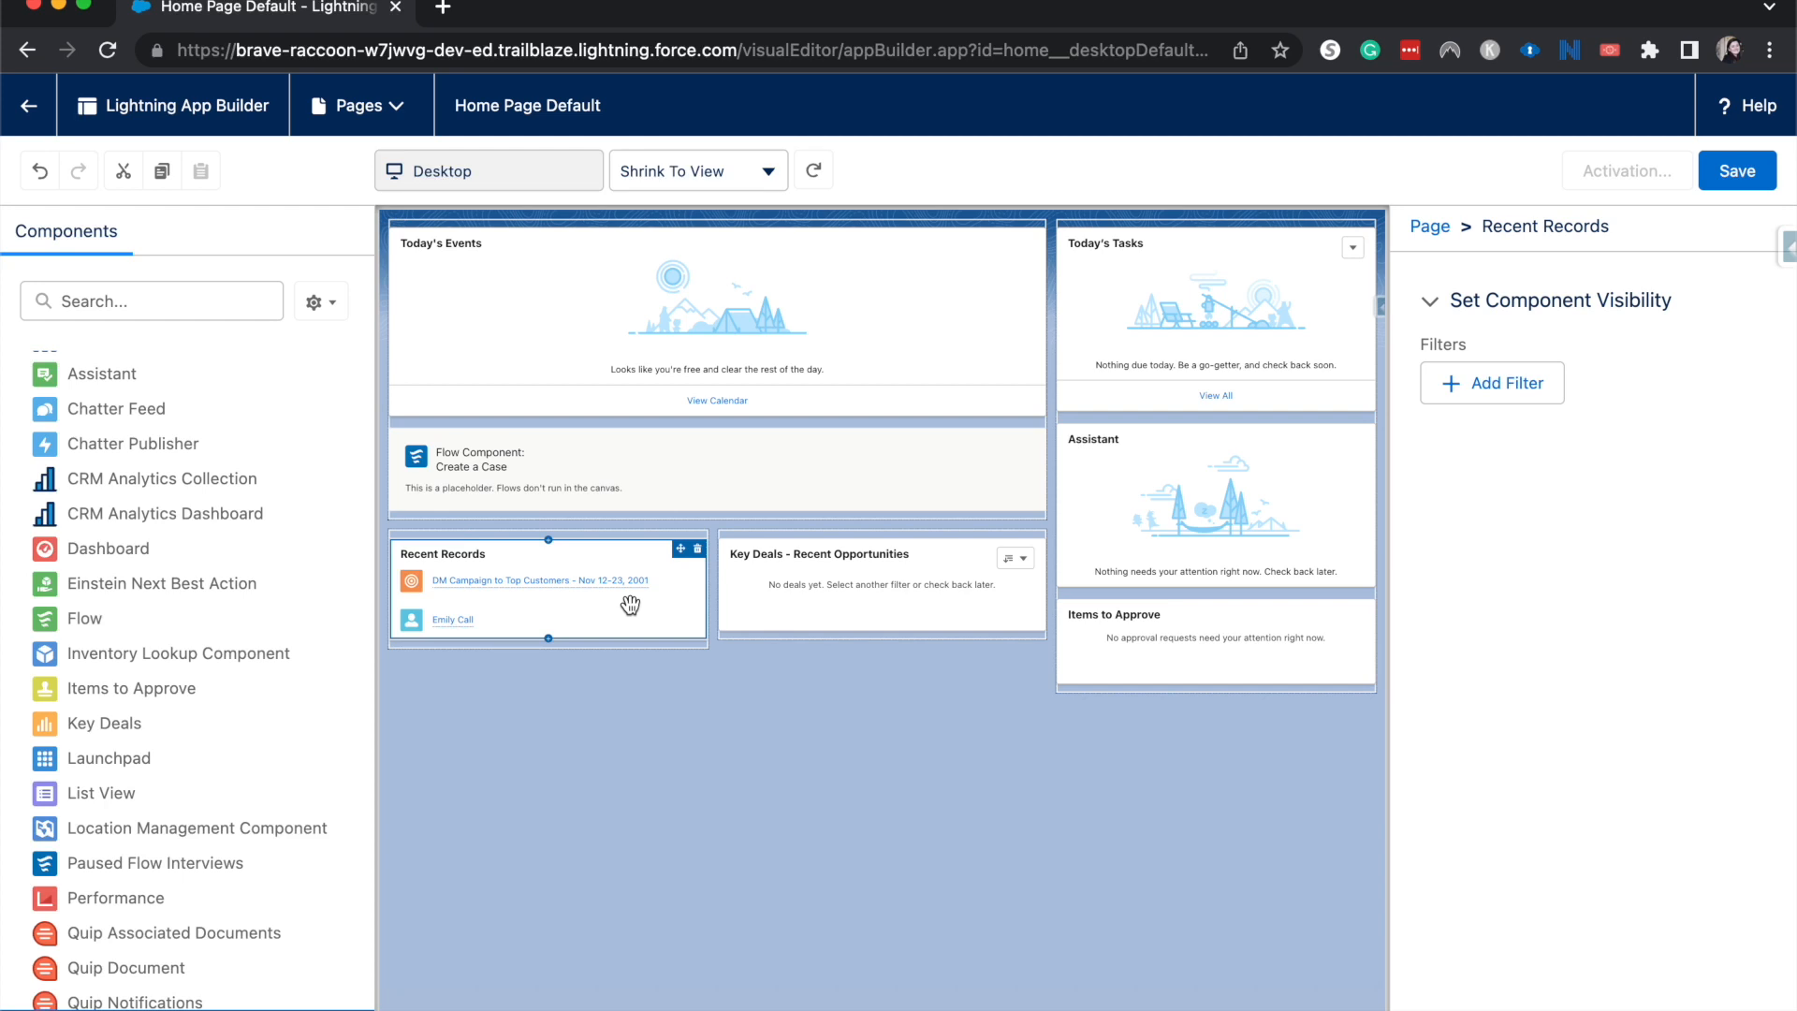
mouse_move(1554, 524)
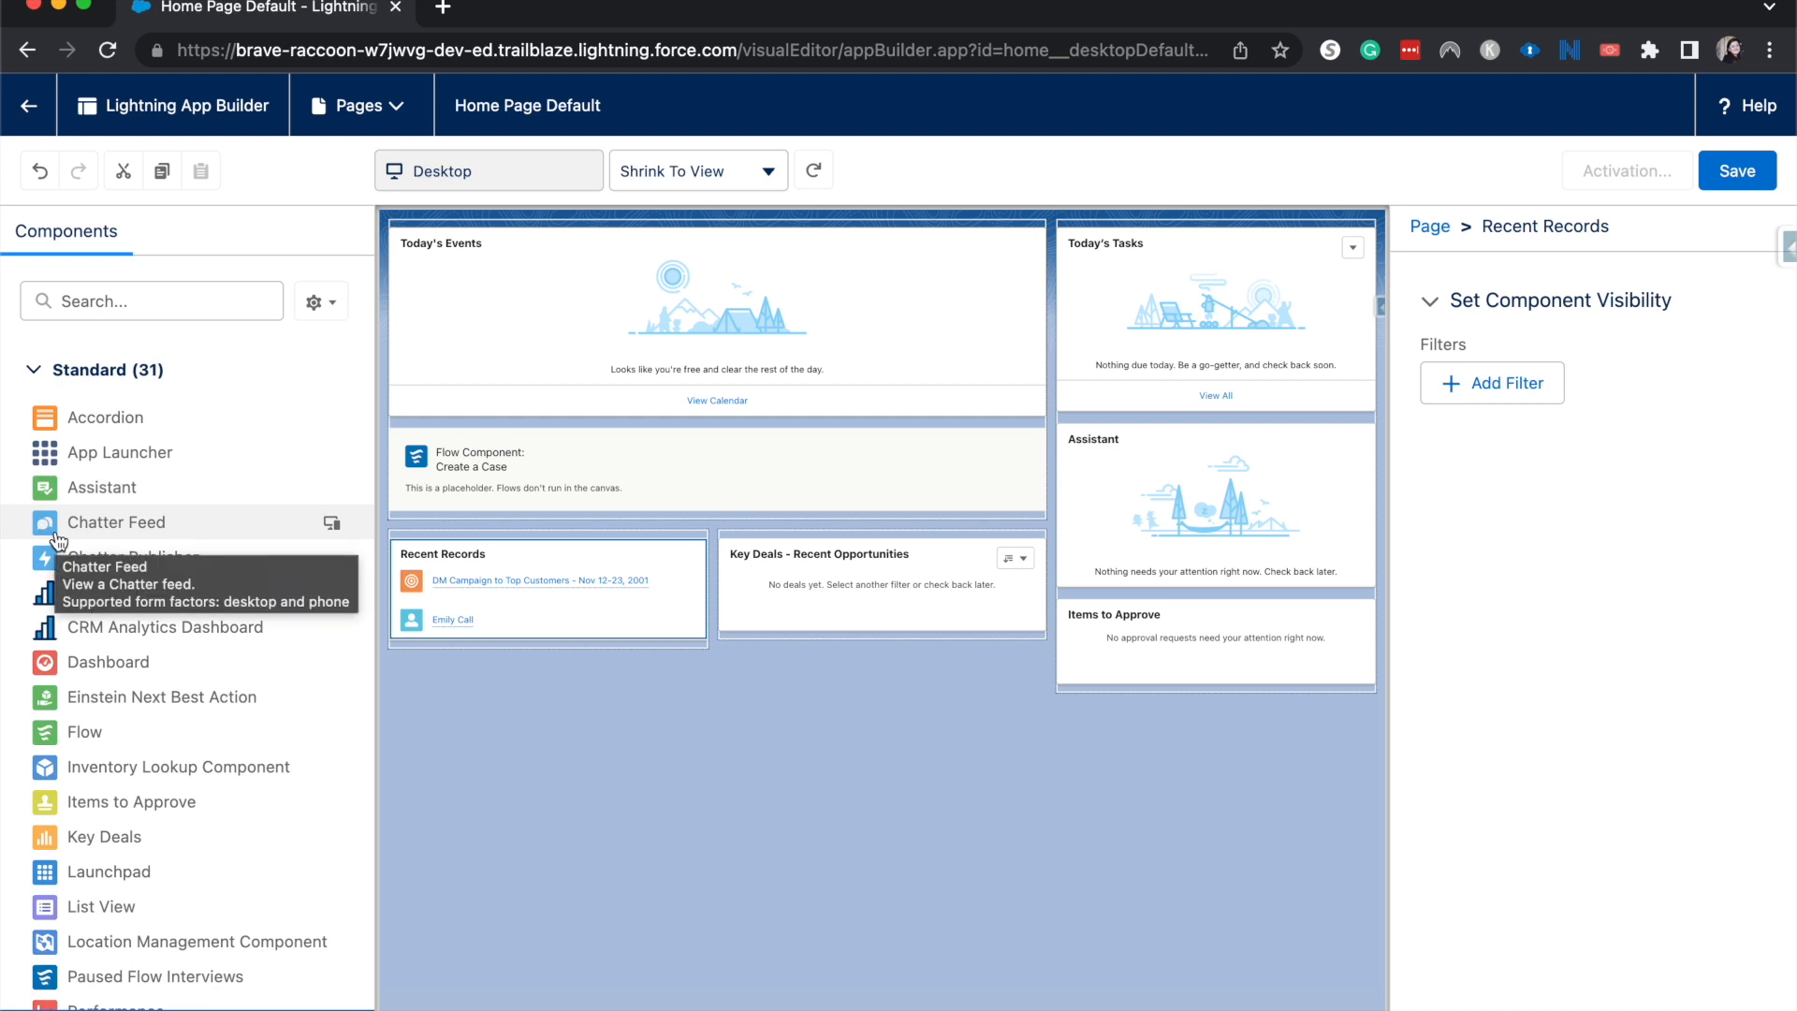
mouse_move(161, 697)
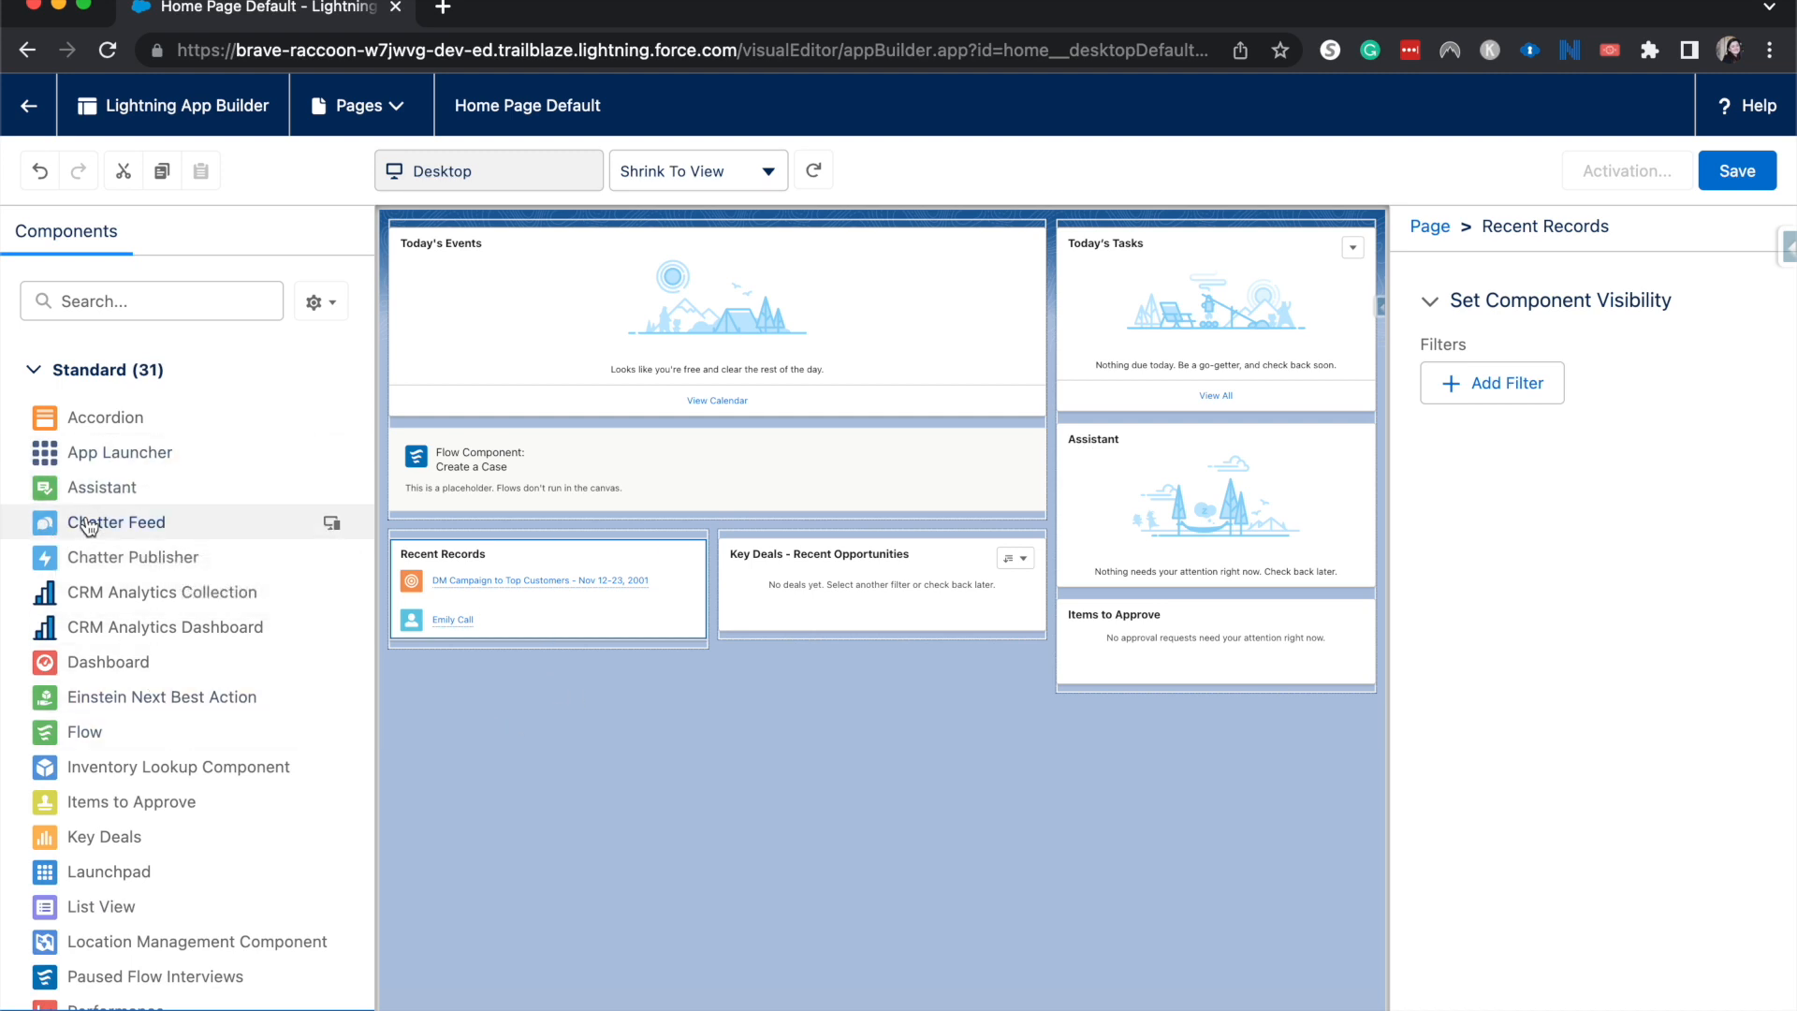
- Place a Chatter Feed component below Items to Approve in the right column
drag(116, 523, 928, 790)
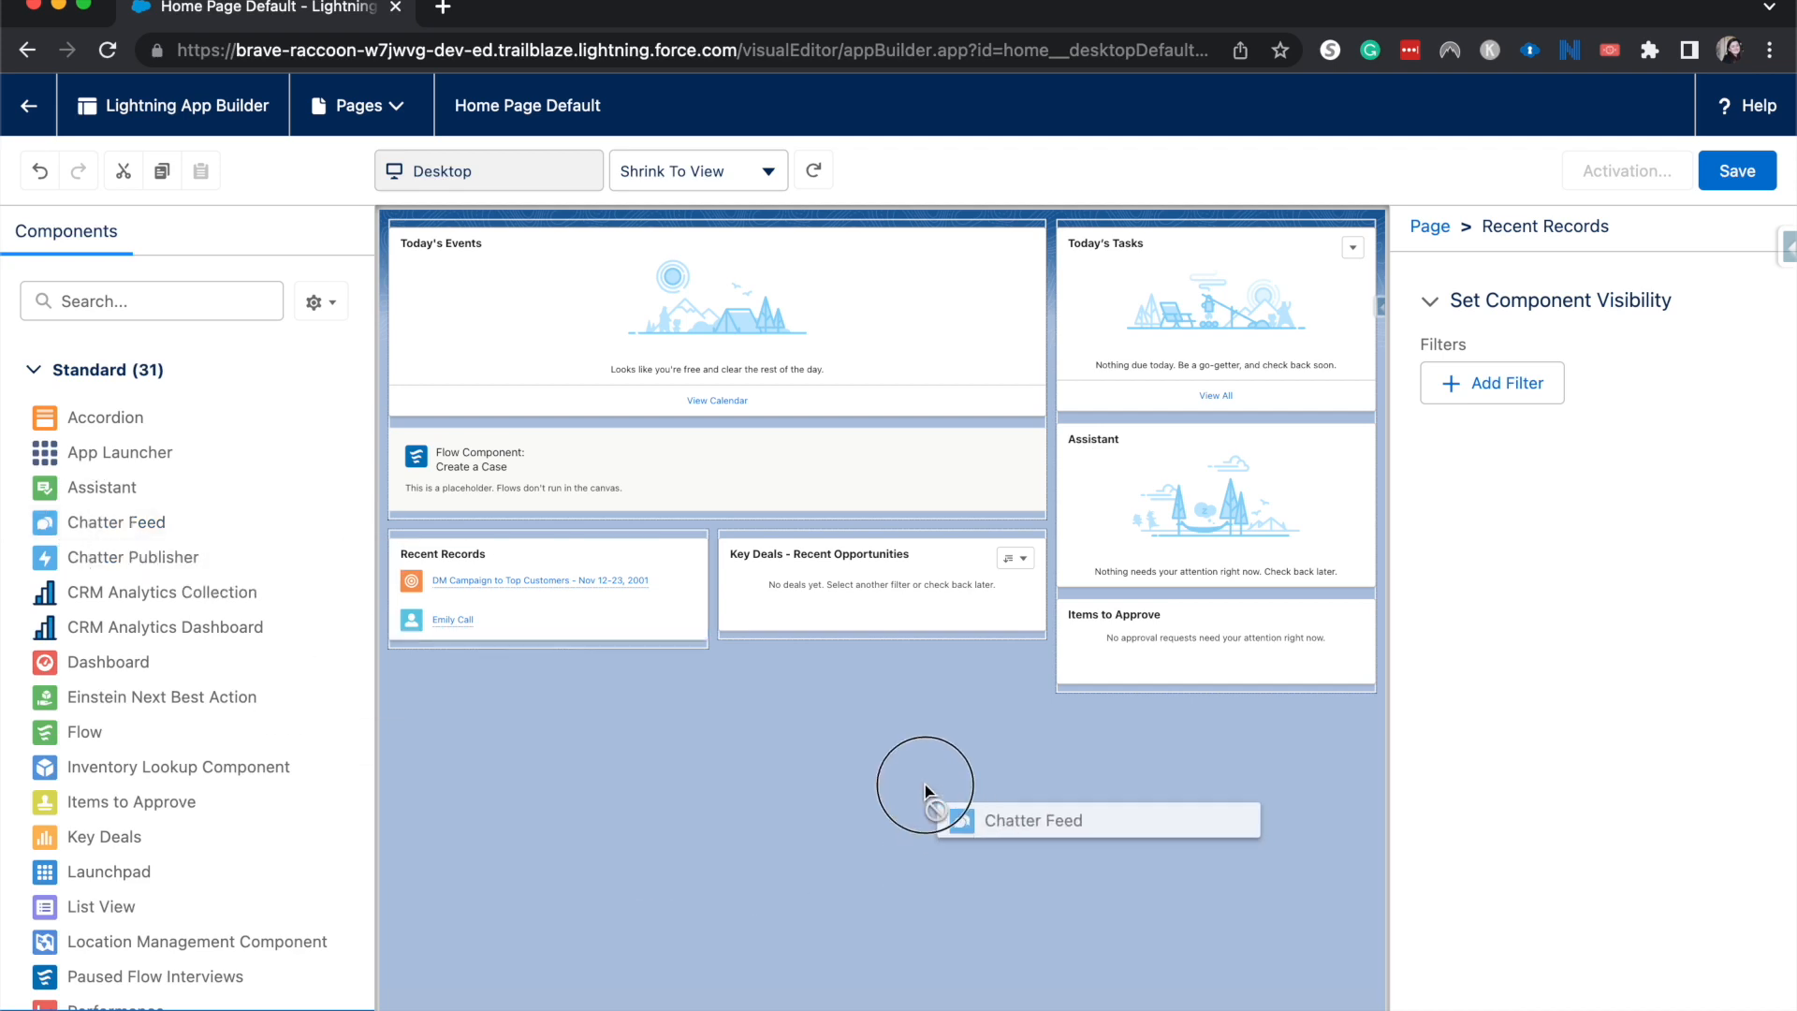
drag(925, 786, 1091, 678)
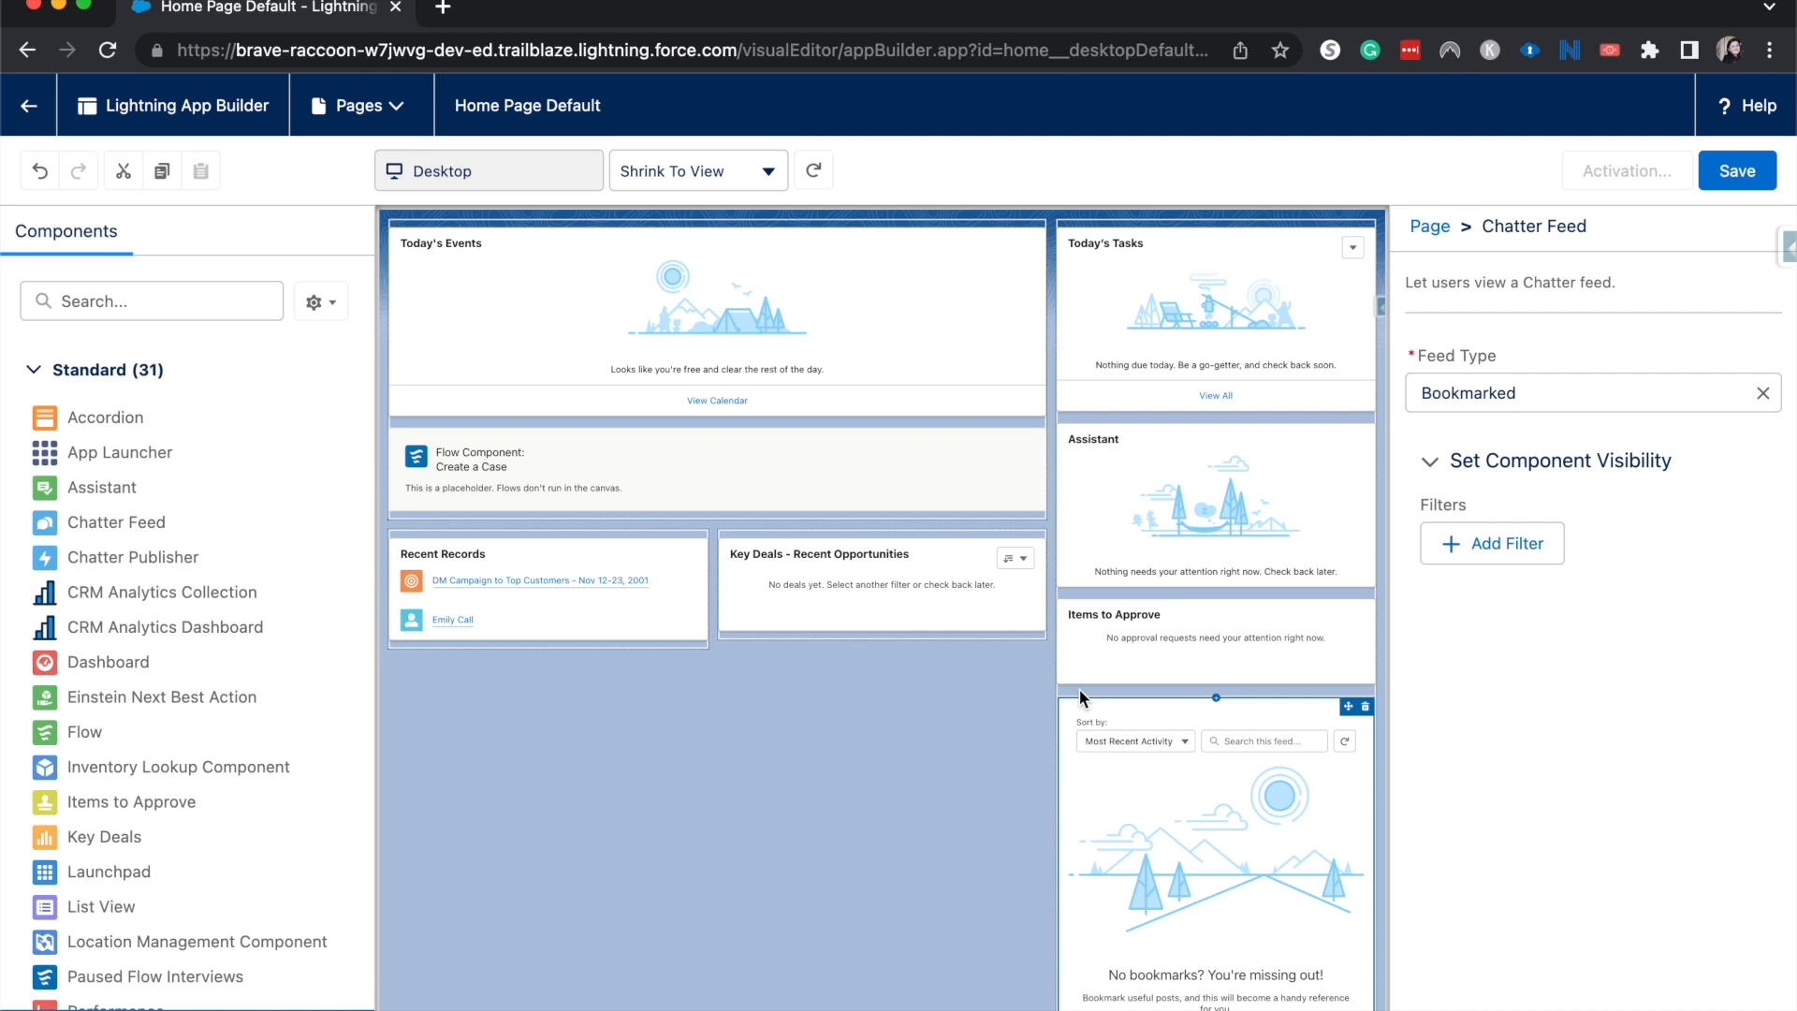
mouse_move(425, 676)
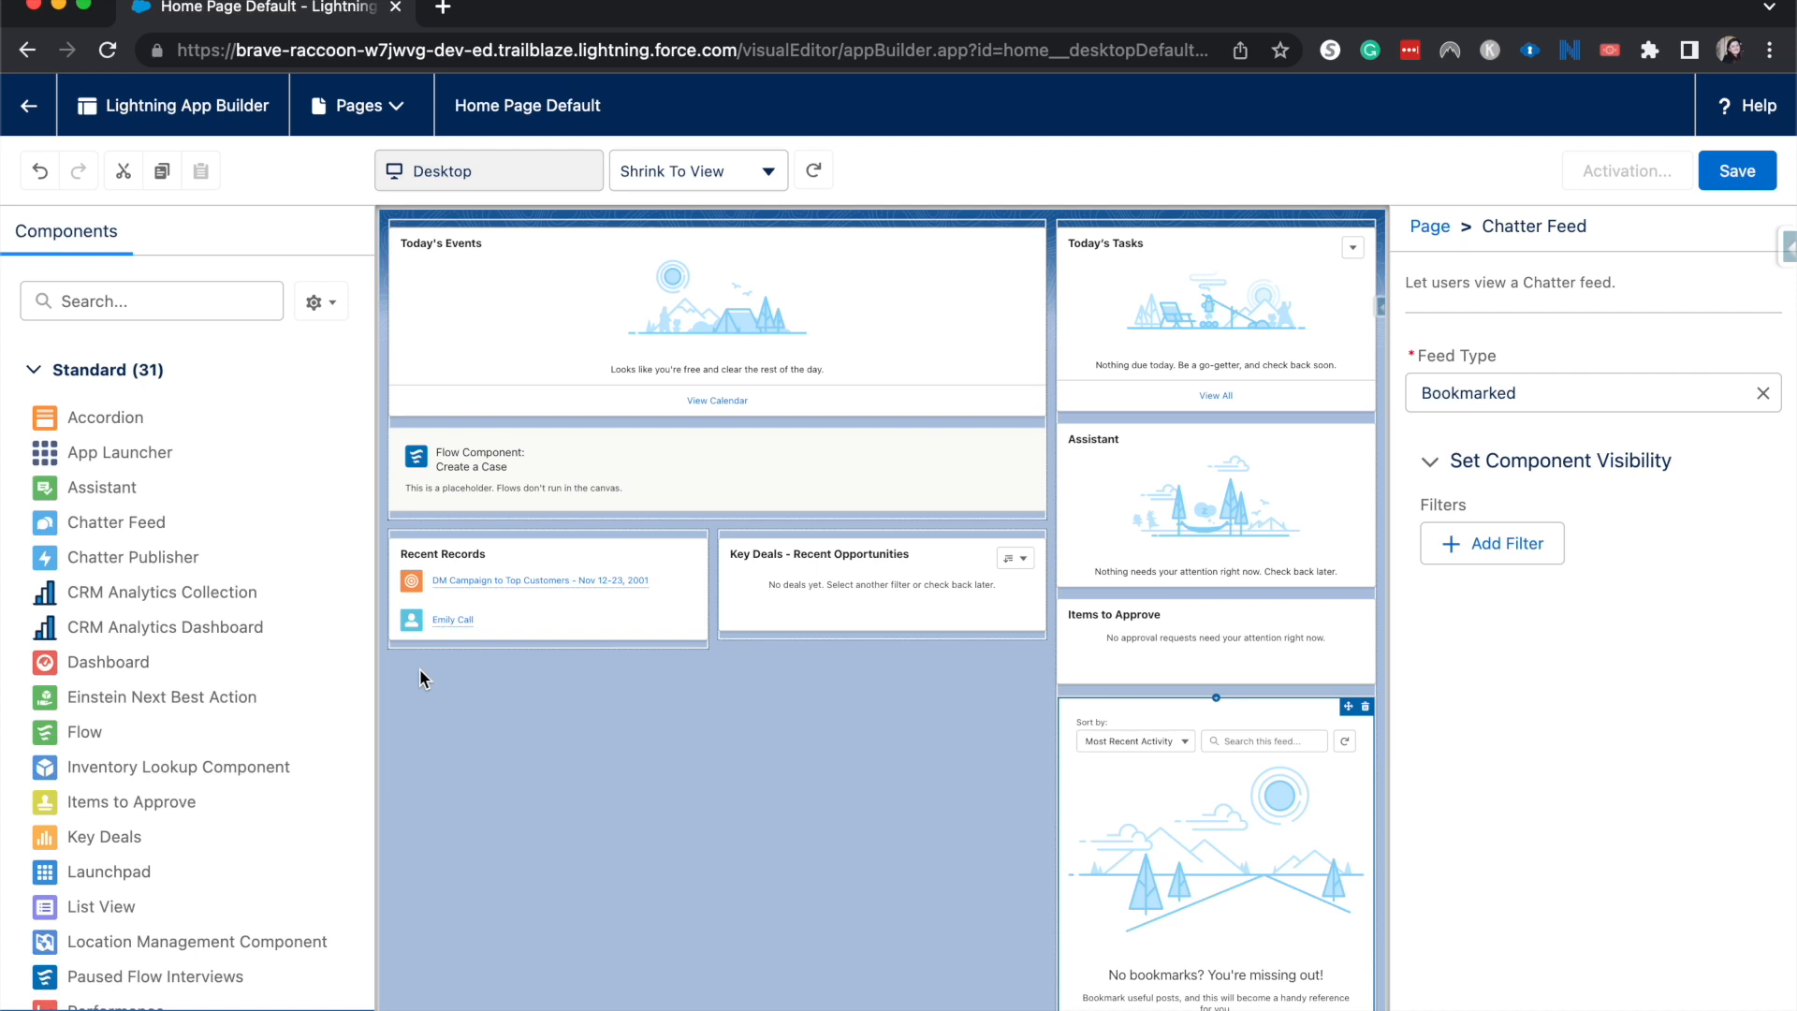
mouse_move(860, 671)
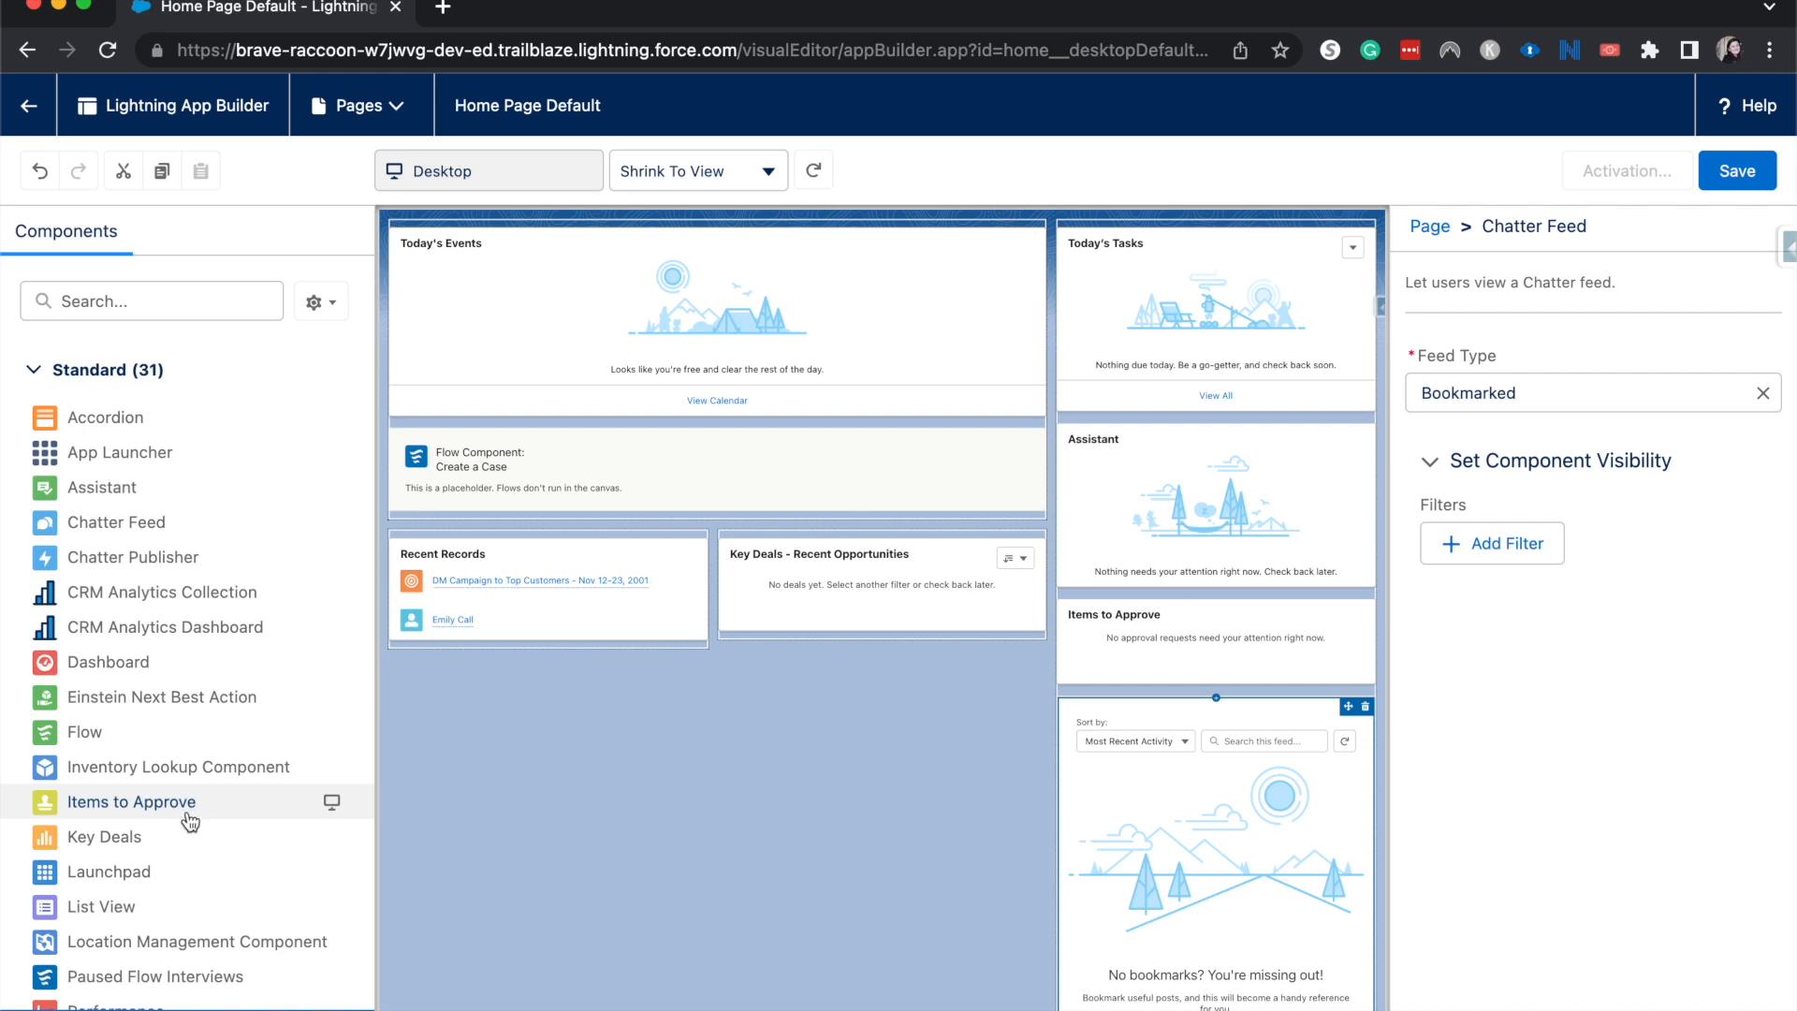
mouse_move(103, 835)
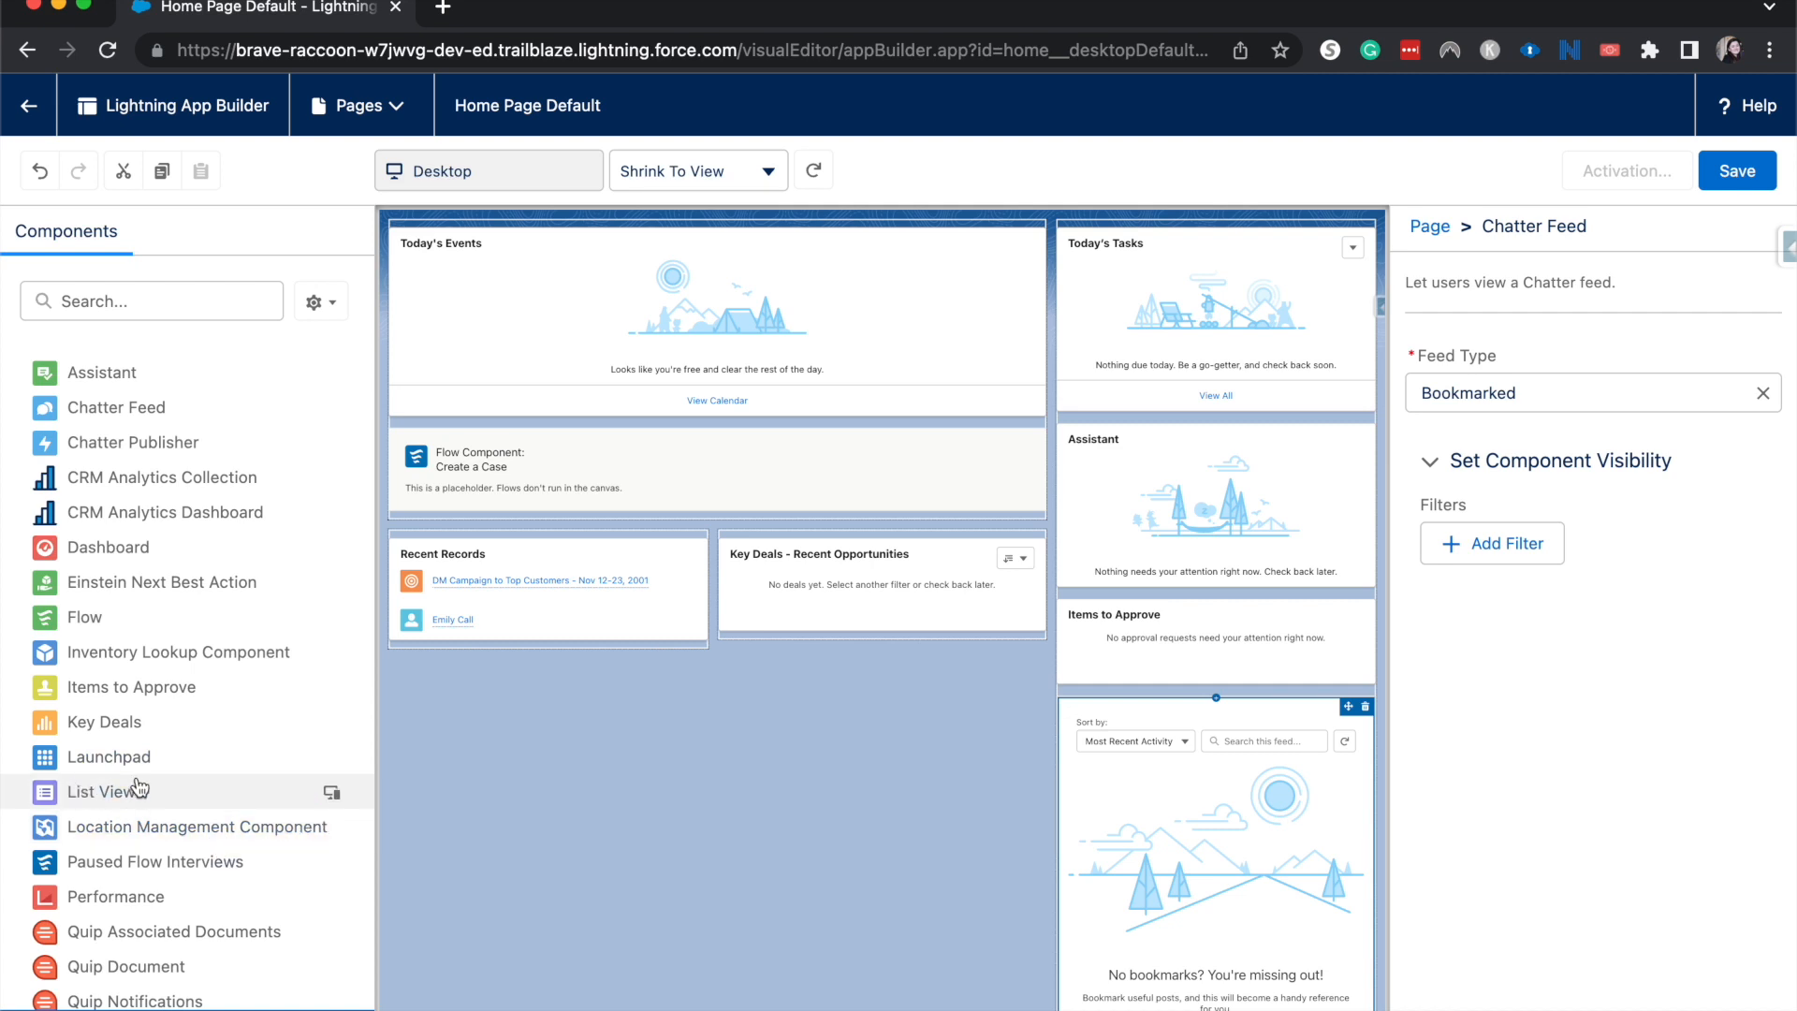
scroll(down, 3)
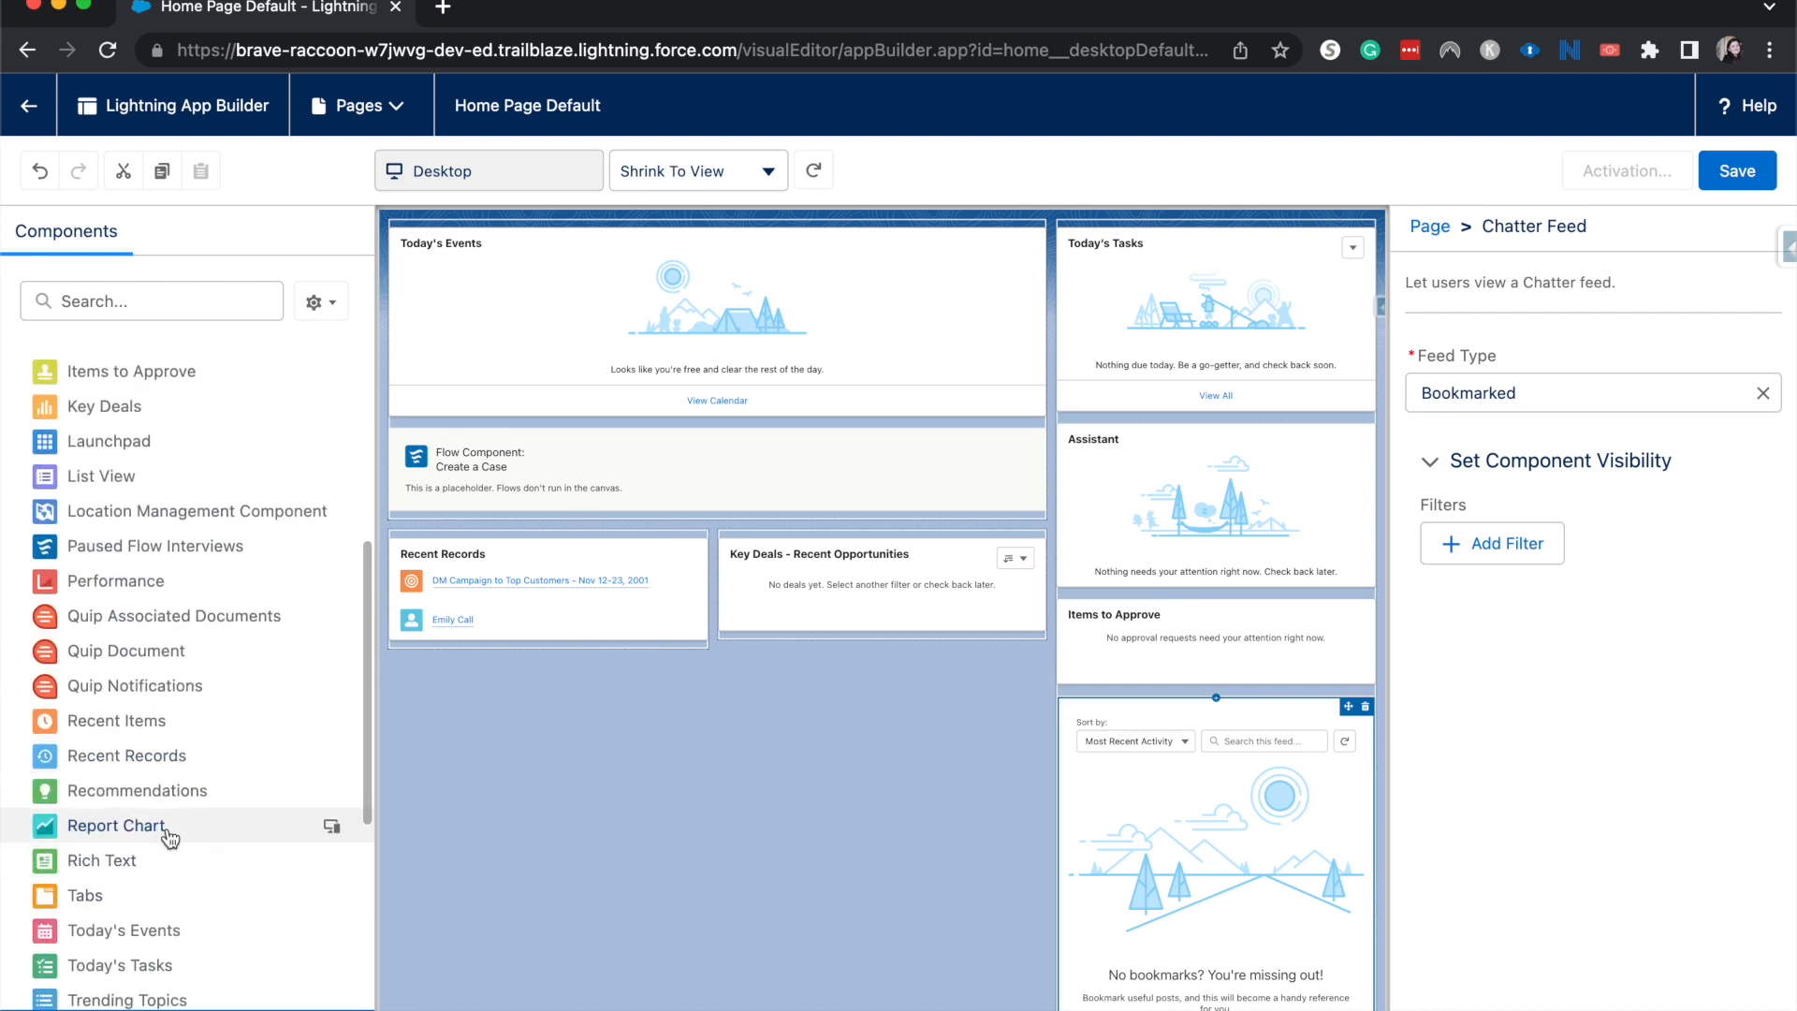
mouse_move(169, 835)
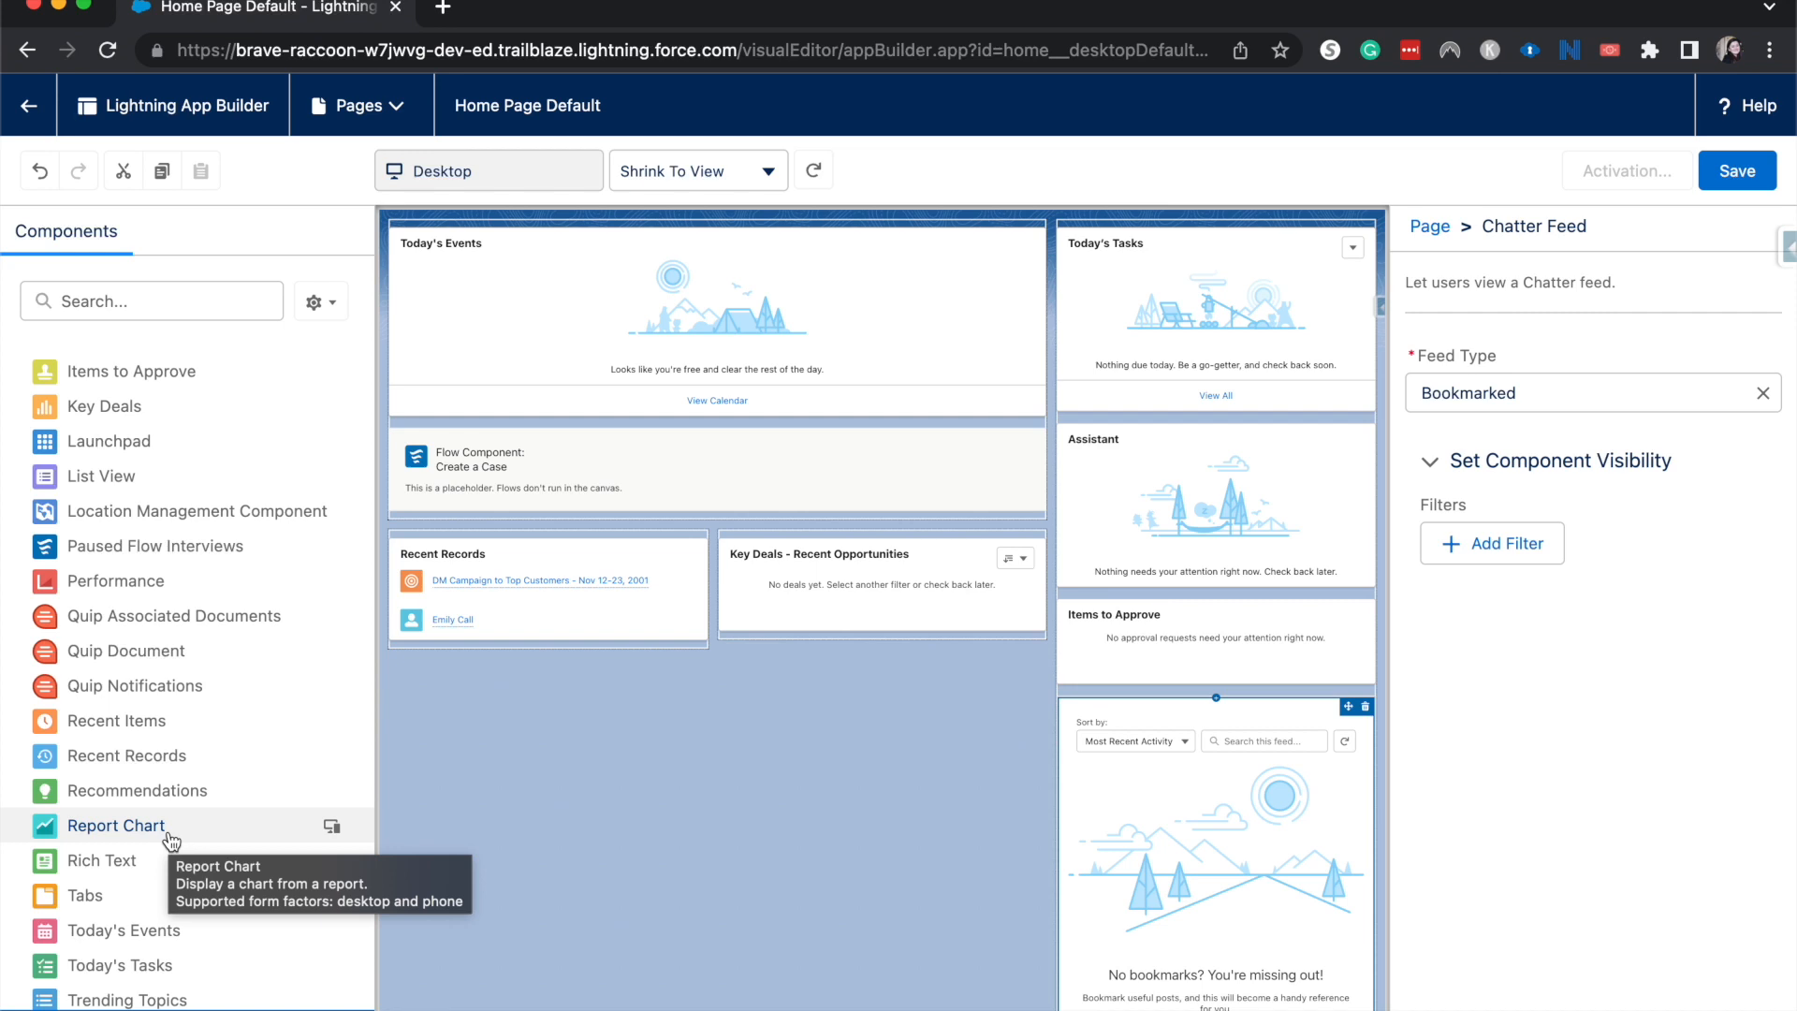
scroll(down, 3)
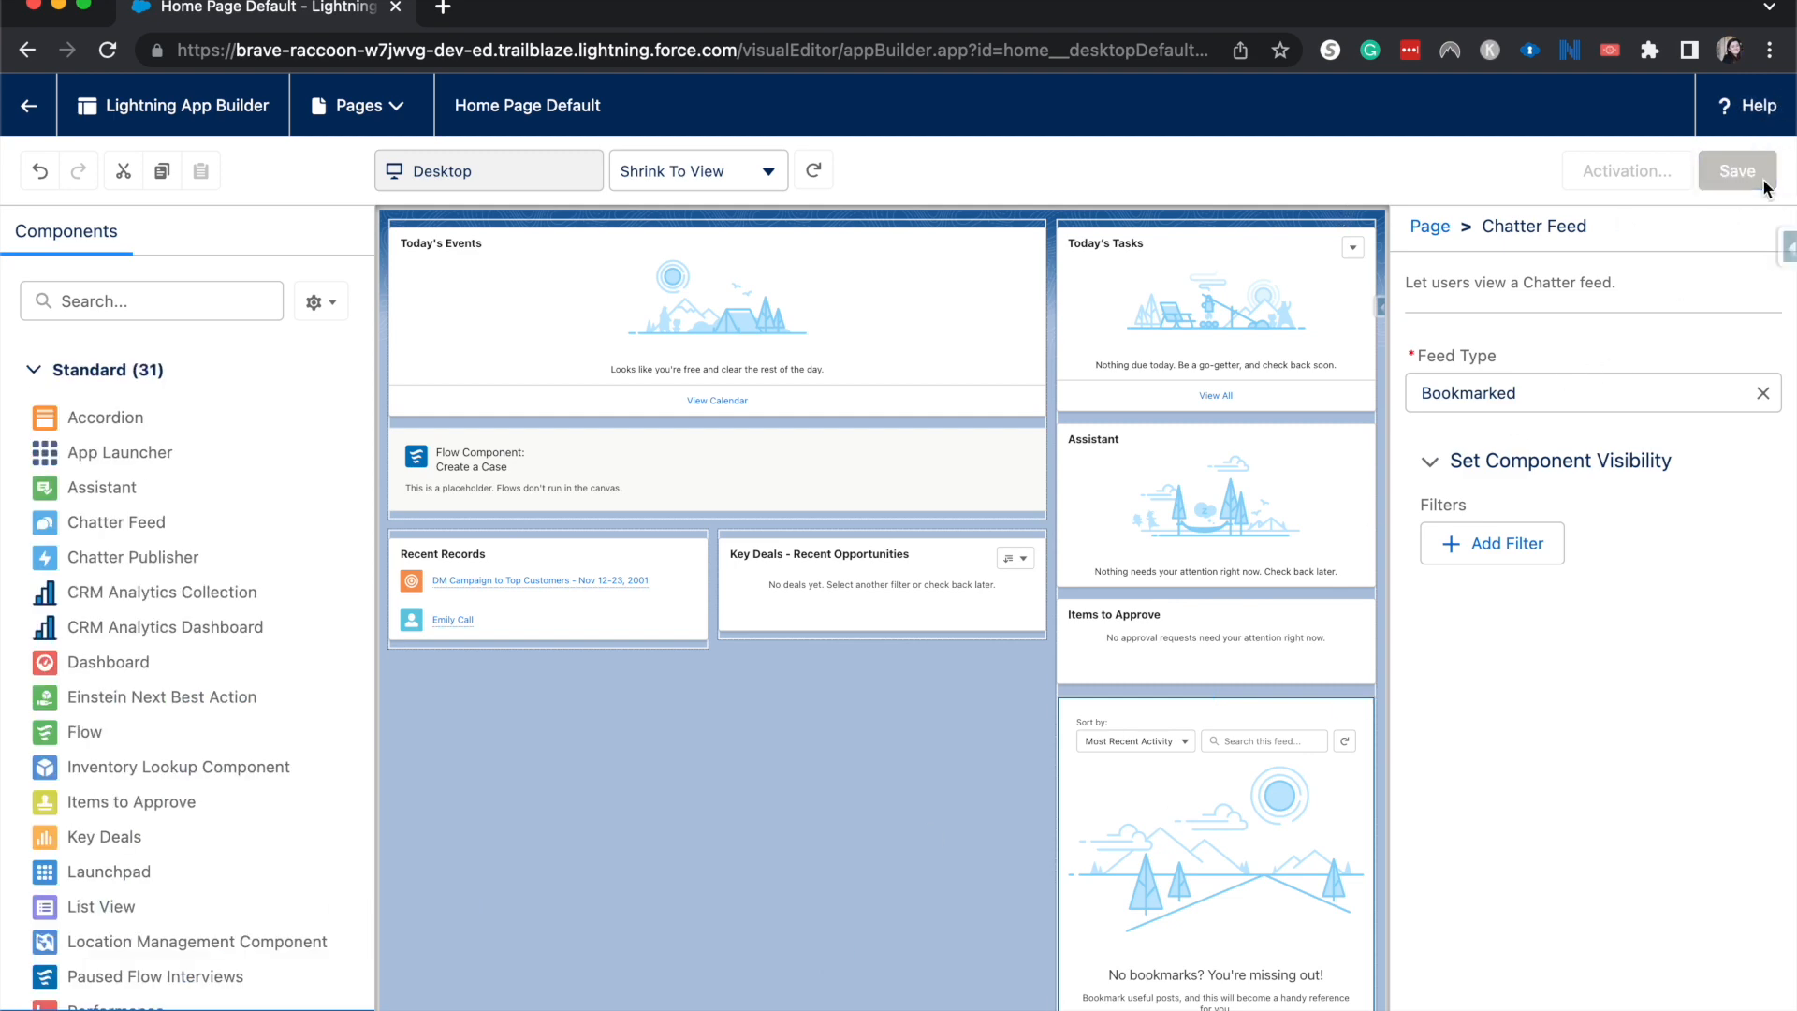
- Save Home Page Default and choose Activate from the Page Saved dialog
click(1738, 170)
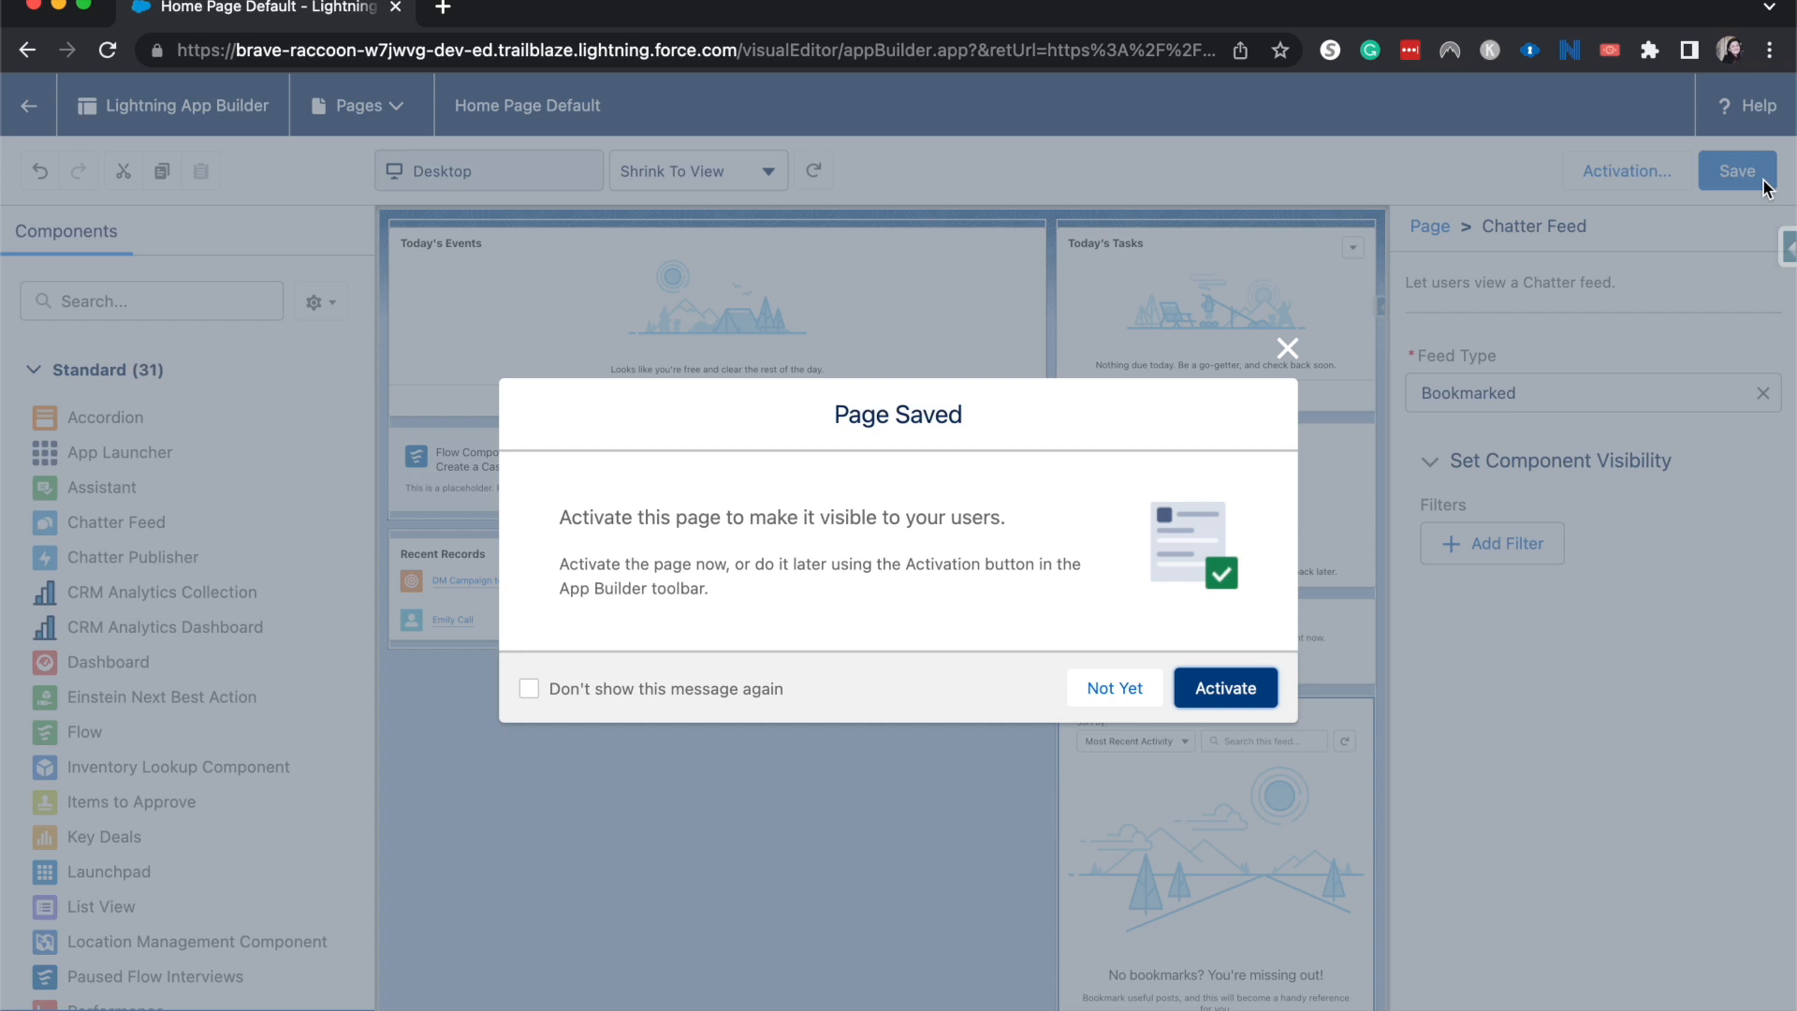
mouse_move(1775, 150)
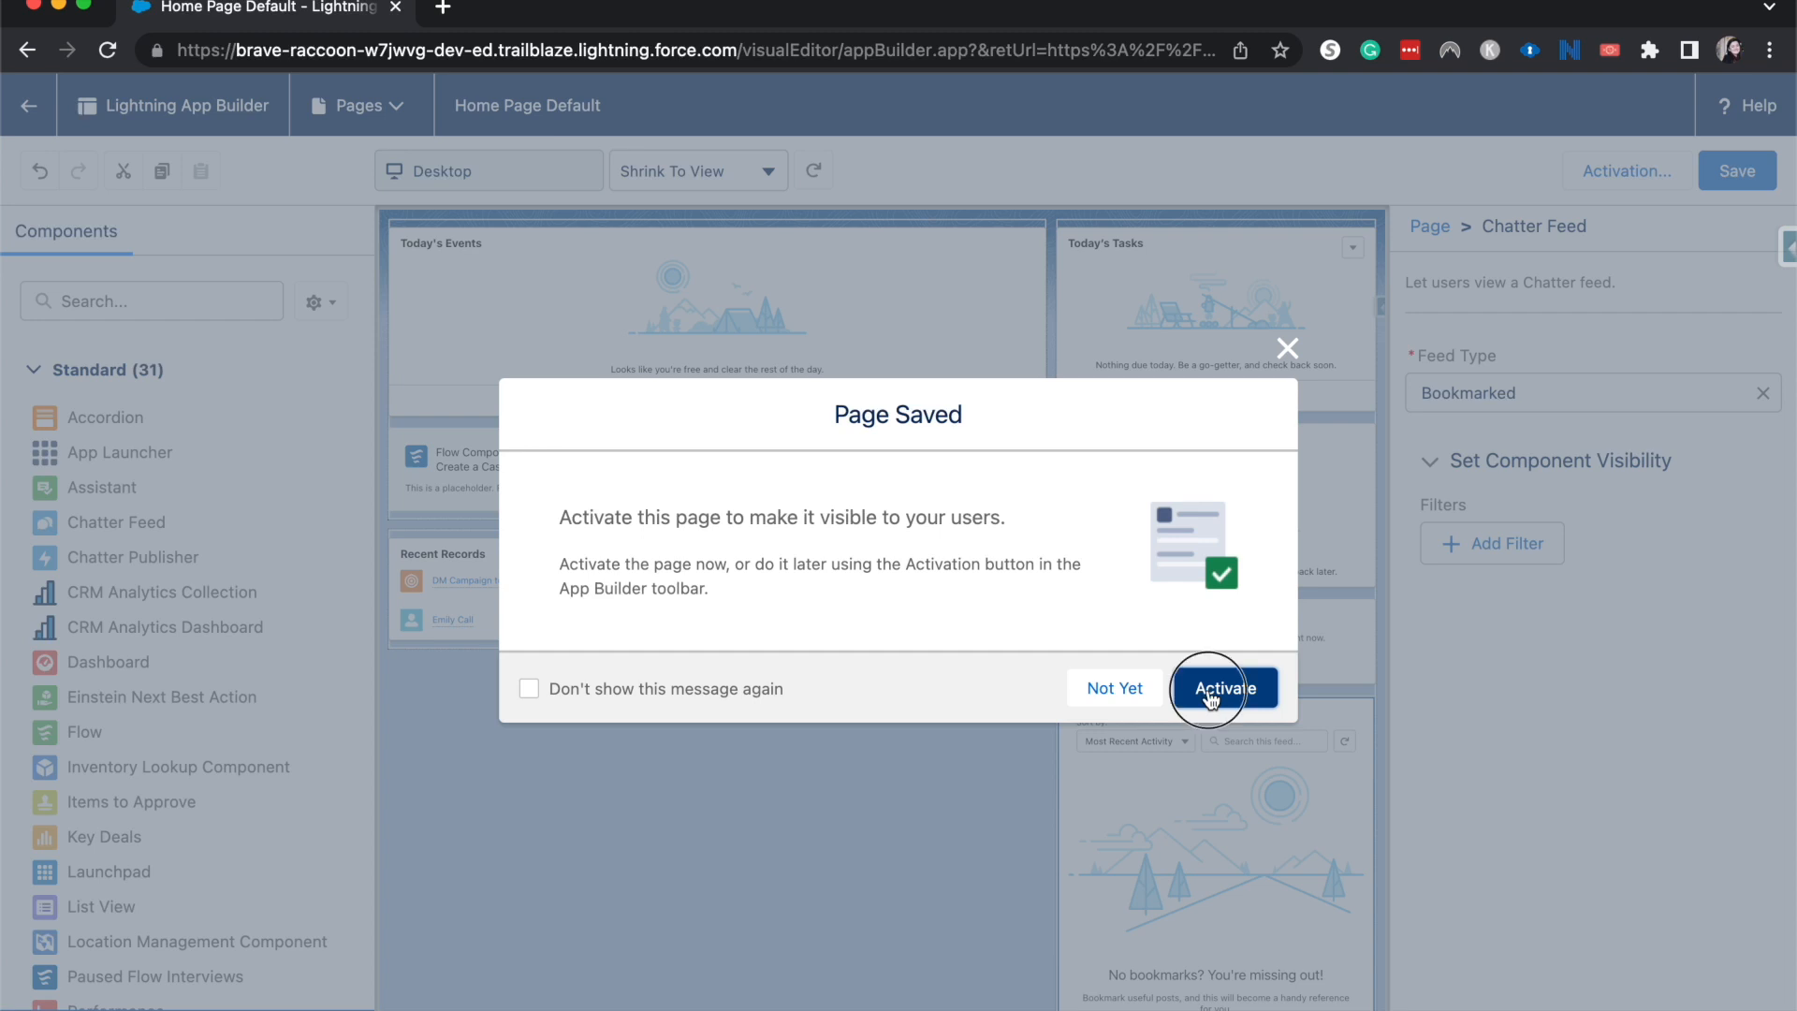
click(1223, 687)
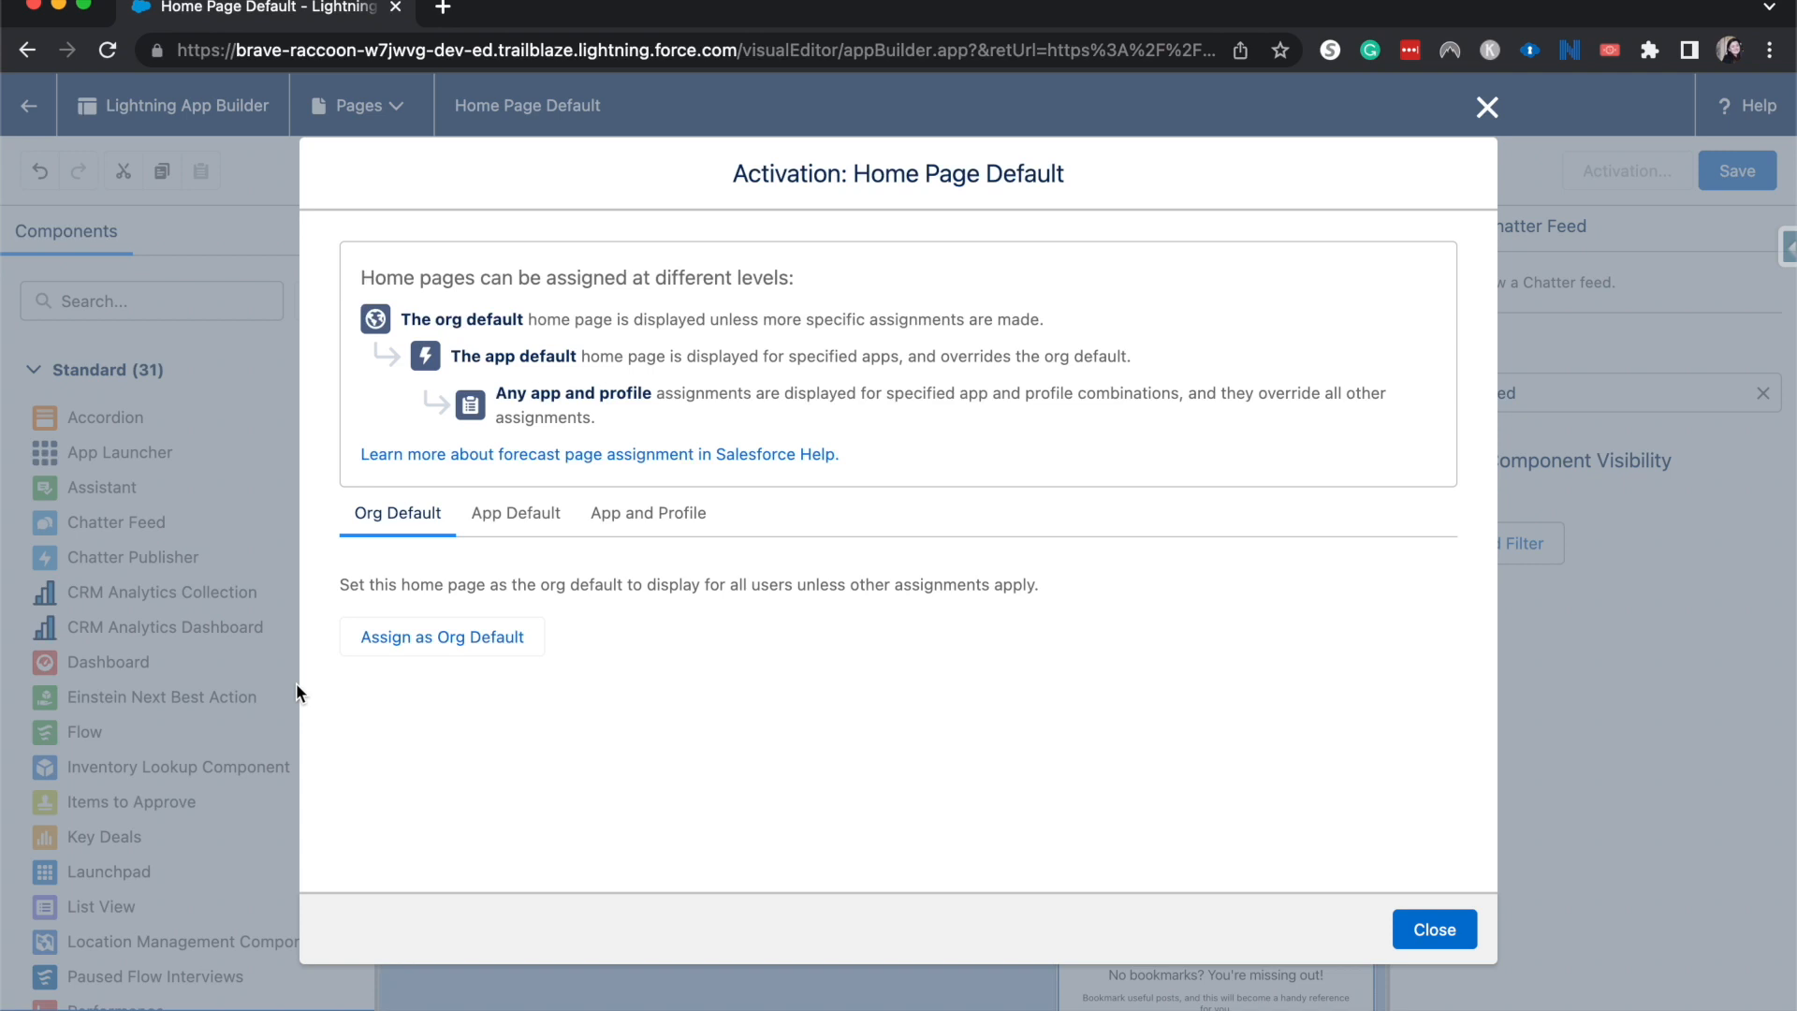
click(517, 513)
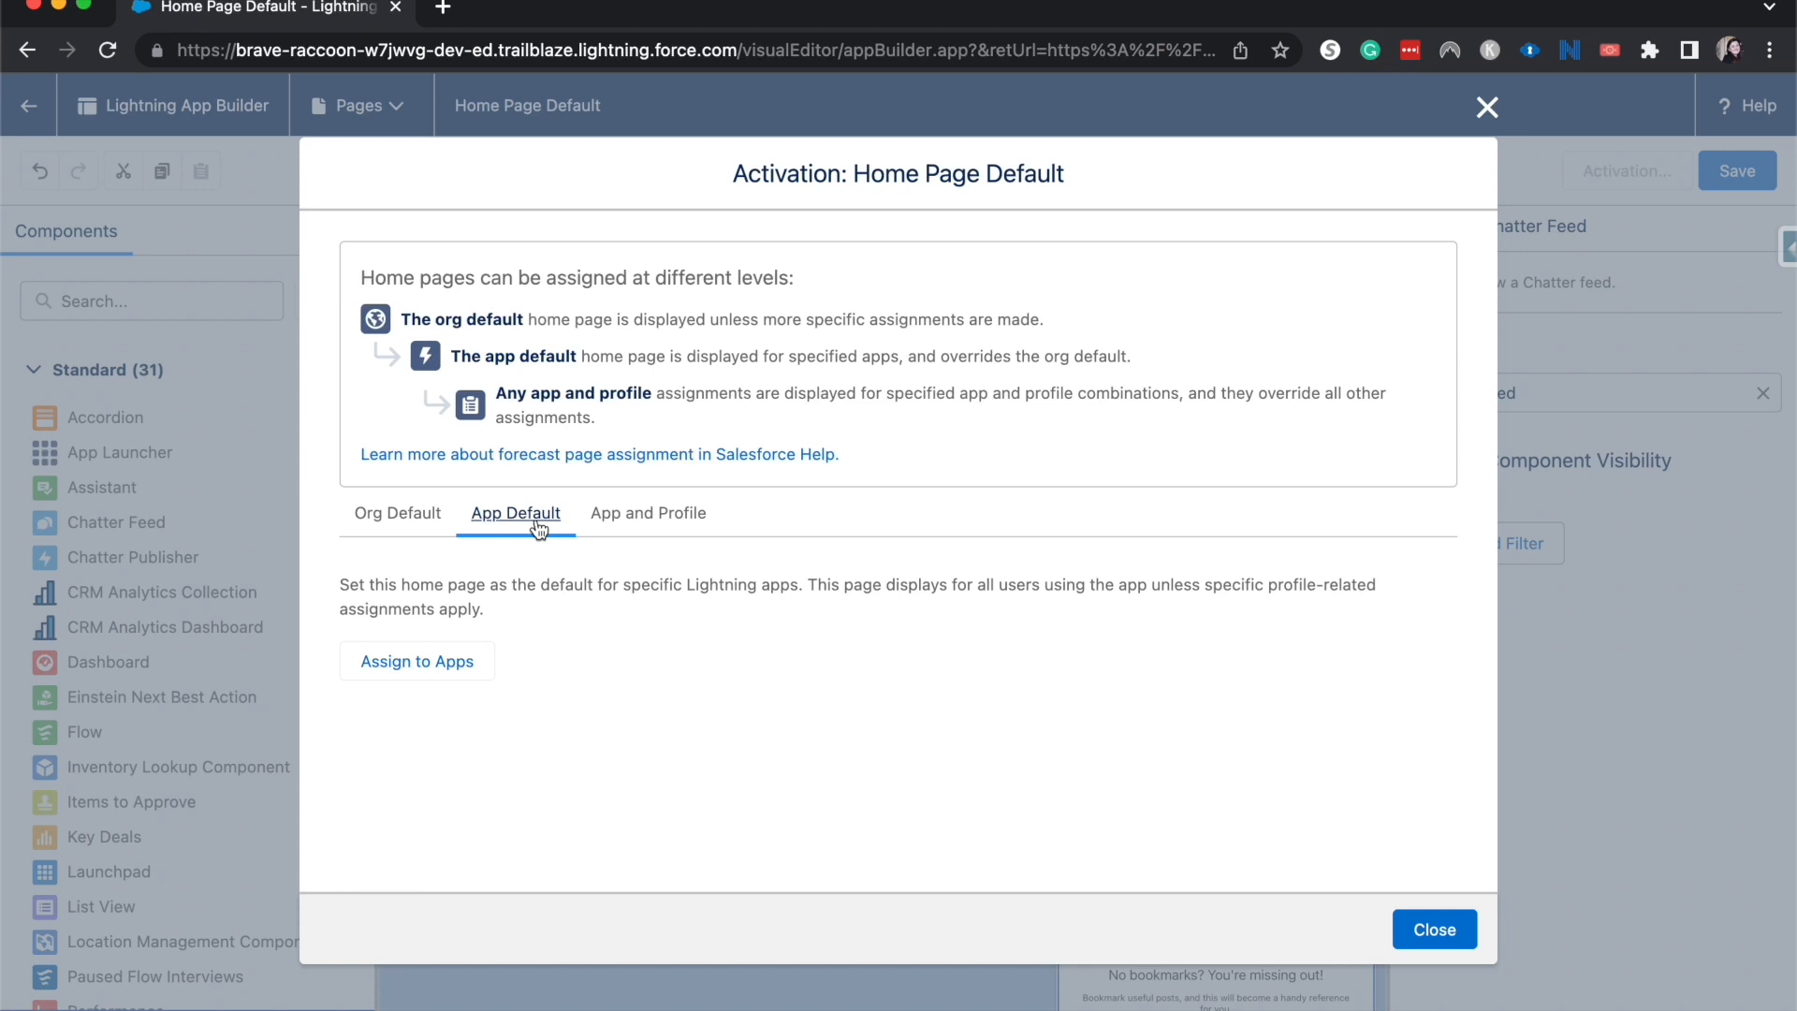
click(649, 513)
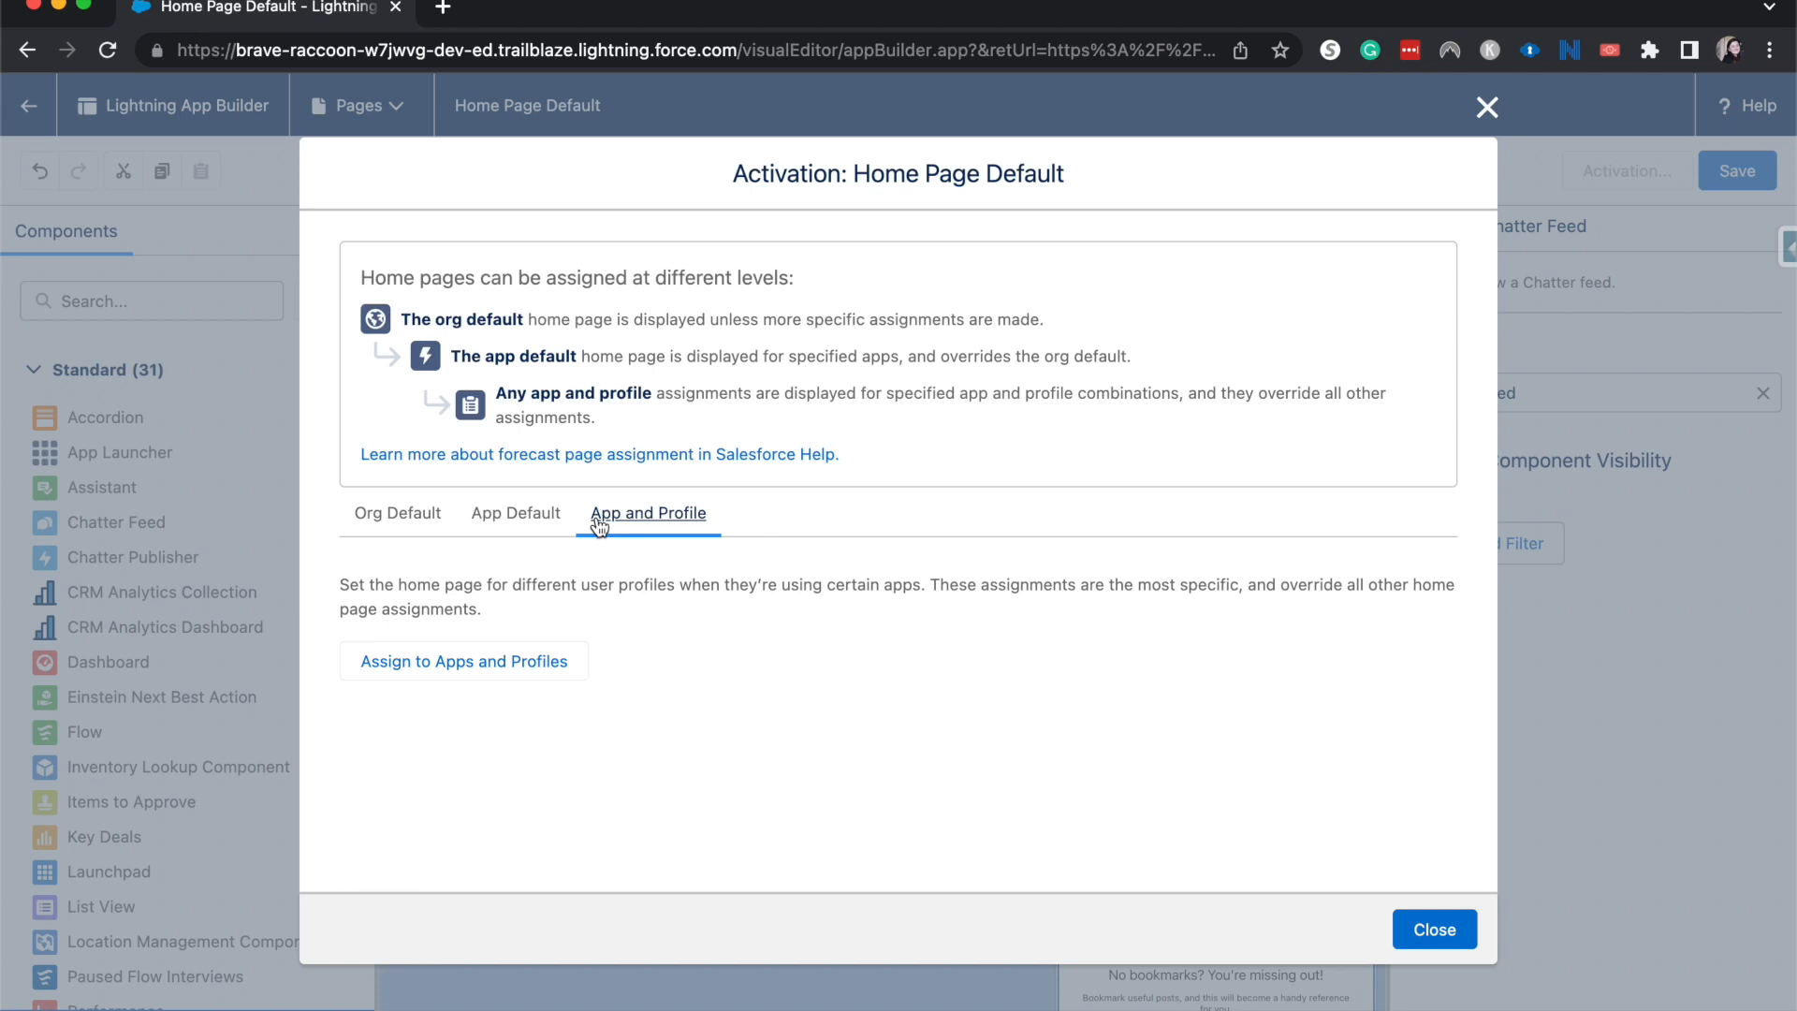
click(397, 513)
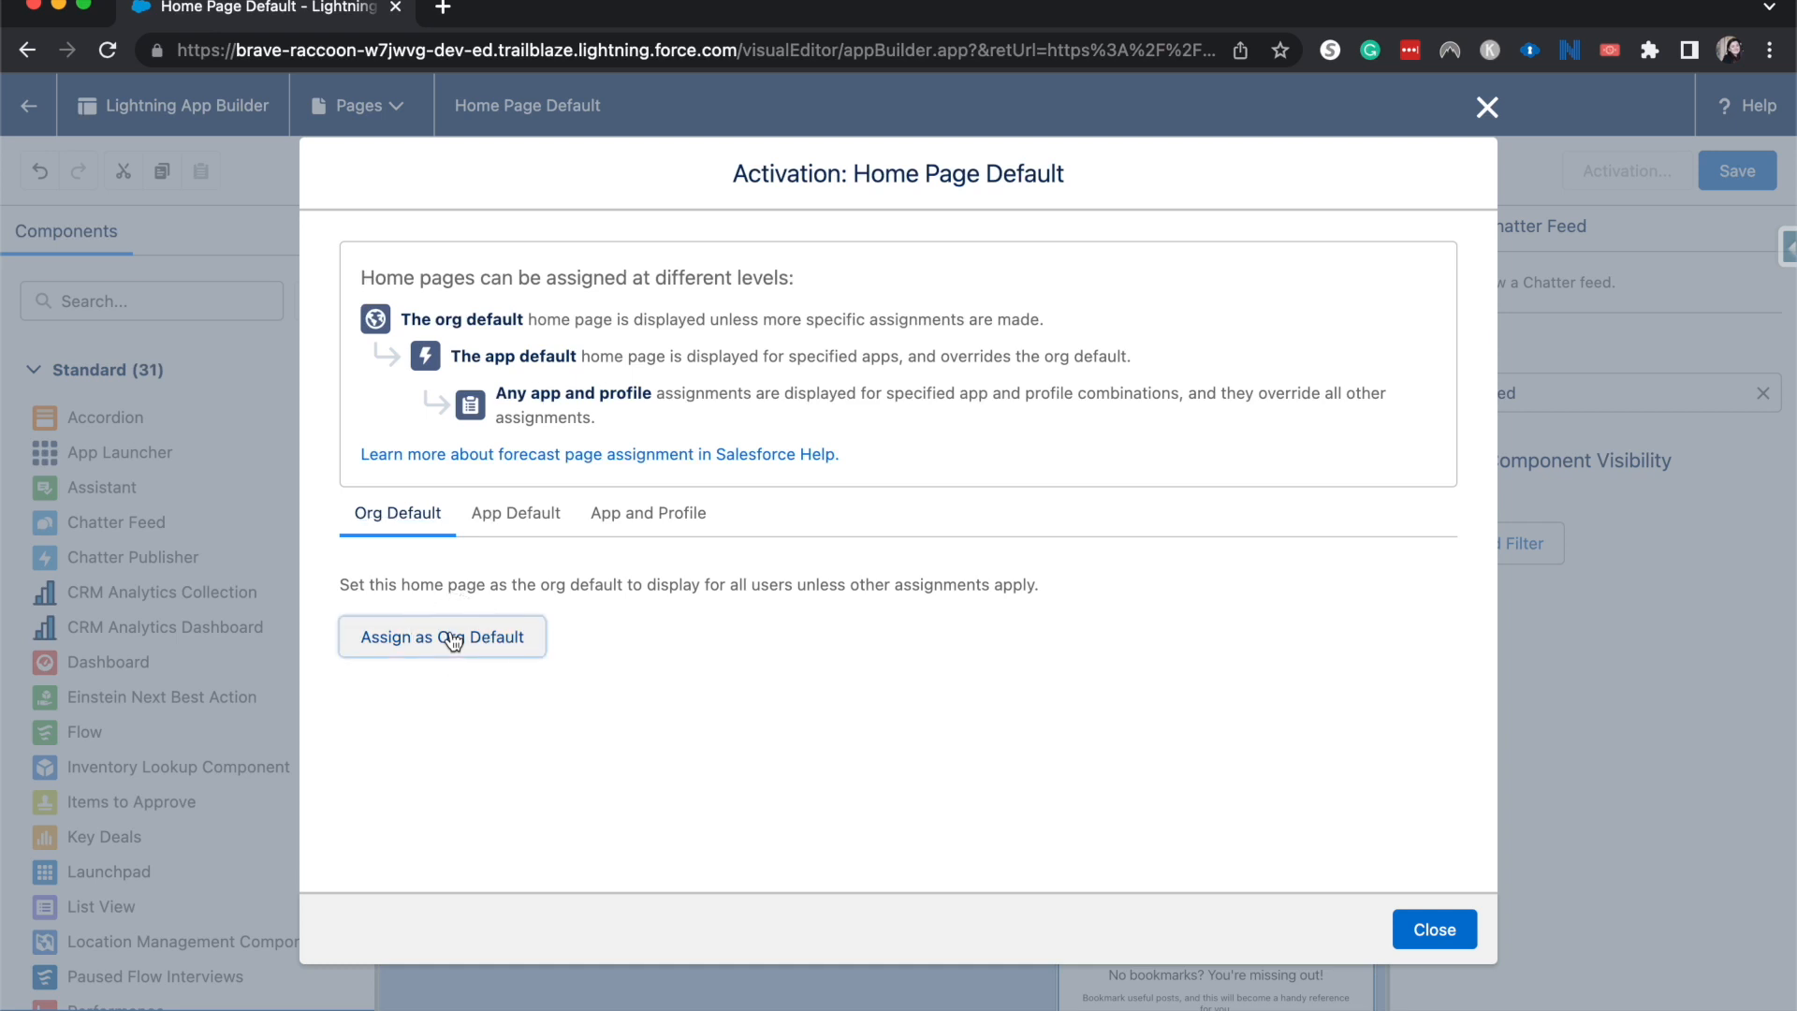
- Assign Home Page Default as the org default home page and save the assignment
click(442, 636)
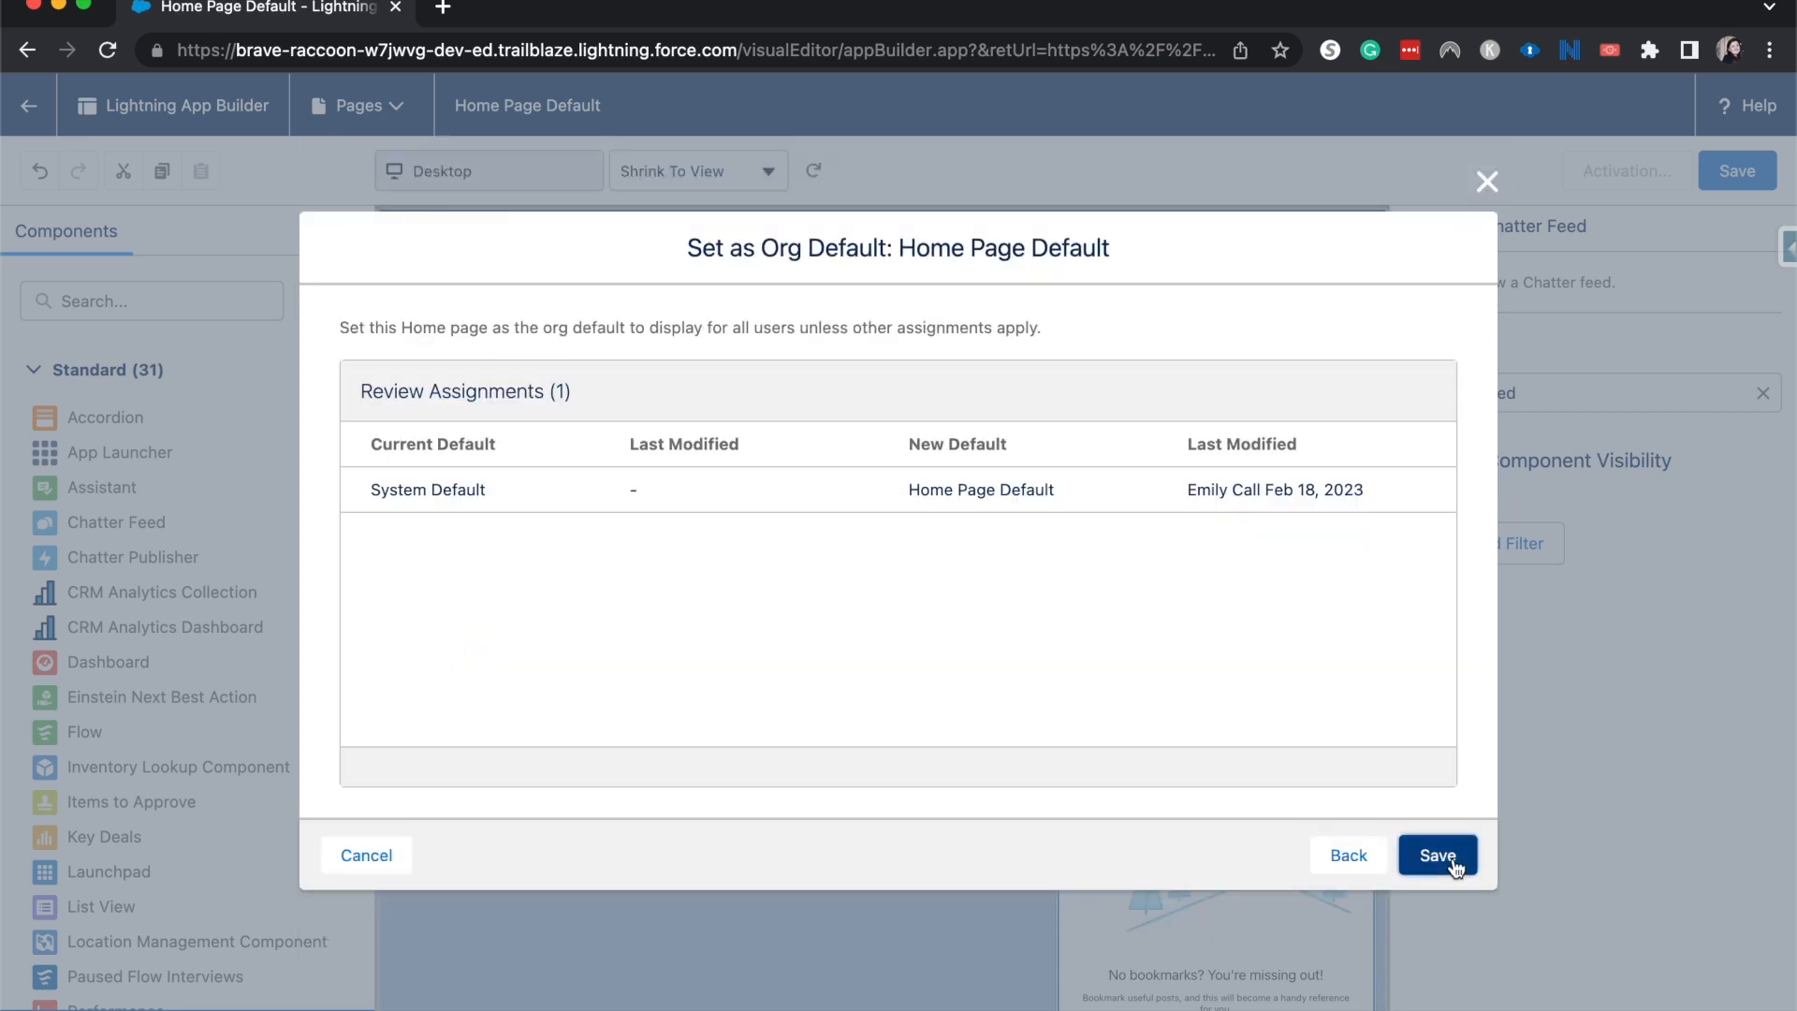
click(1436, 854)
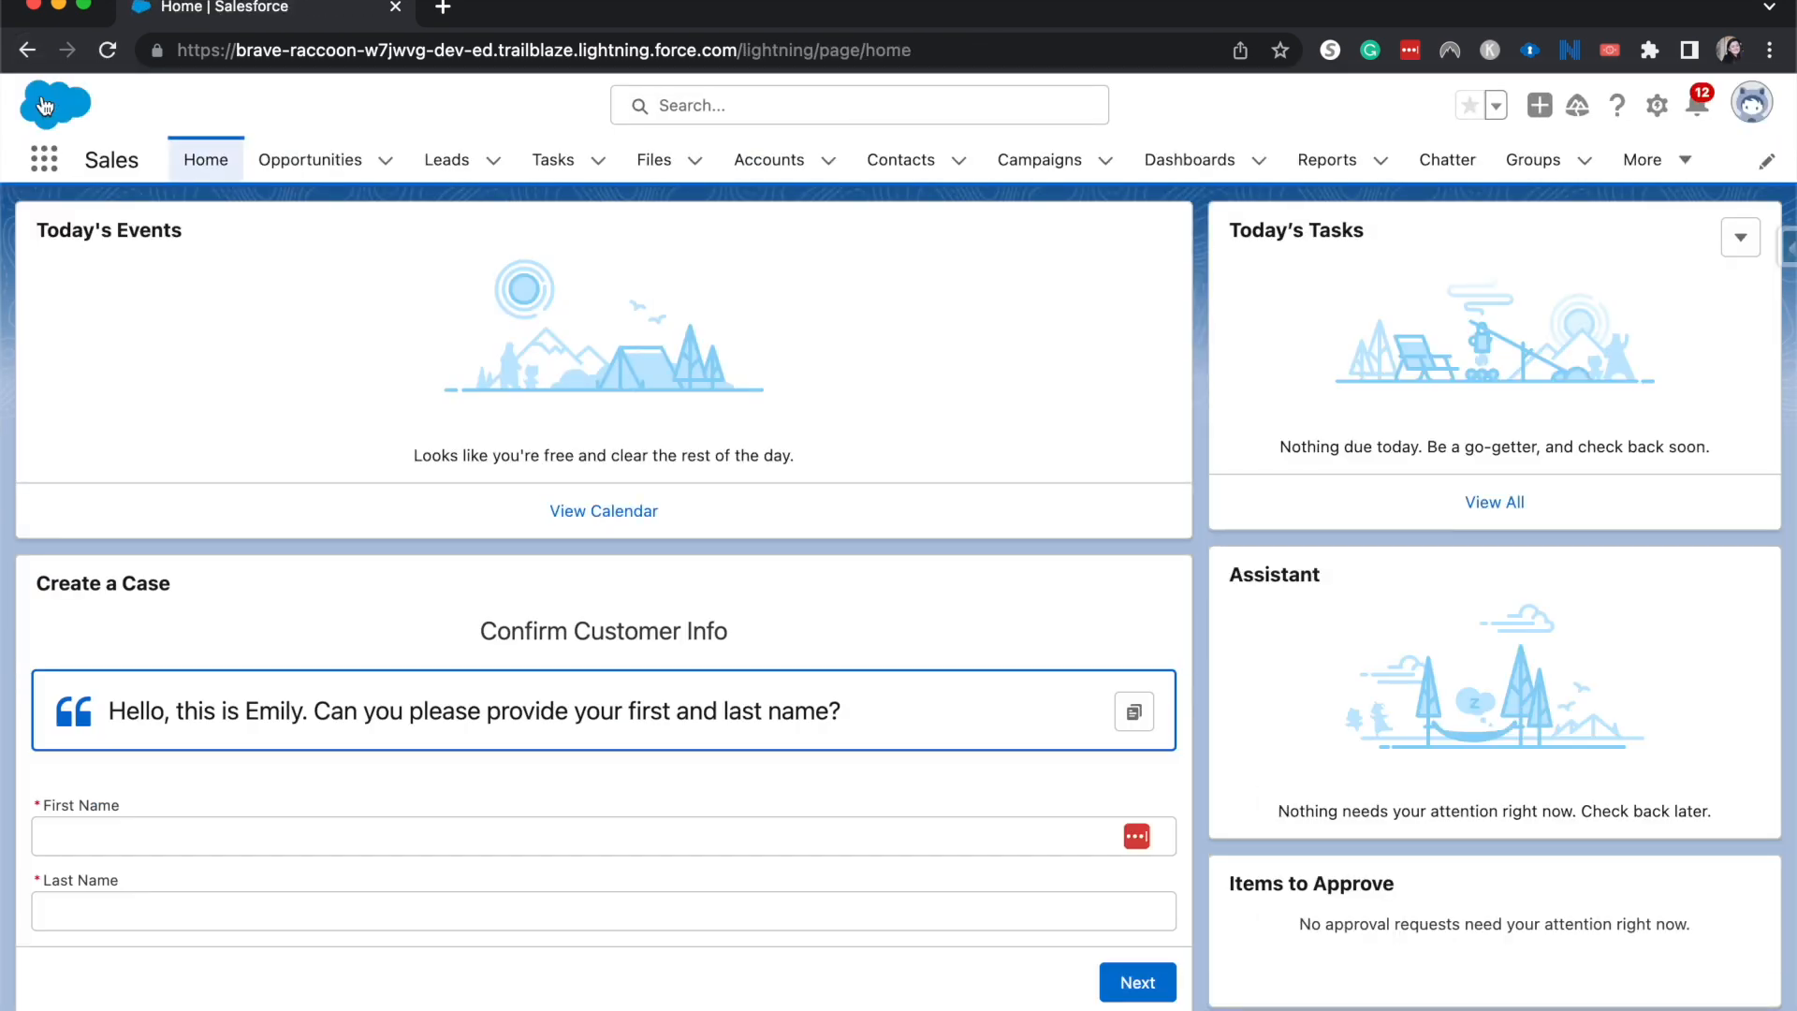
mouse_move(360, 362)
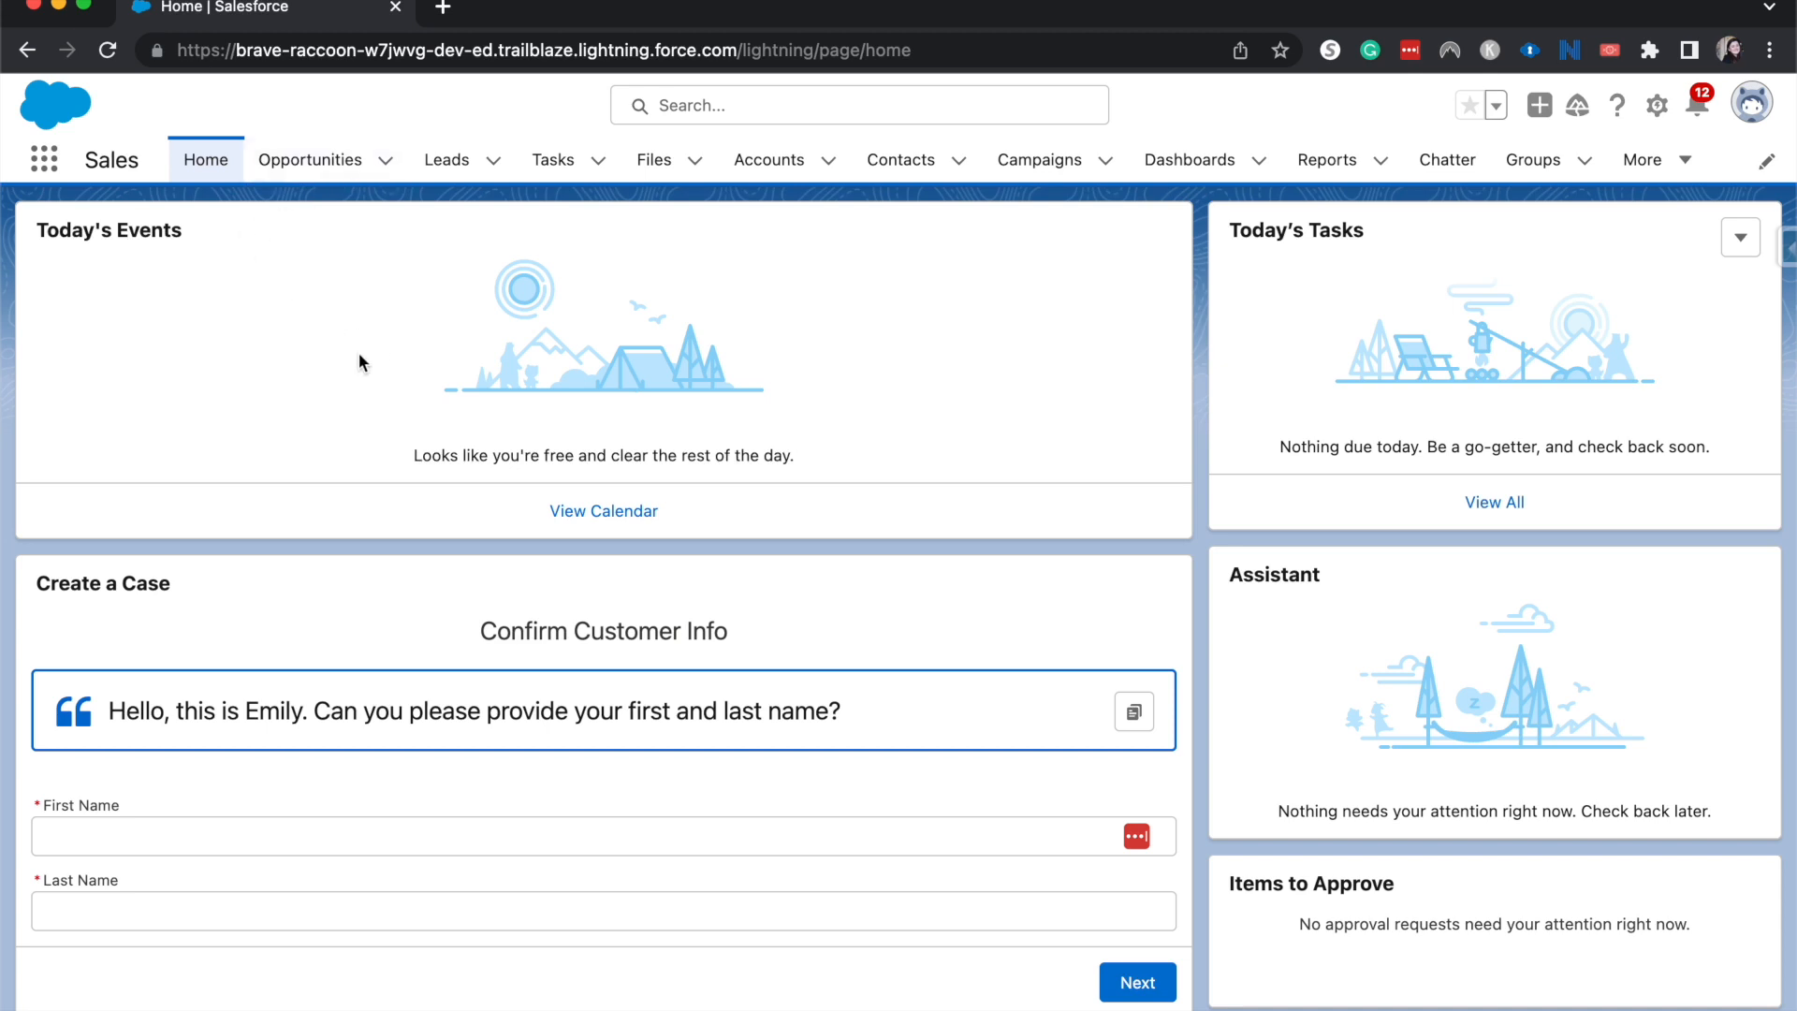
- Scroll through the live Home page reviewing Today's Events, Create a Case, Recent Records and Chatter feed
scroll(down, 3)
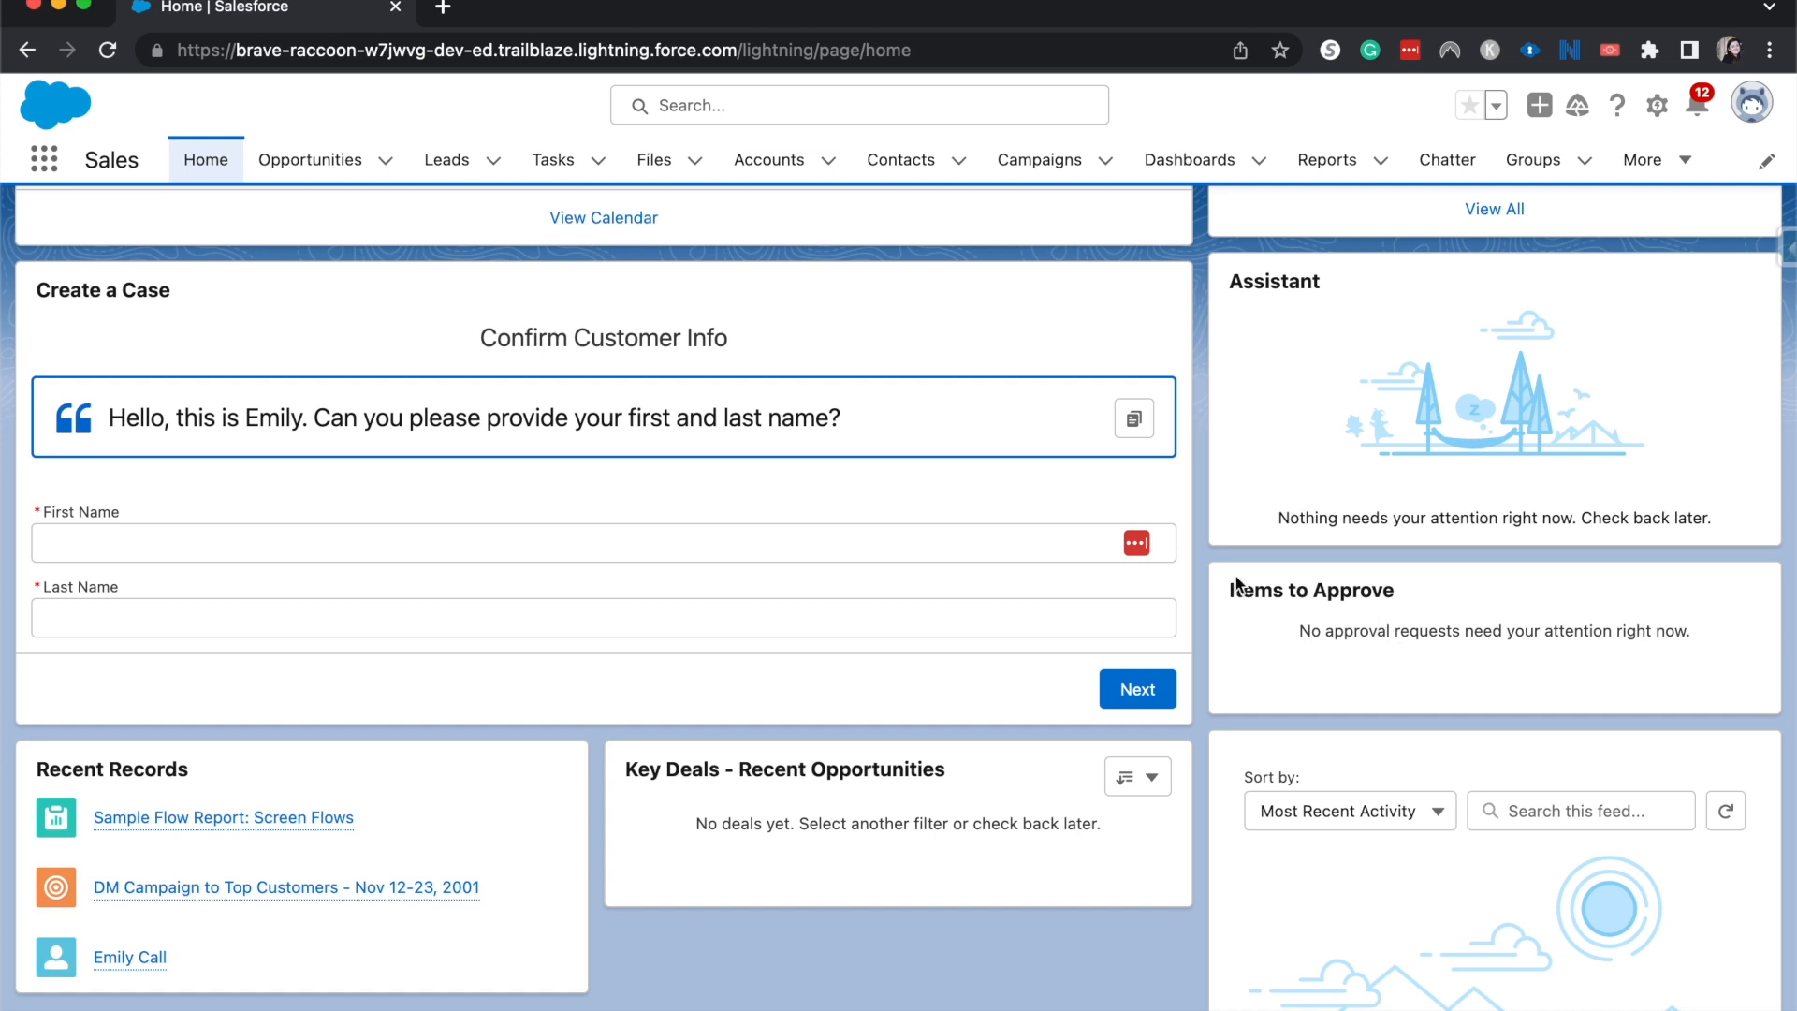
click(573, 554)
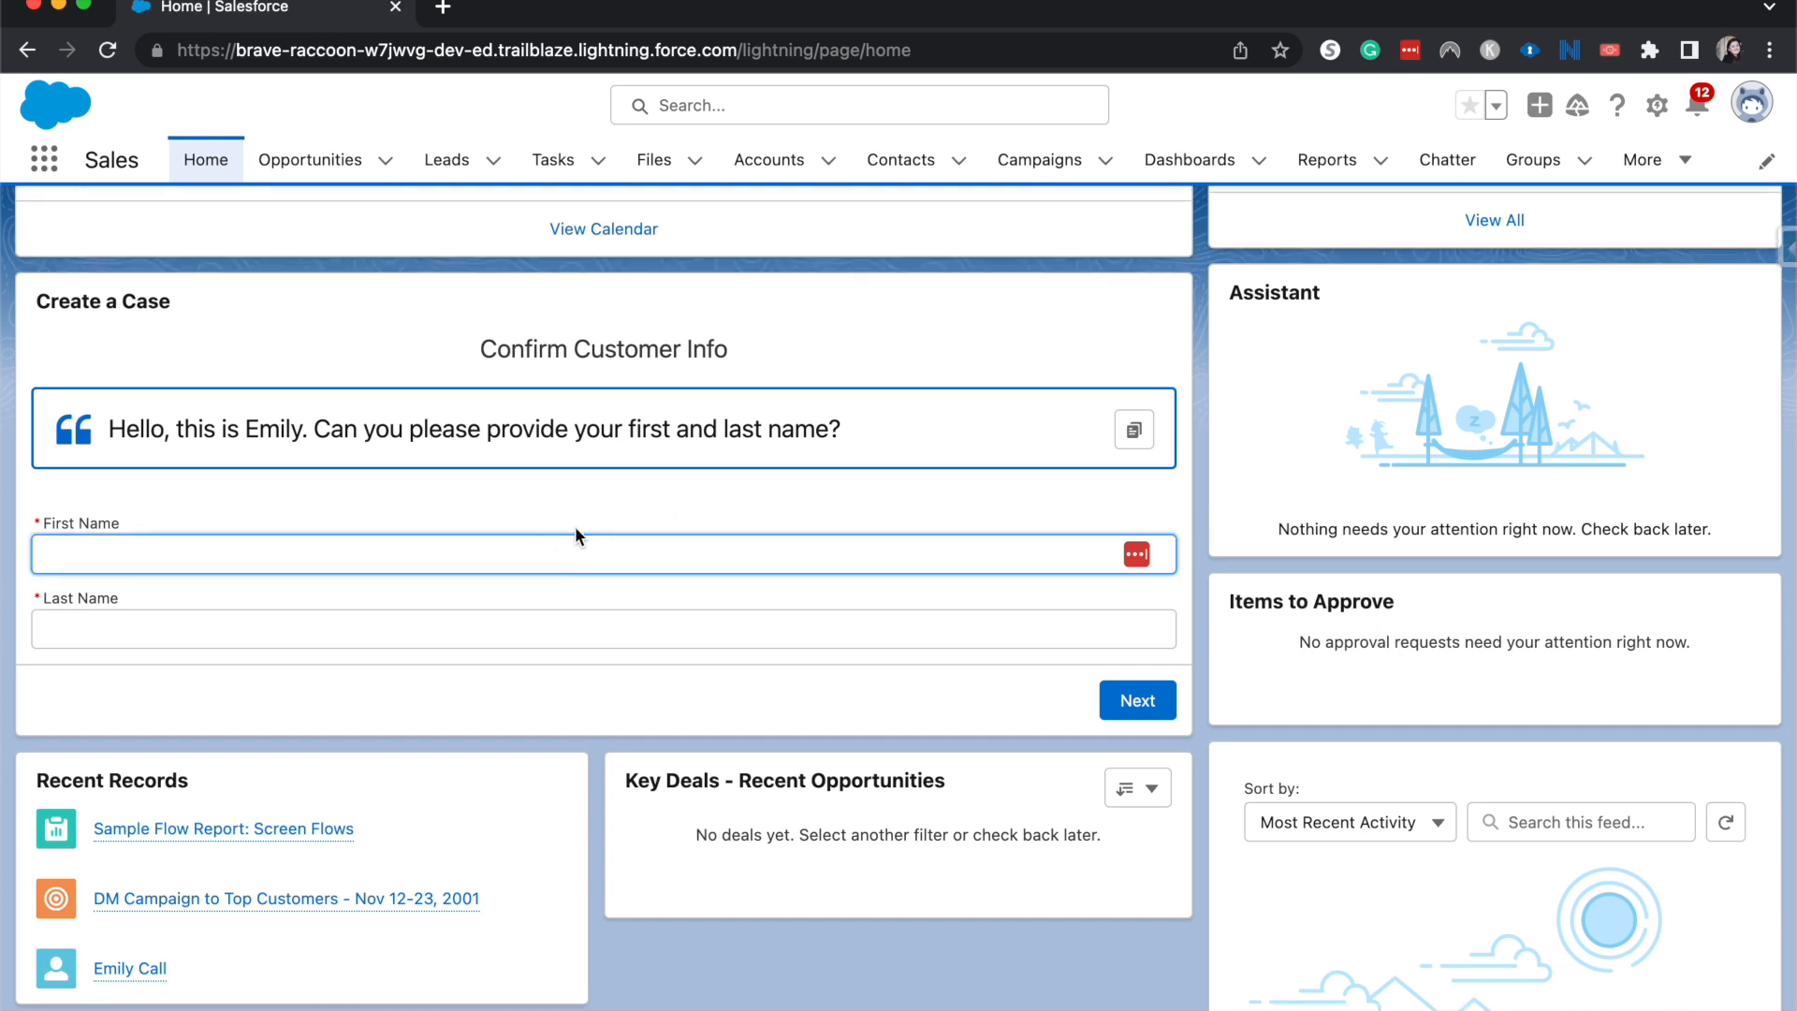
mouse_move(515, 518)
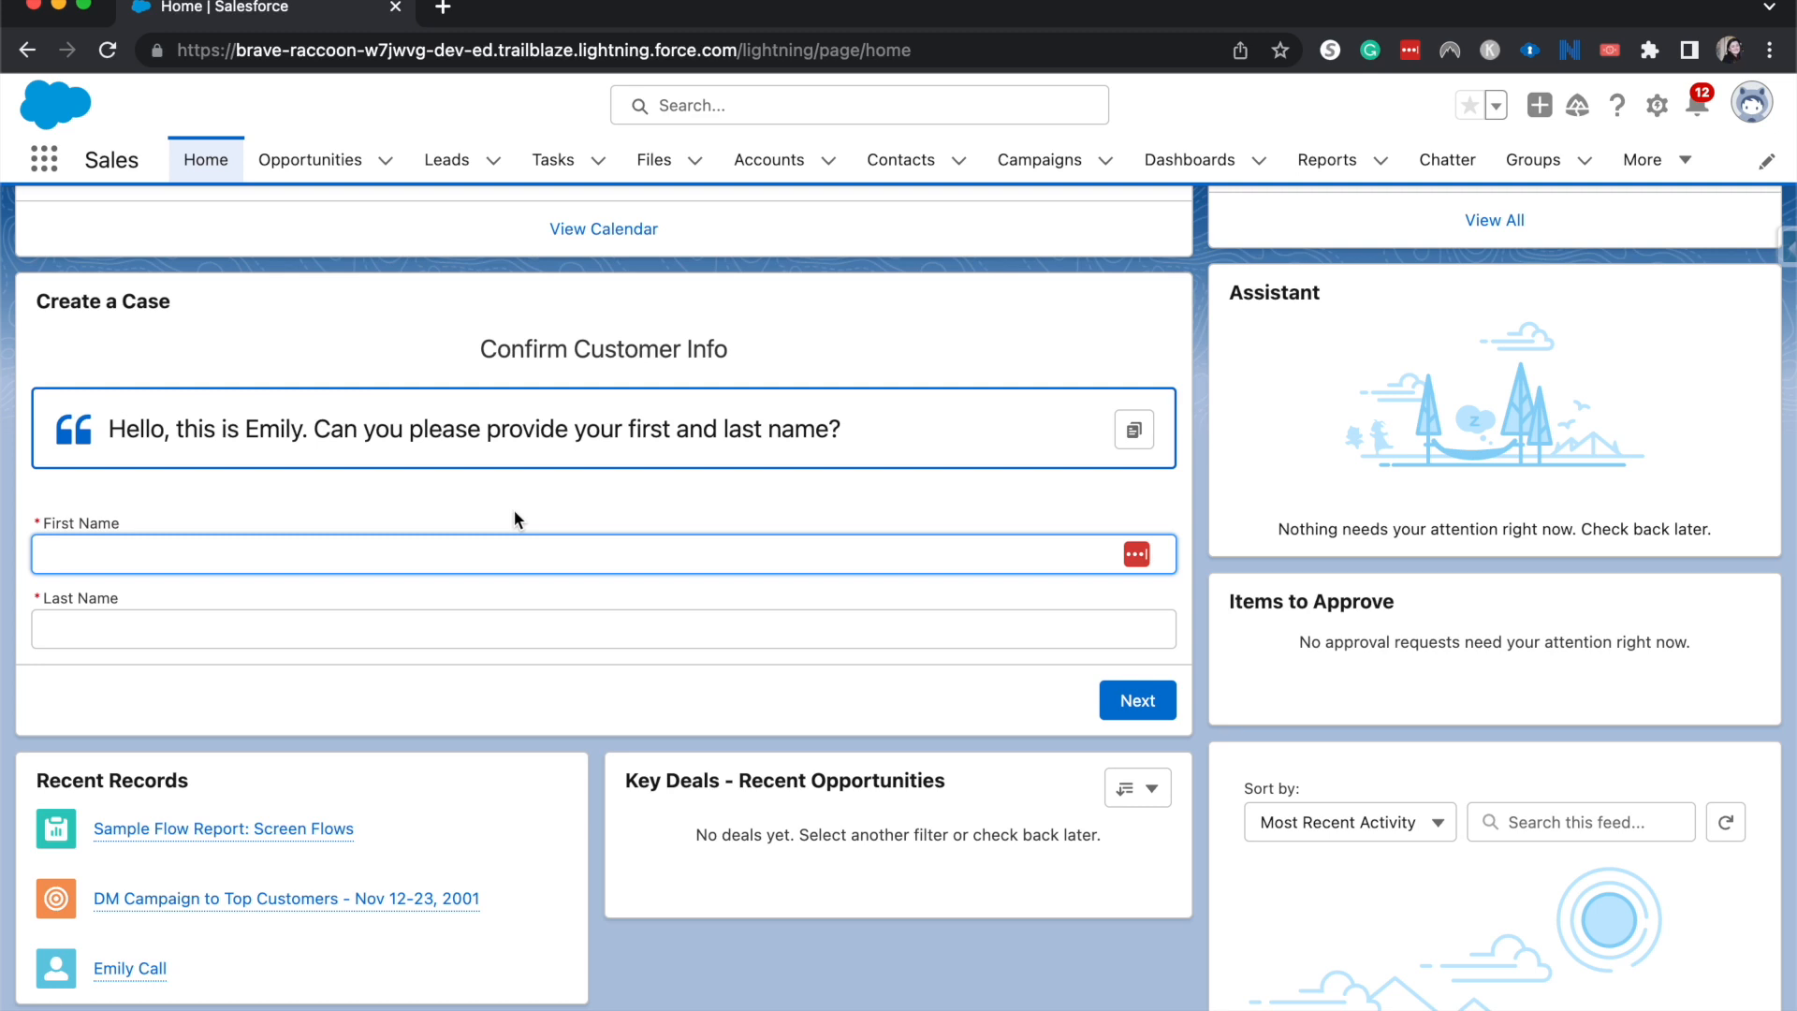
mouse_move(445, 159)
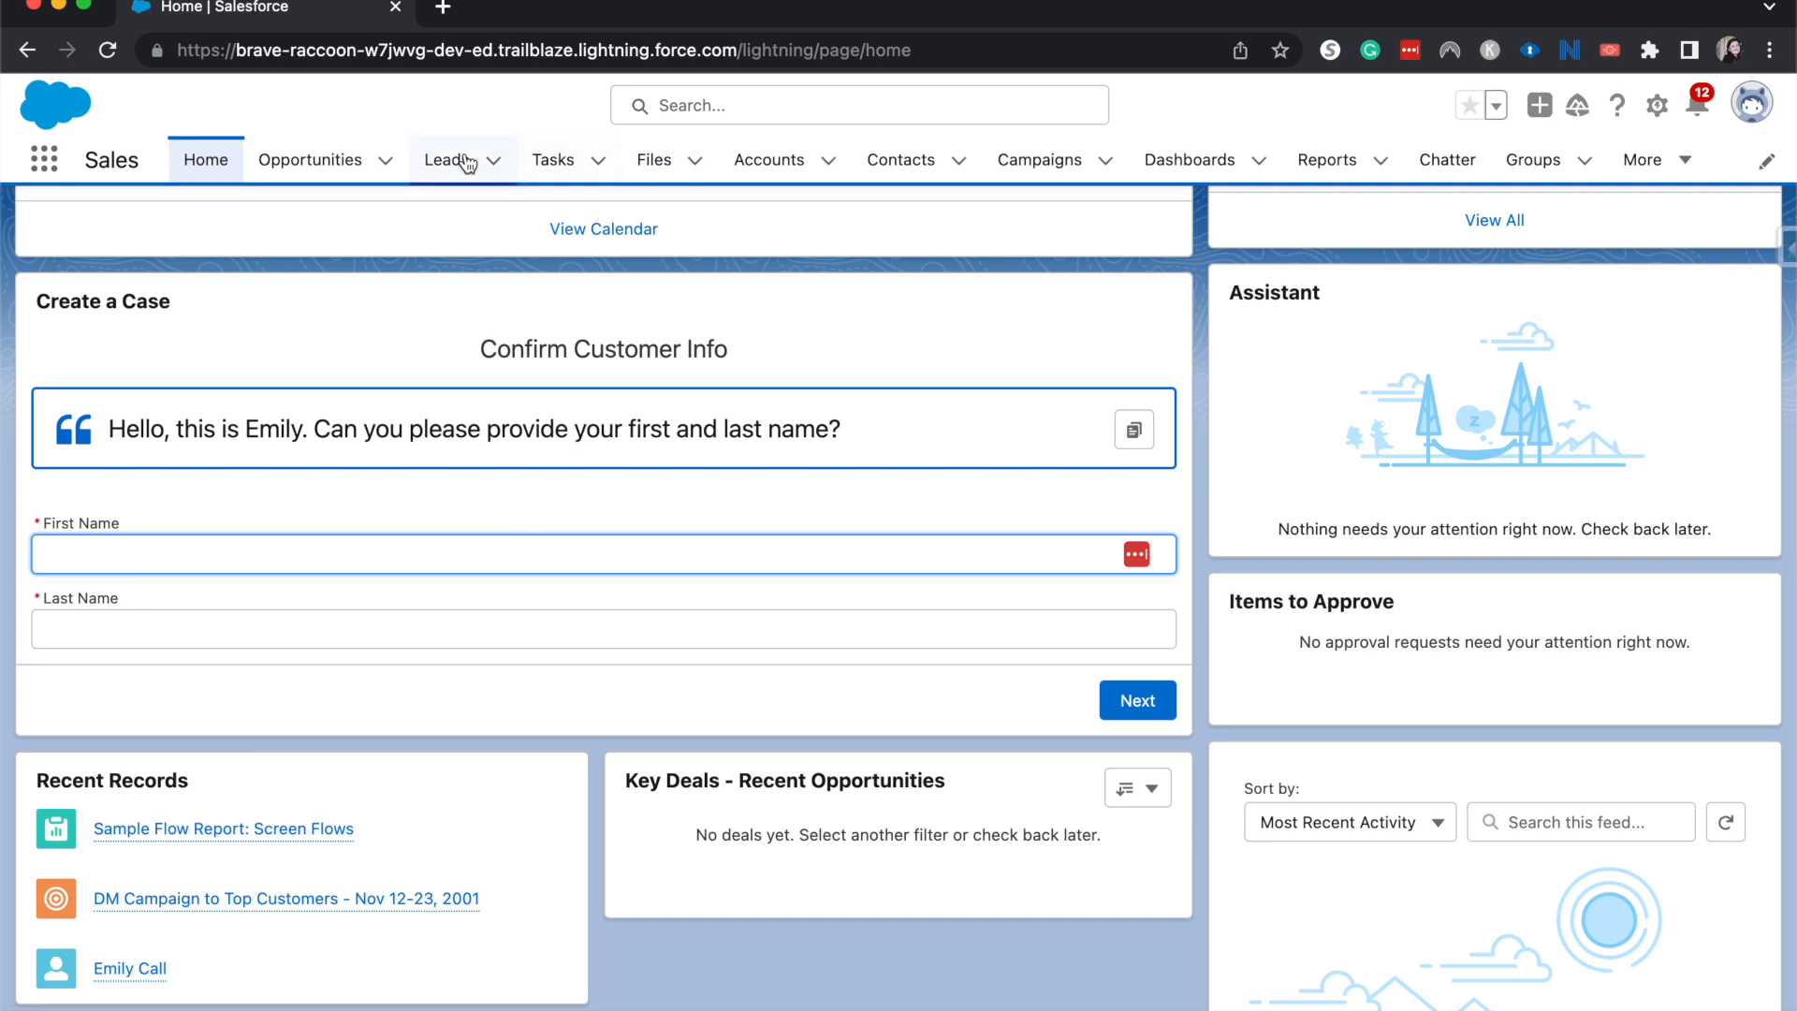
click(446, 159)
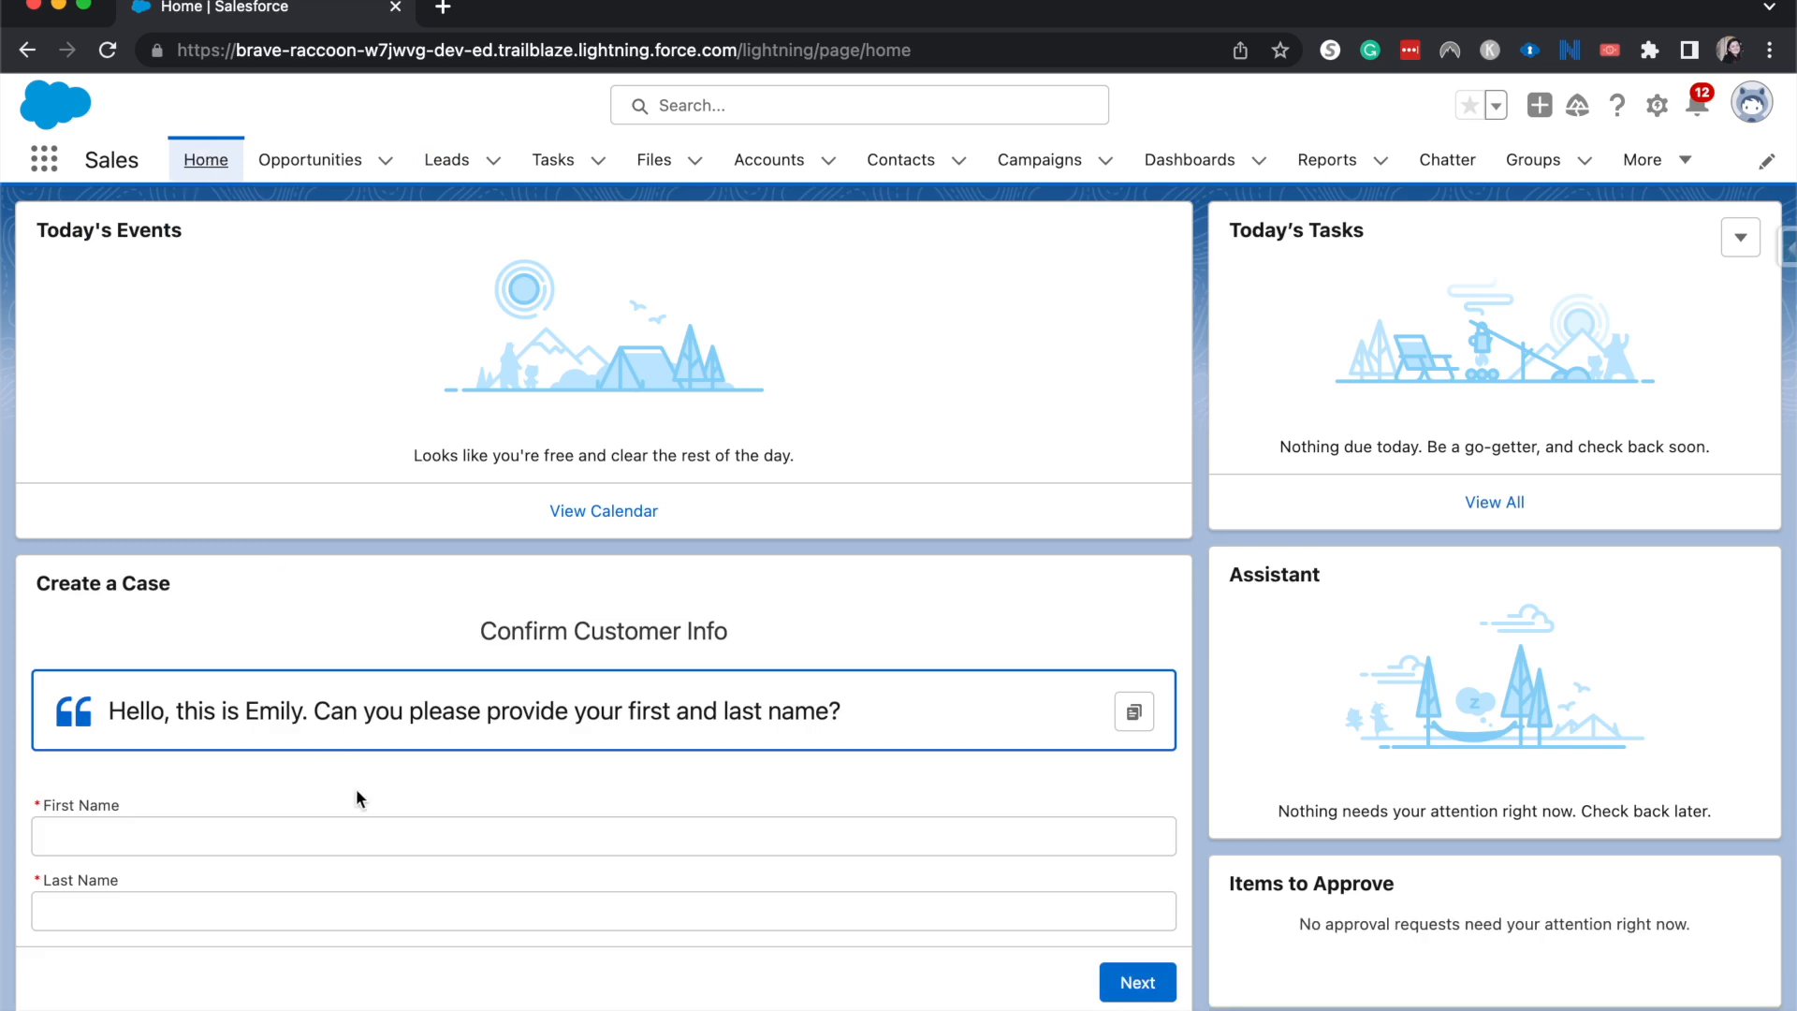
scroll(down, 3)
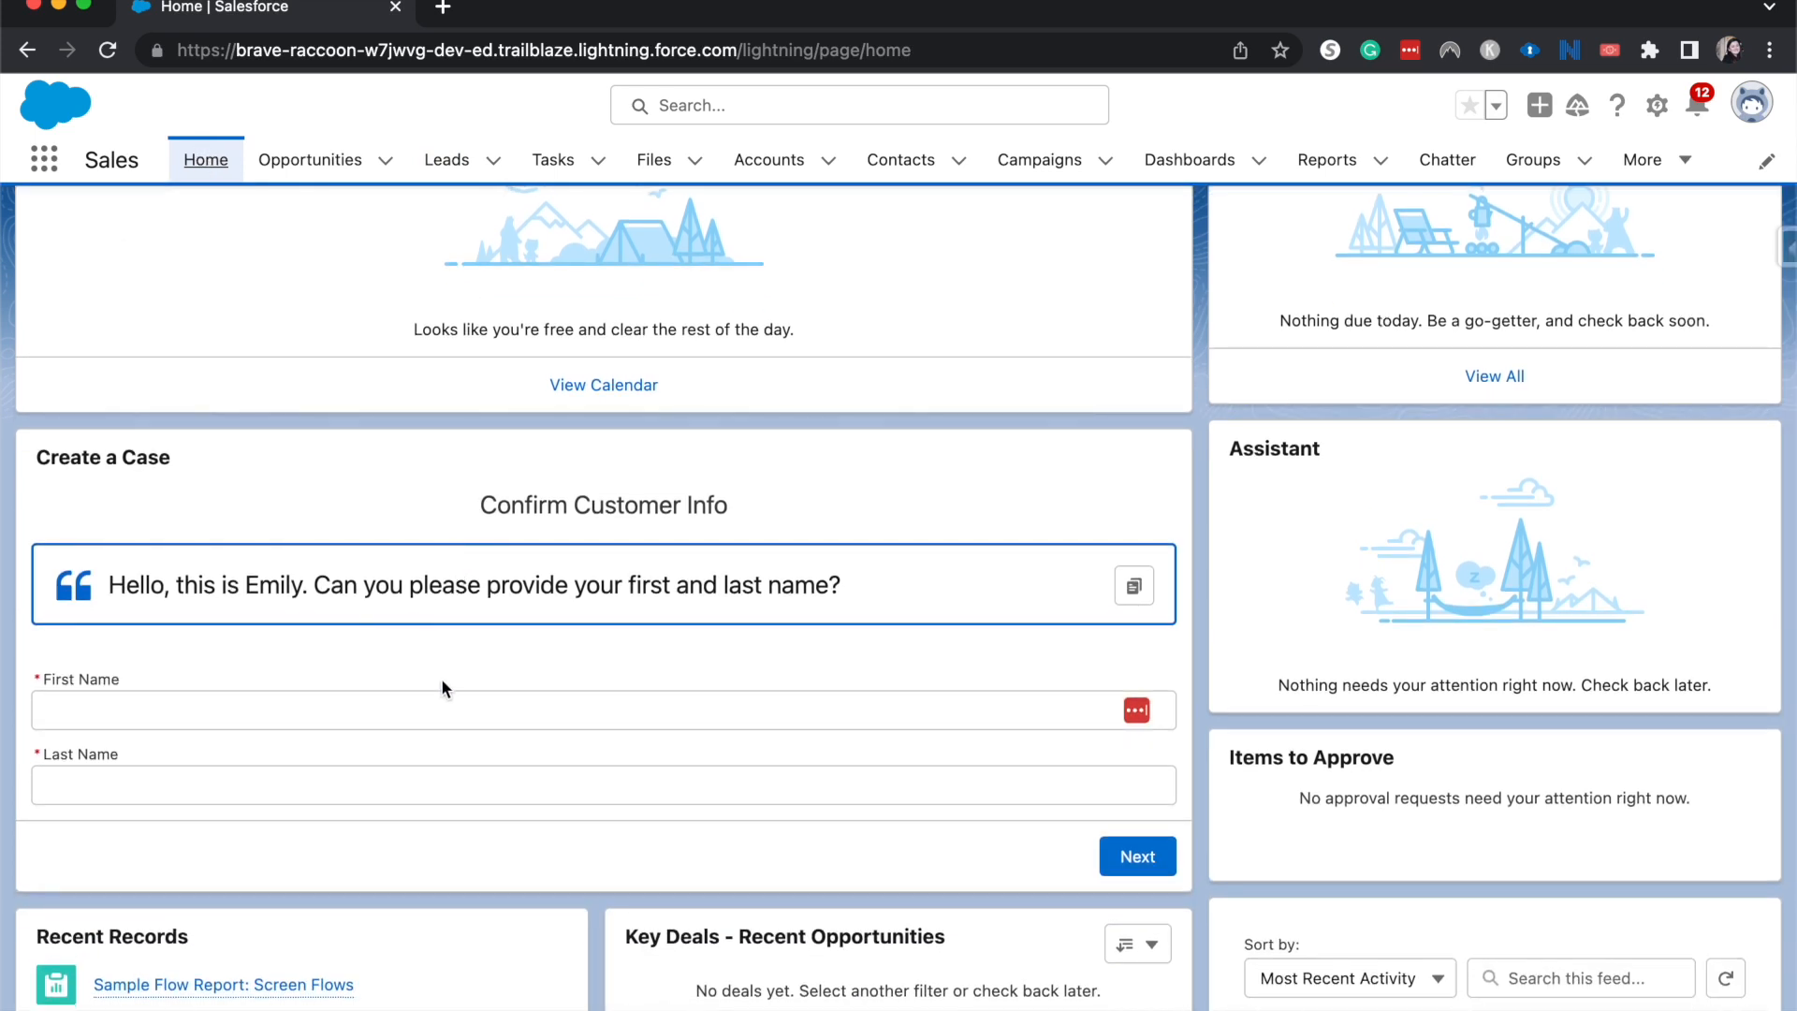
- Enter first and last name (abc) in Create a Case and advance to the contact details step
click(459, 712)
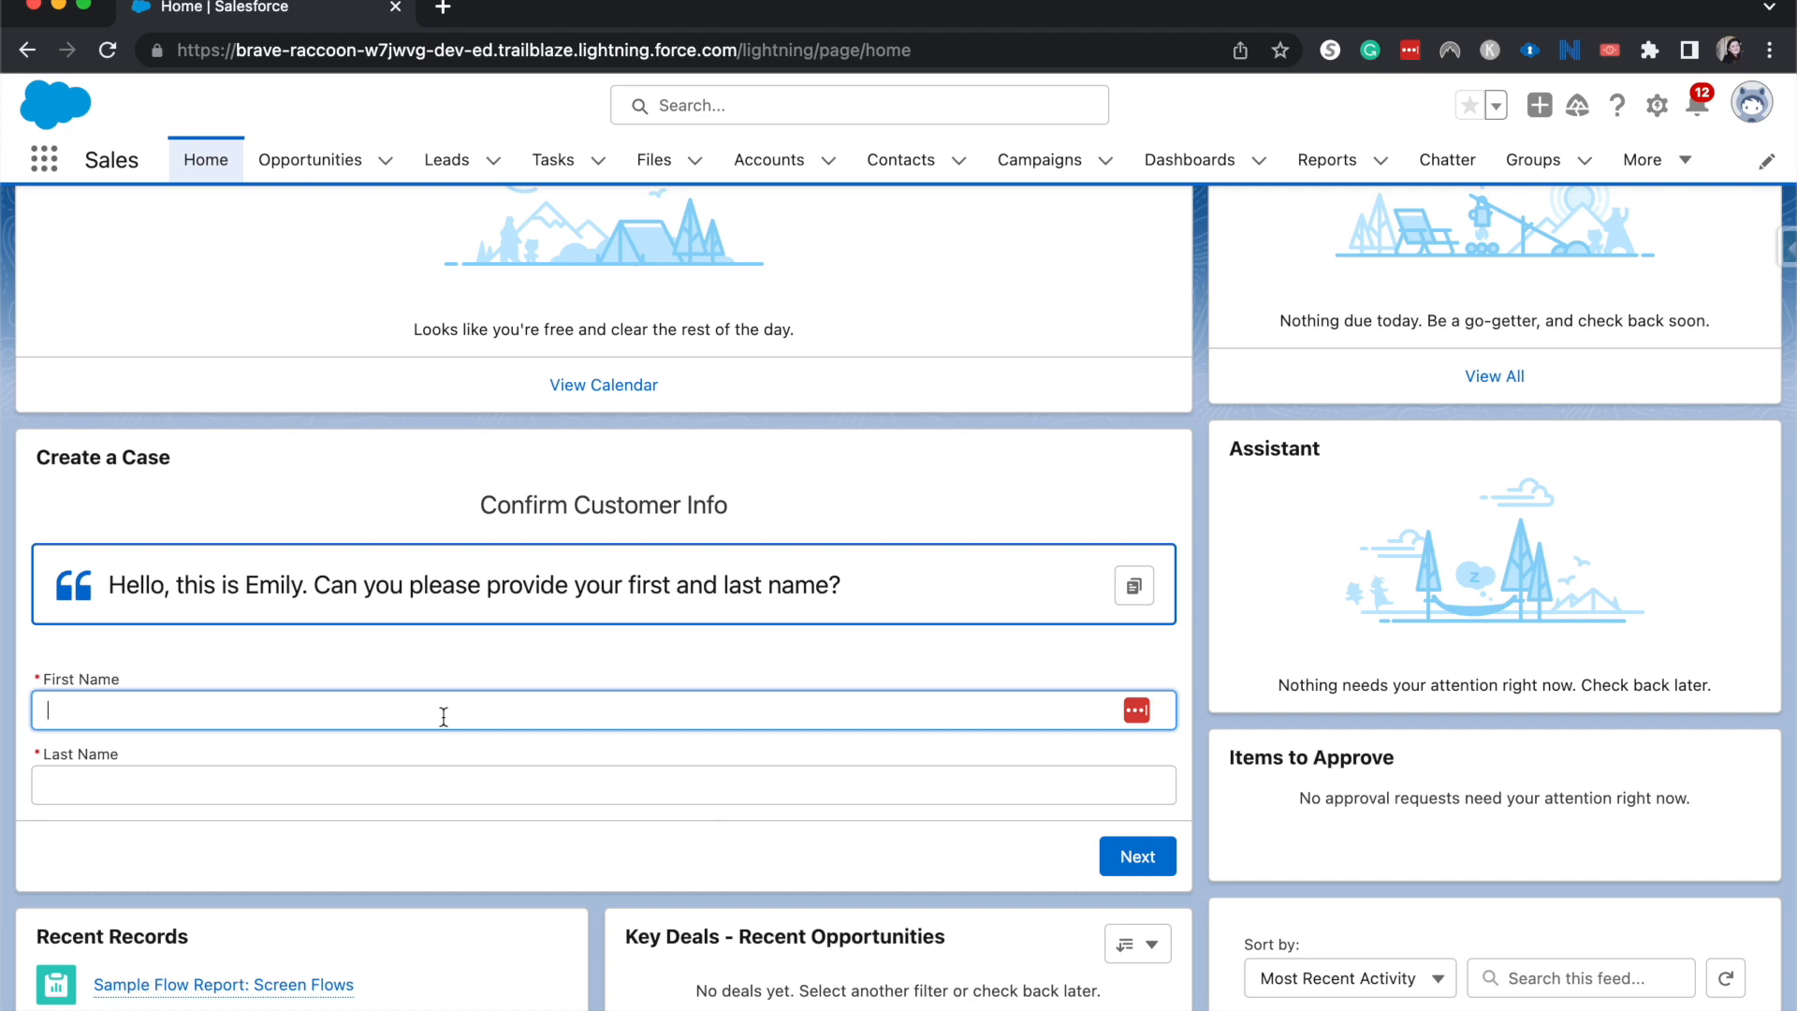
text(abc)
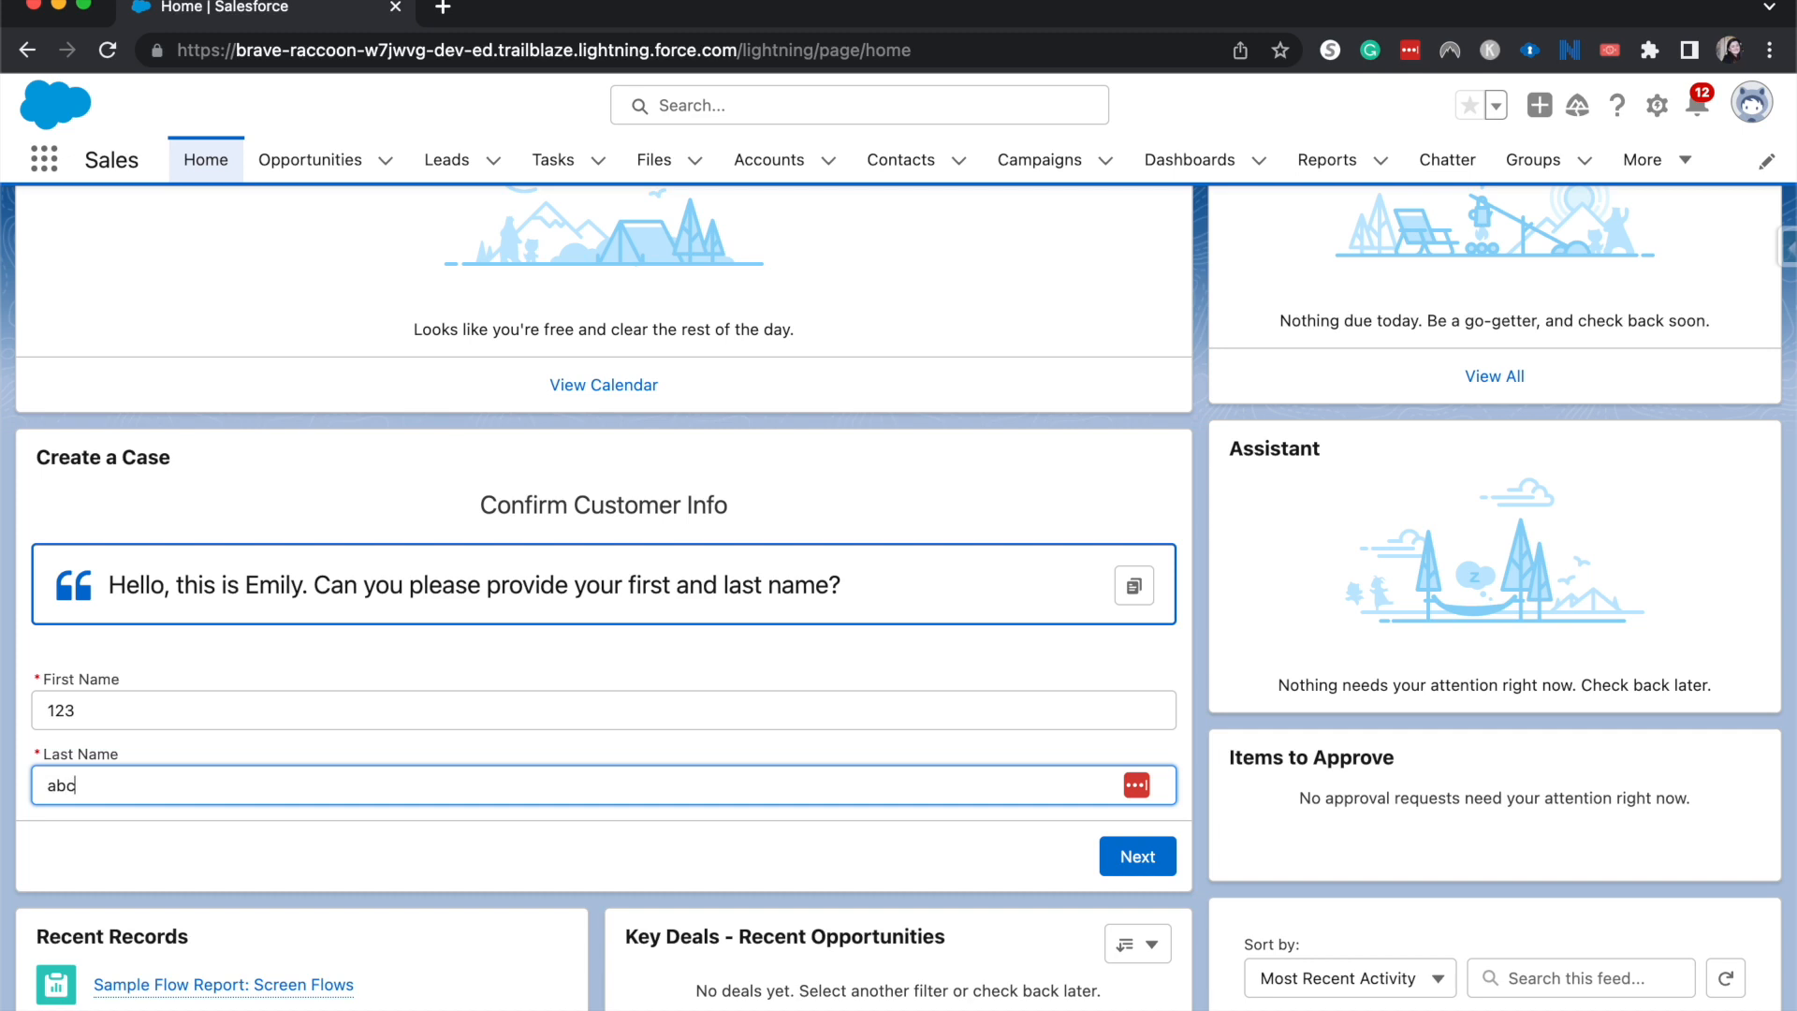
click(1136, 856)
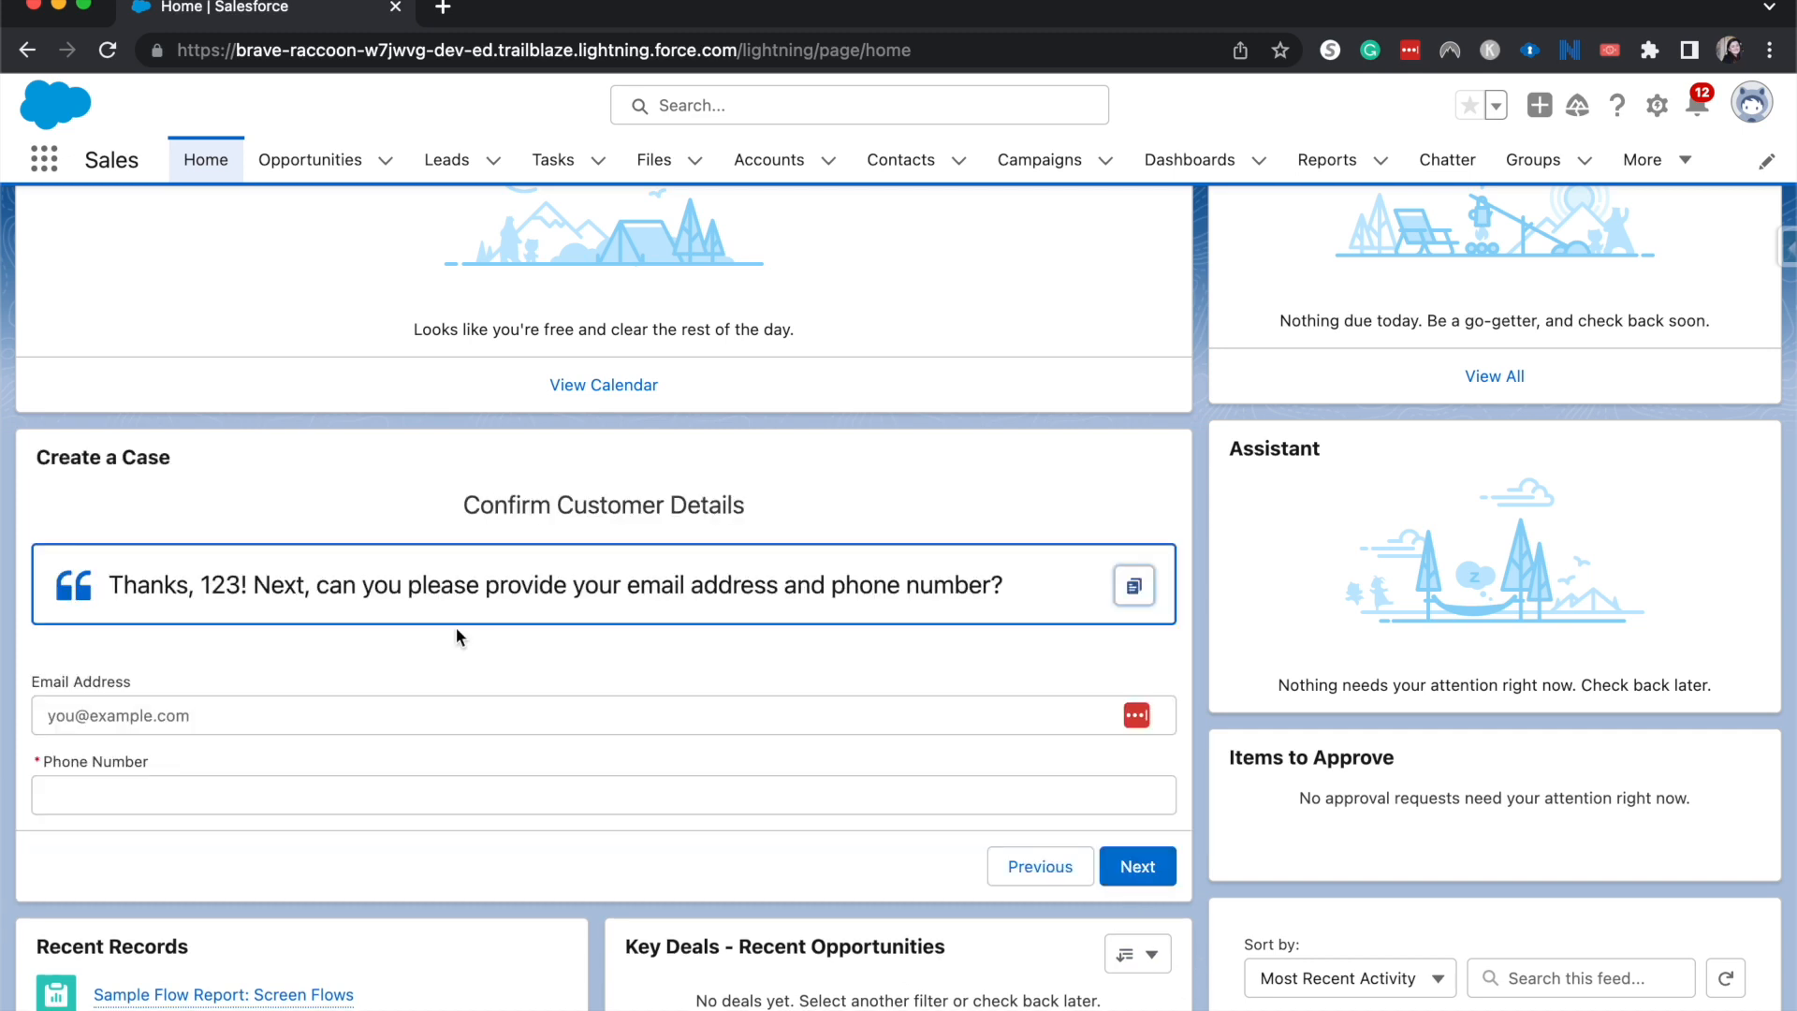